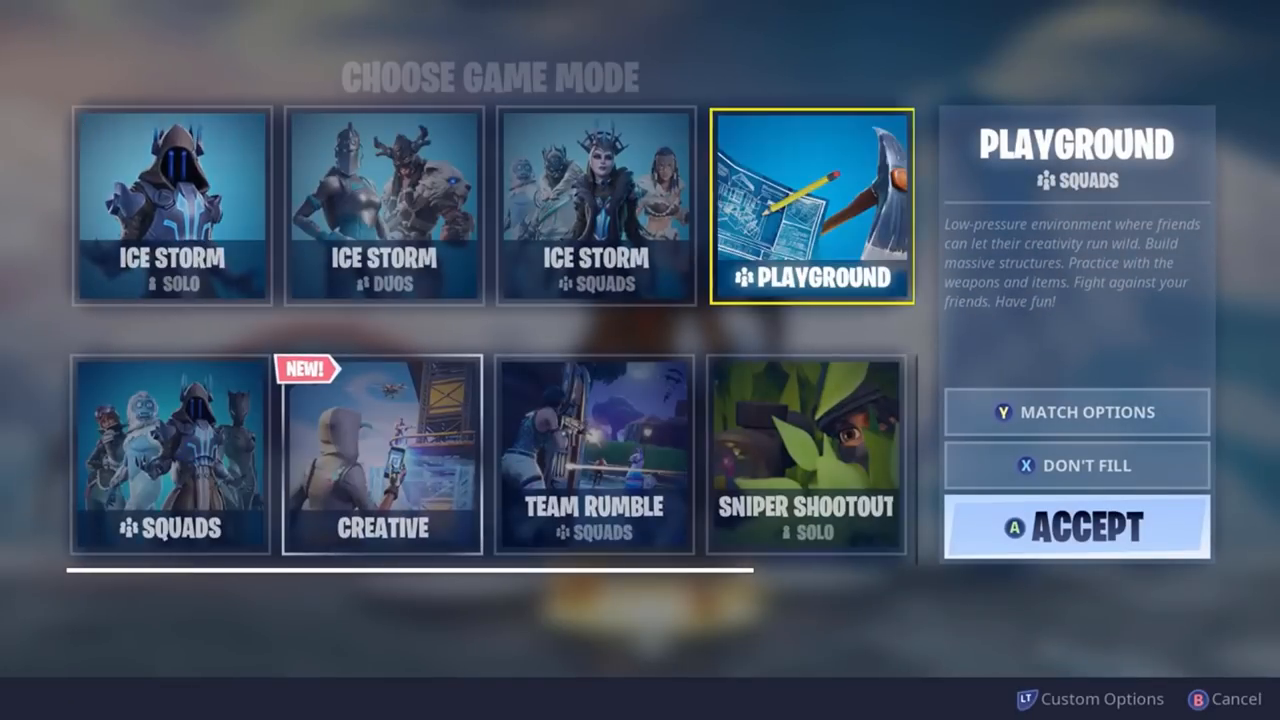
# - Review the Ice Storm duos and Sniper Shootout modes, then start a Fortnite match
pyautogui.click(380, 204)
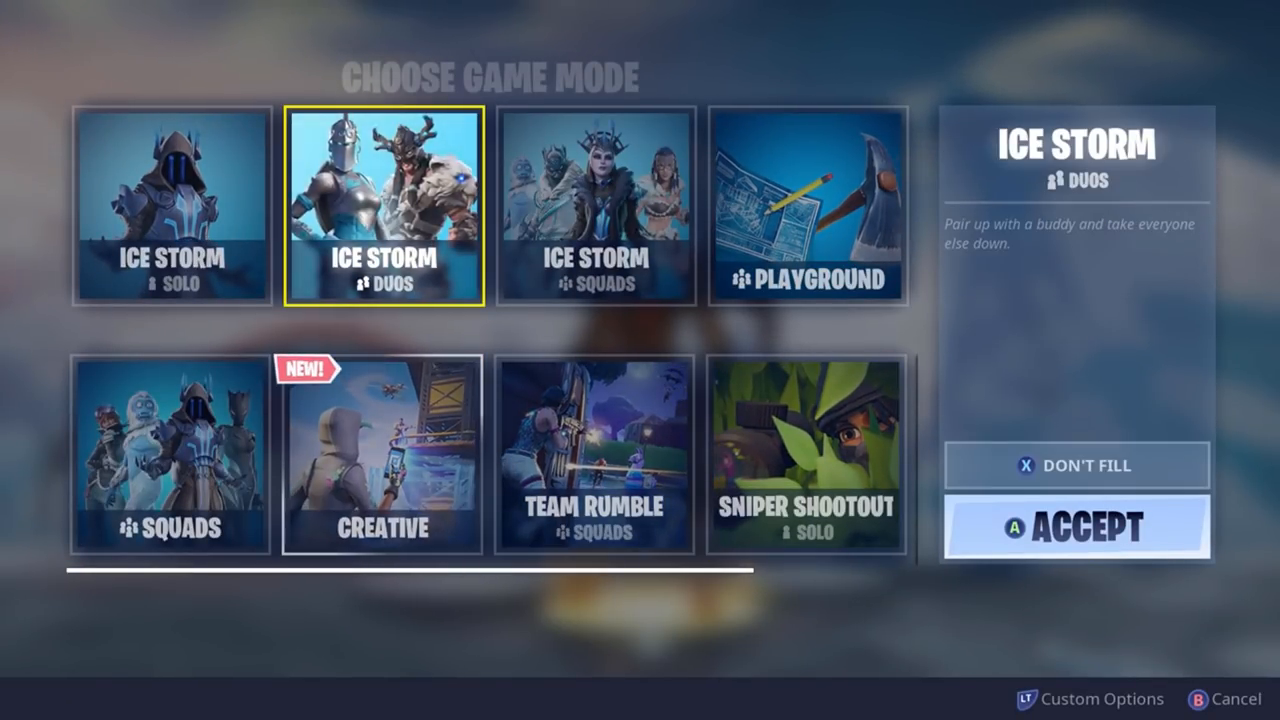
pyautogui.click(804, 456)
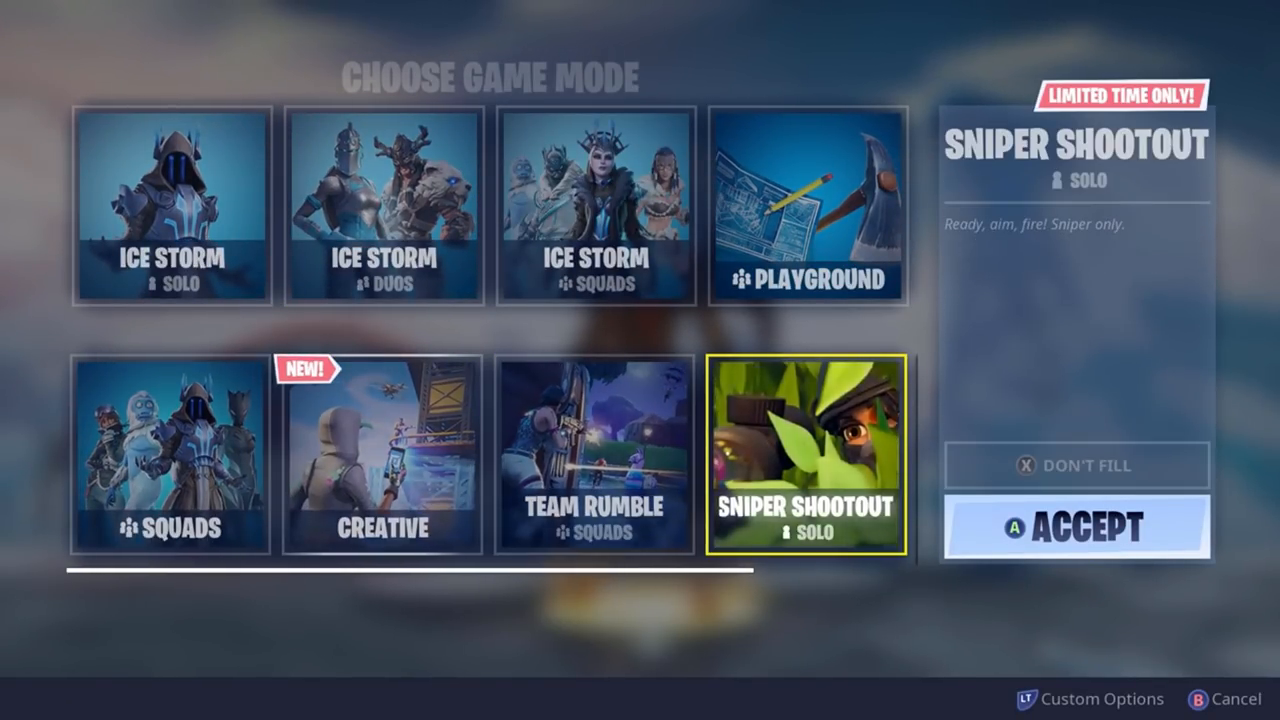
pyautogui.click(1076, 528)
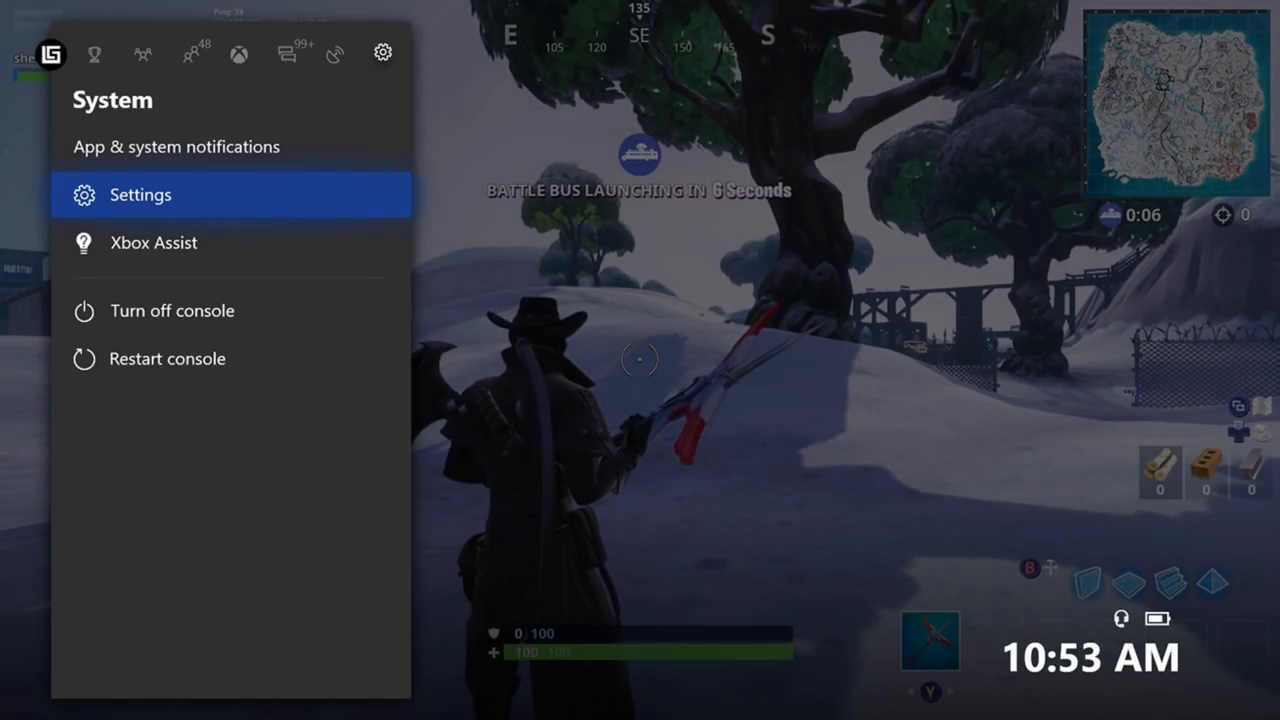
# - Navigate Settings > Preferences to the Broadcast & capture page
pyautogui.click(140, 194)
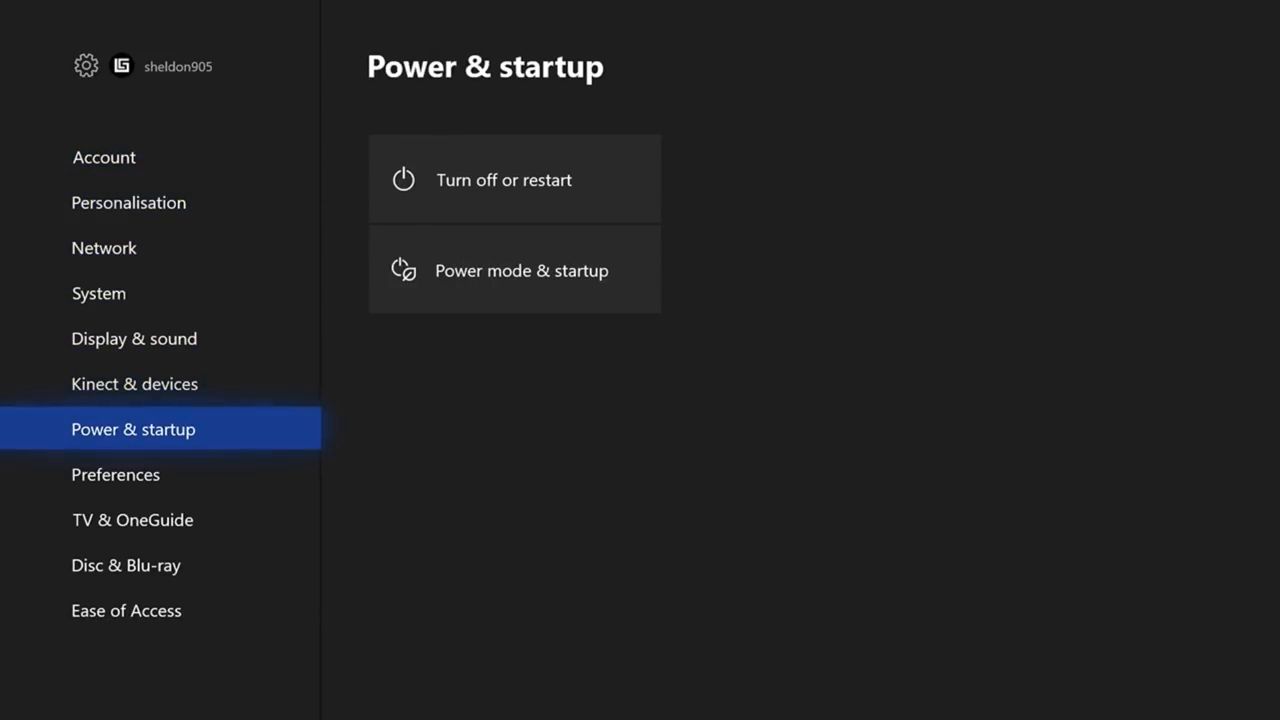
pyautogui.click(116, 474)
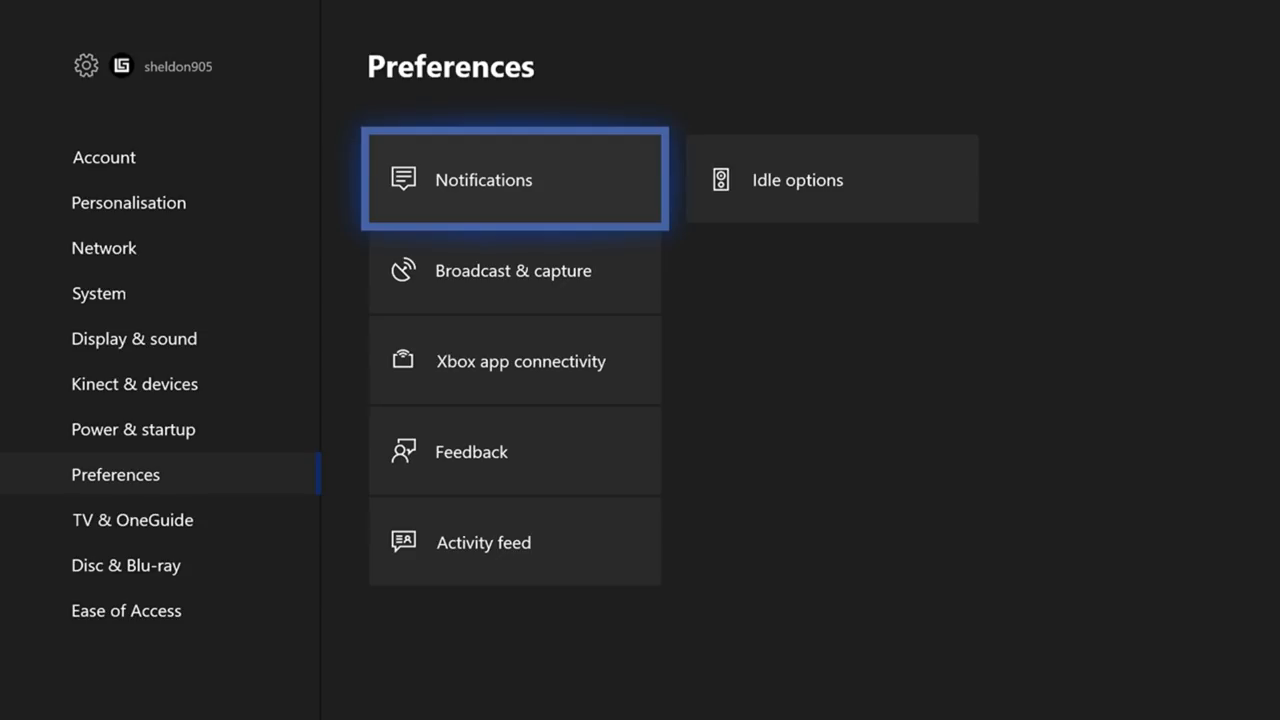
pyautogui.press('Down')
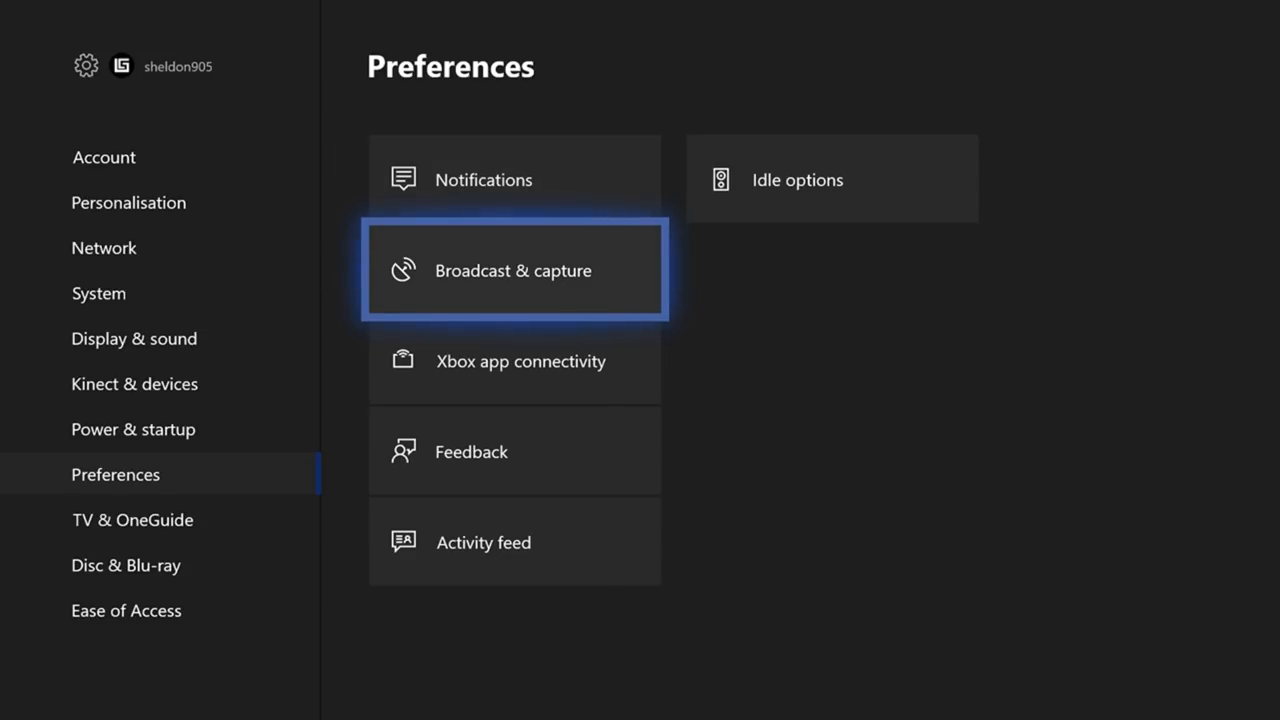
pyautogui.click(514, 270)
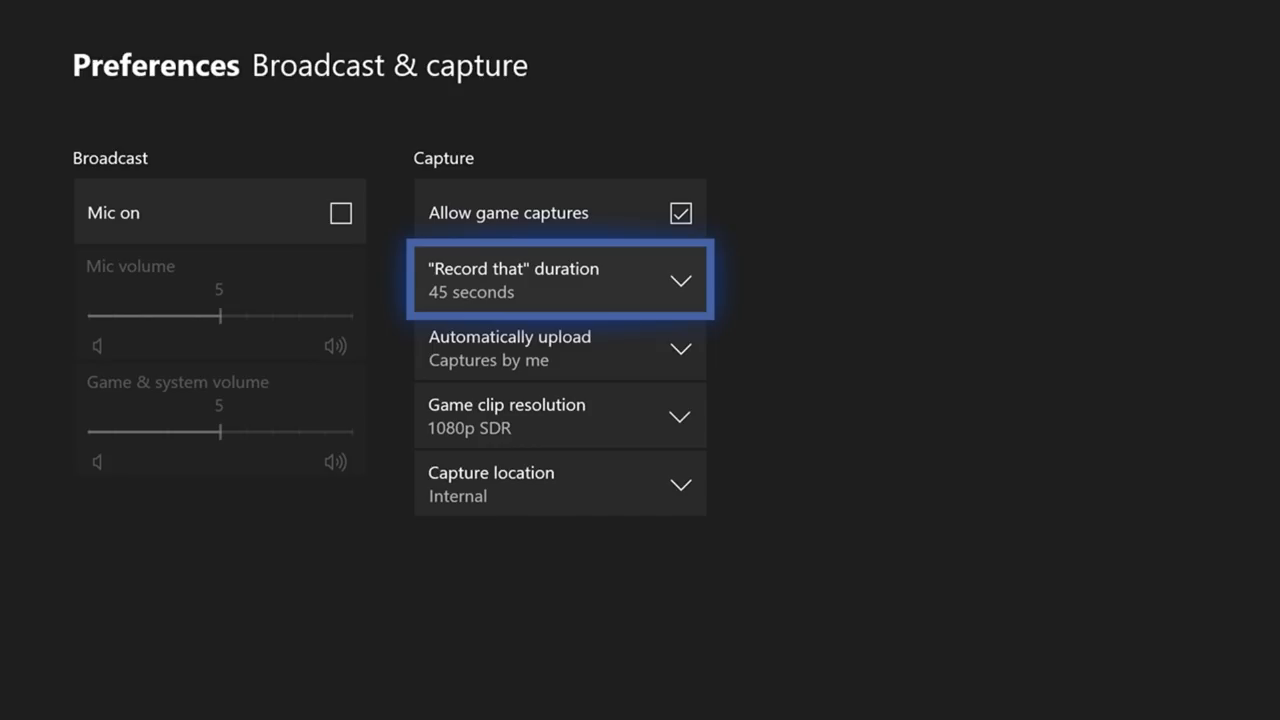
pyautogui.click(560, 280)
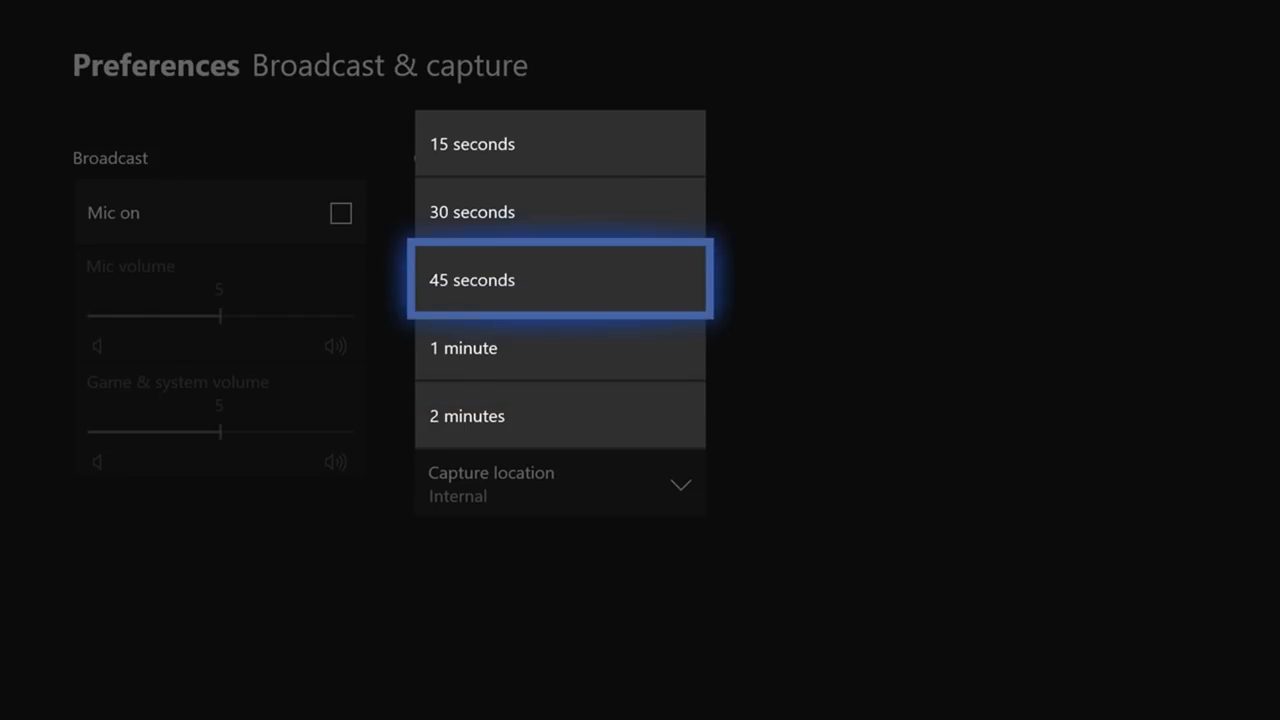
pyautogui.click(560, 280)
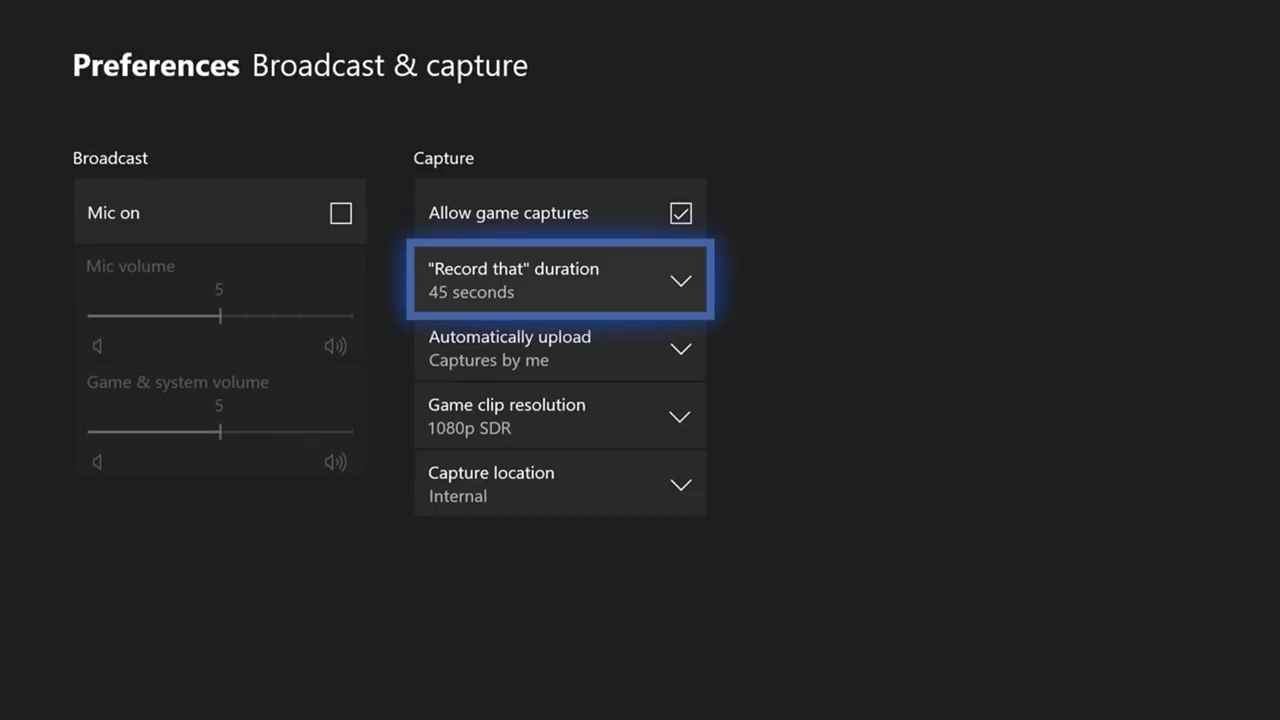
pyautogui.click(560, 280)
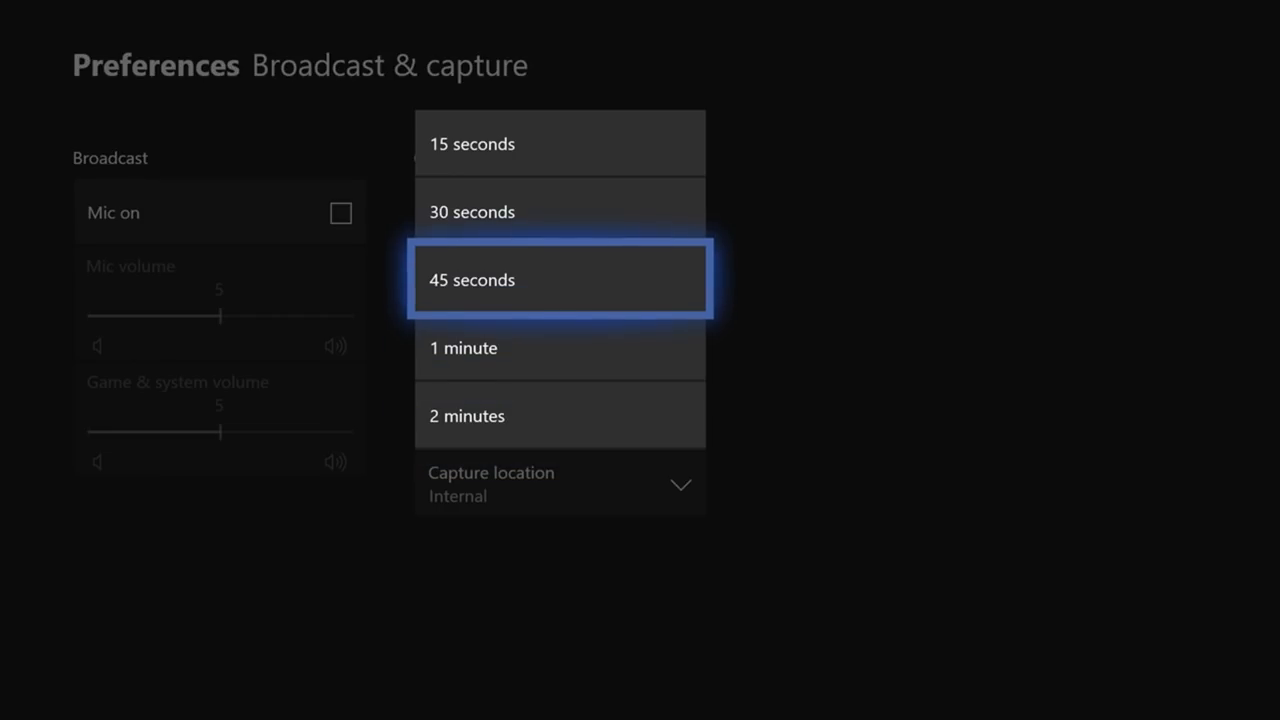
pyautogui.click(560, 280)
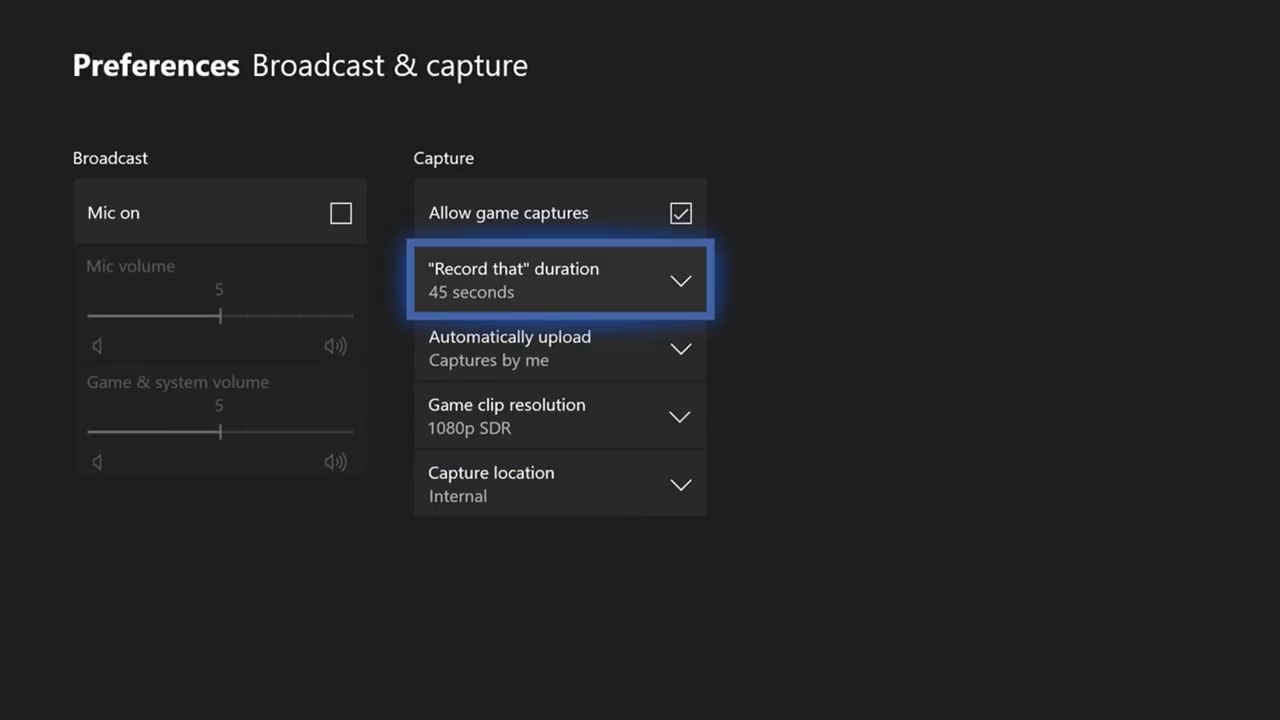
# - Check the Automatically upload and Game clip resolution settings, then return to the match
pyautogui.press('Down')
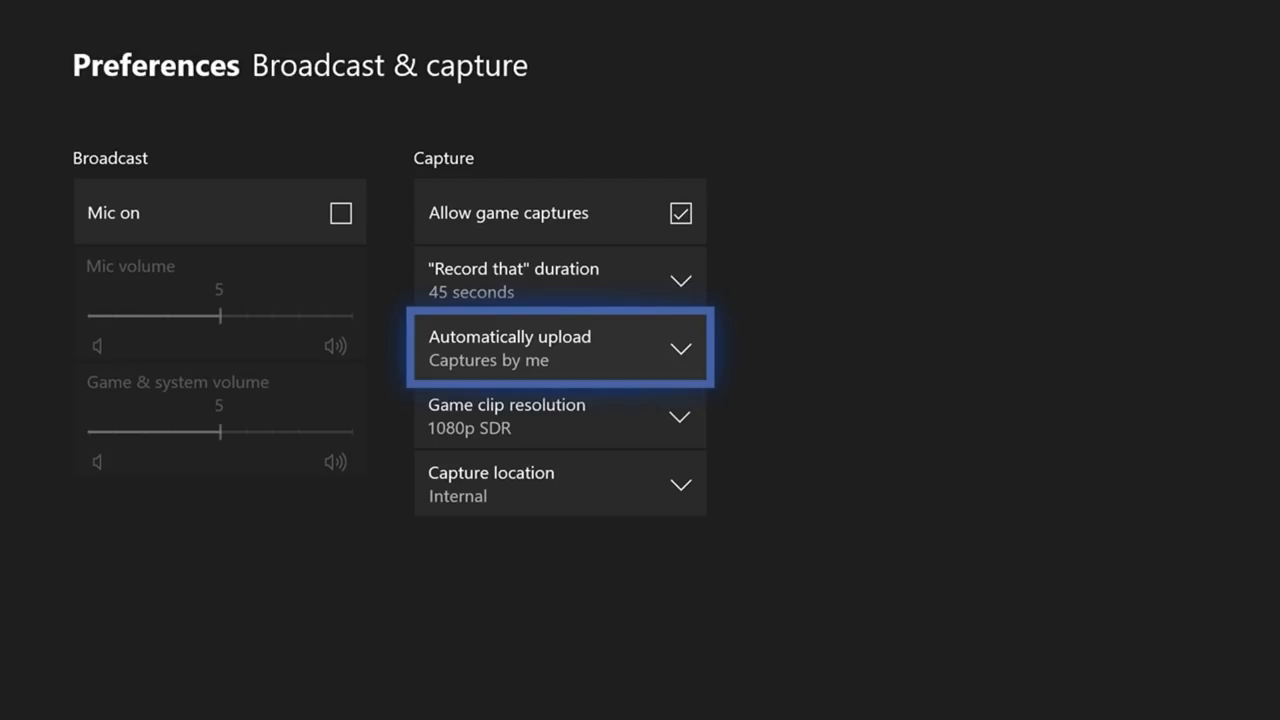
pyautogui.press('down')
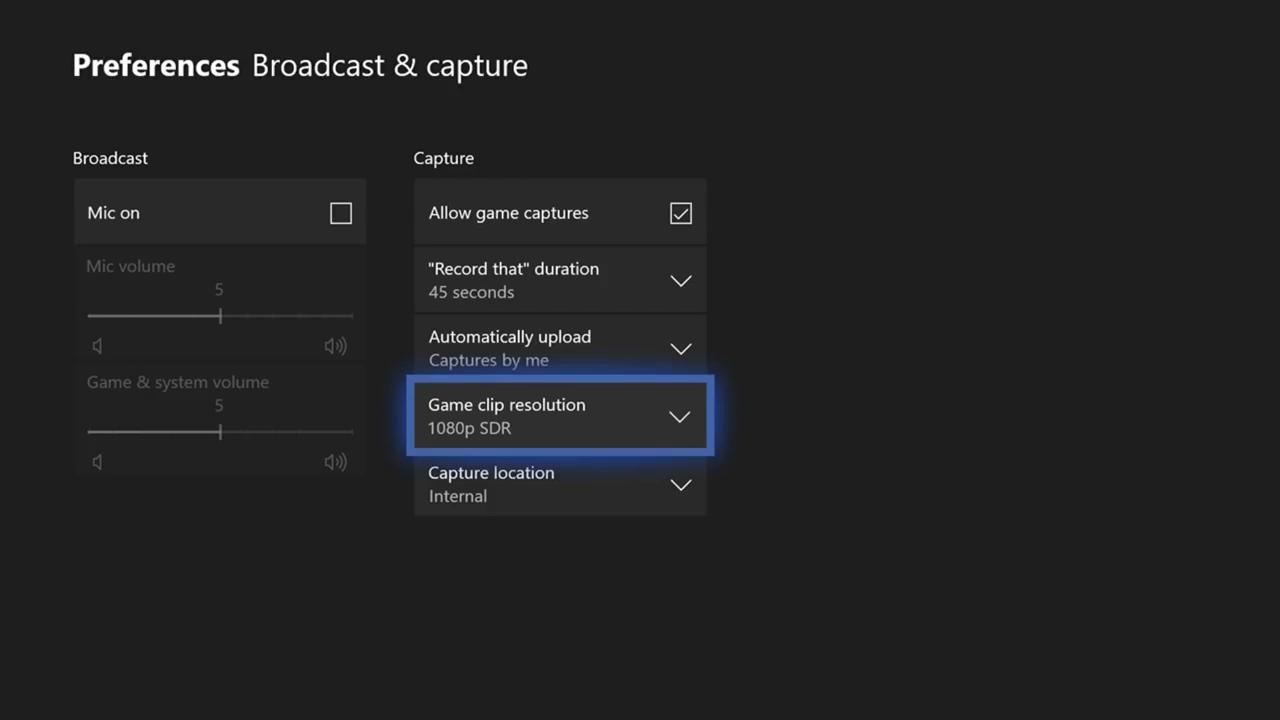
pyautogui.click(560, 414)
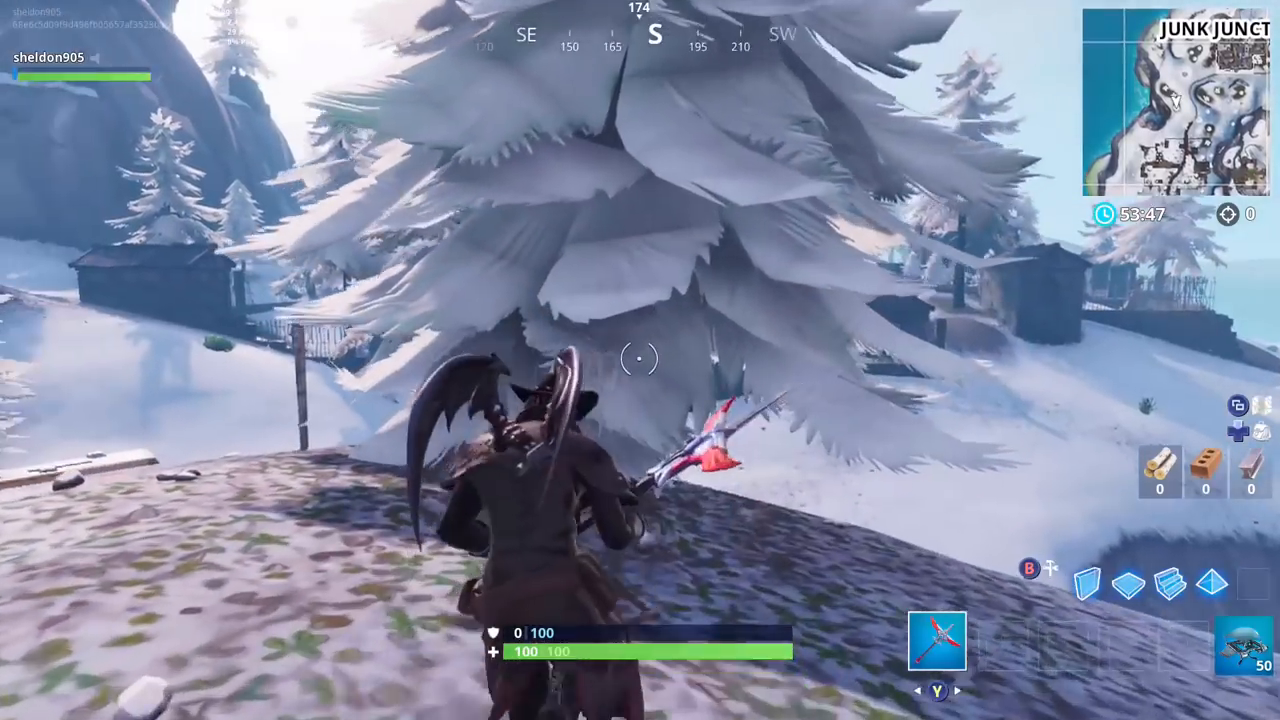
# - Harvest materials around Junk Junction with the pickaxe, bringing wood to 568
pyautogui.click(640, 356)
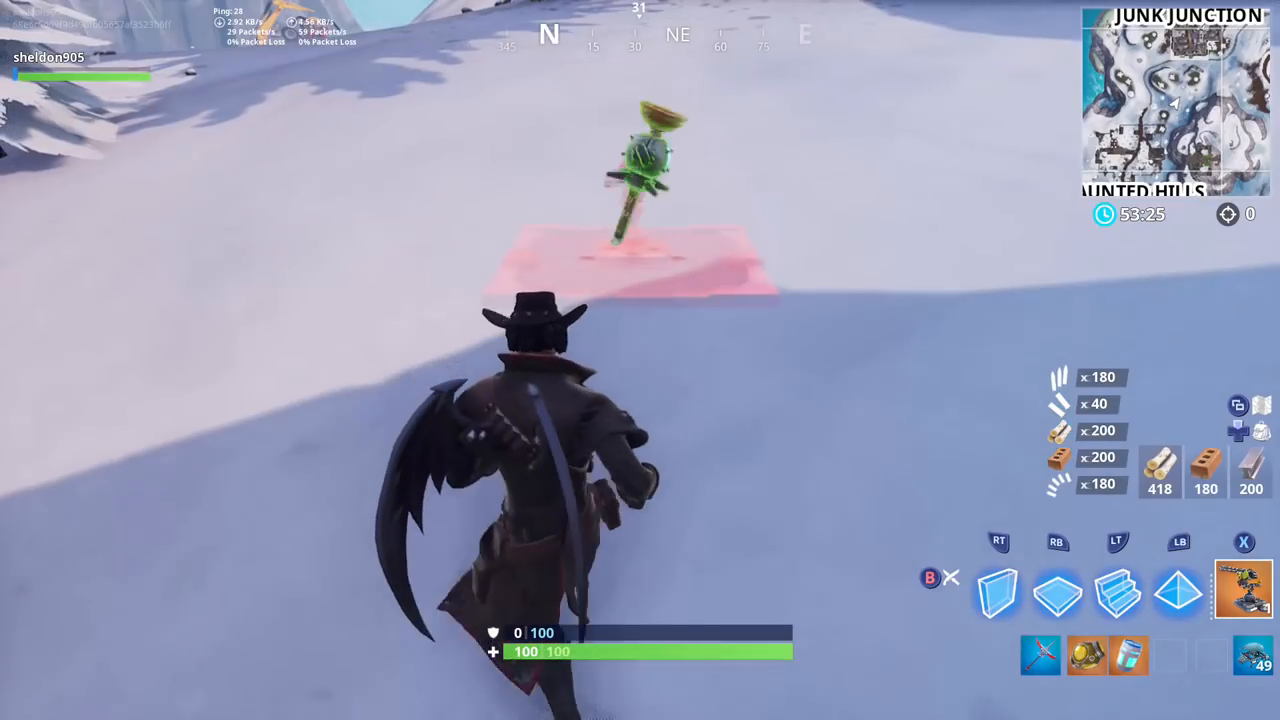
pyautogui.press('Xbox')
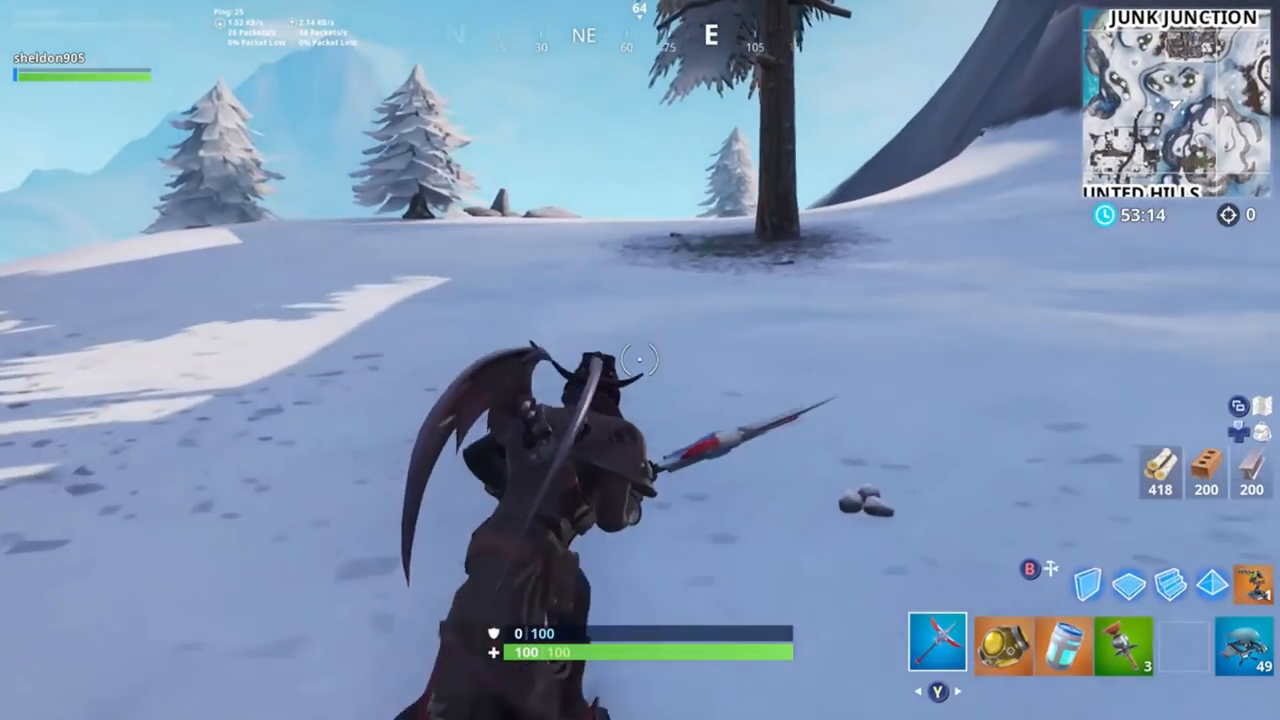
pyautogui.moveTo(640, 360)
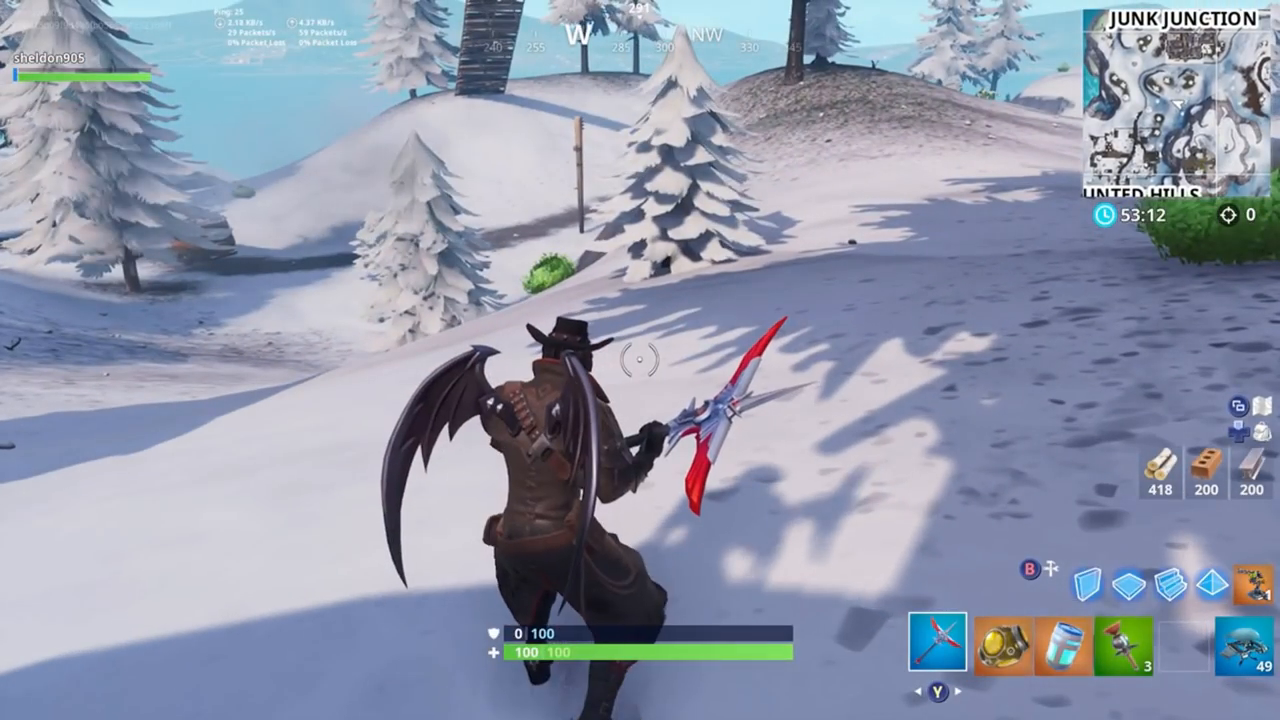
pyautogui.press('xbox')
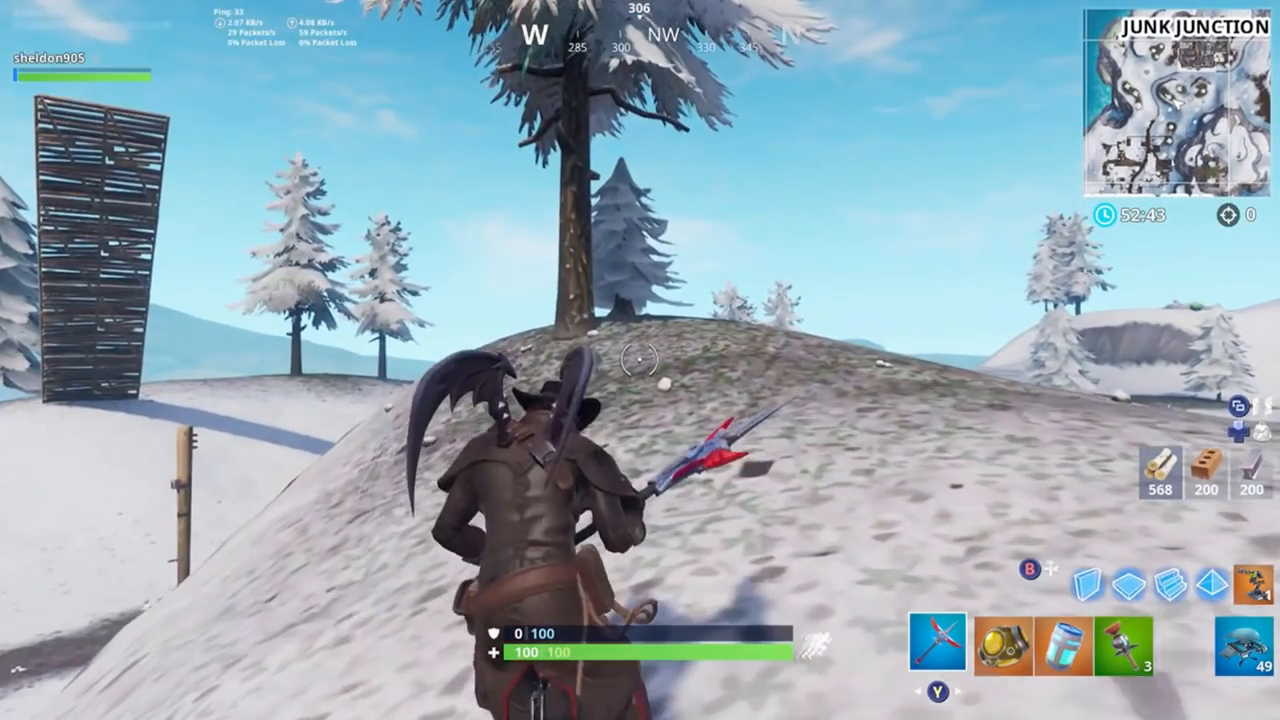
# - From the guide's Broadcast & capture tab, play a recent Junk Junction capture
pyautogui.press('Xbox')
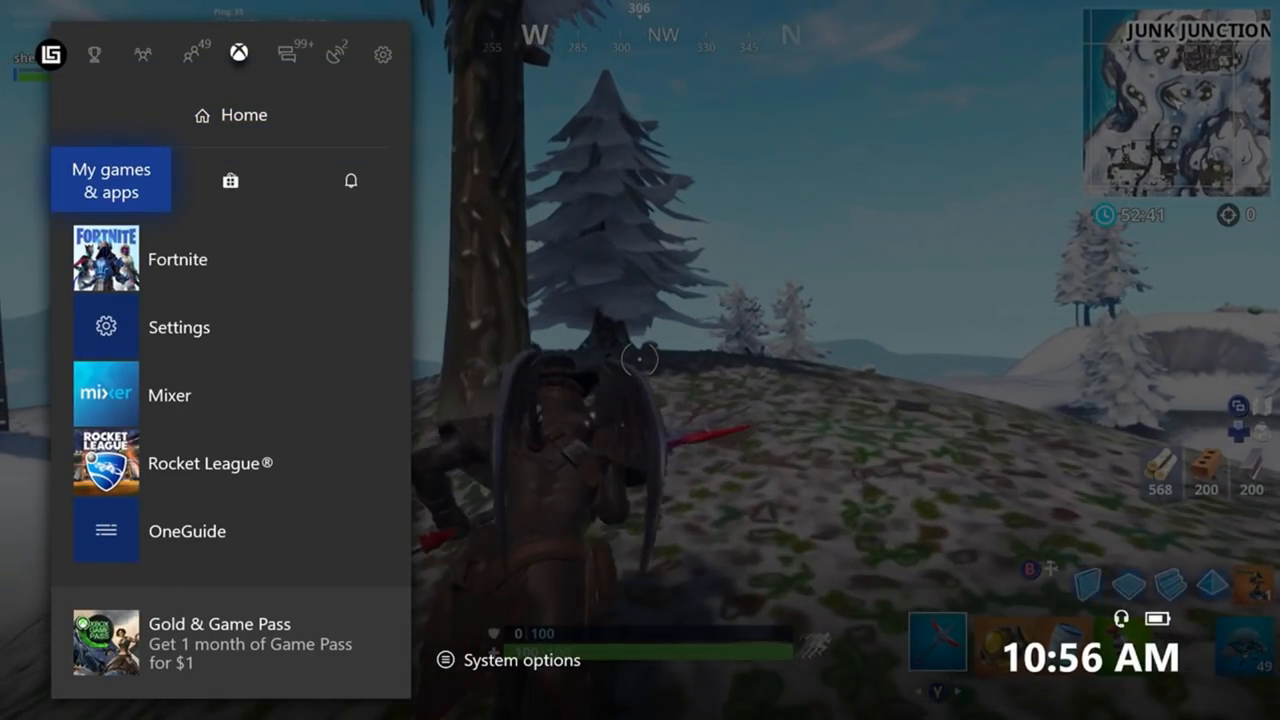
pyautogui.click(336, 54)
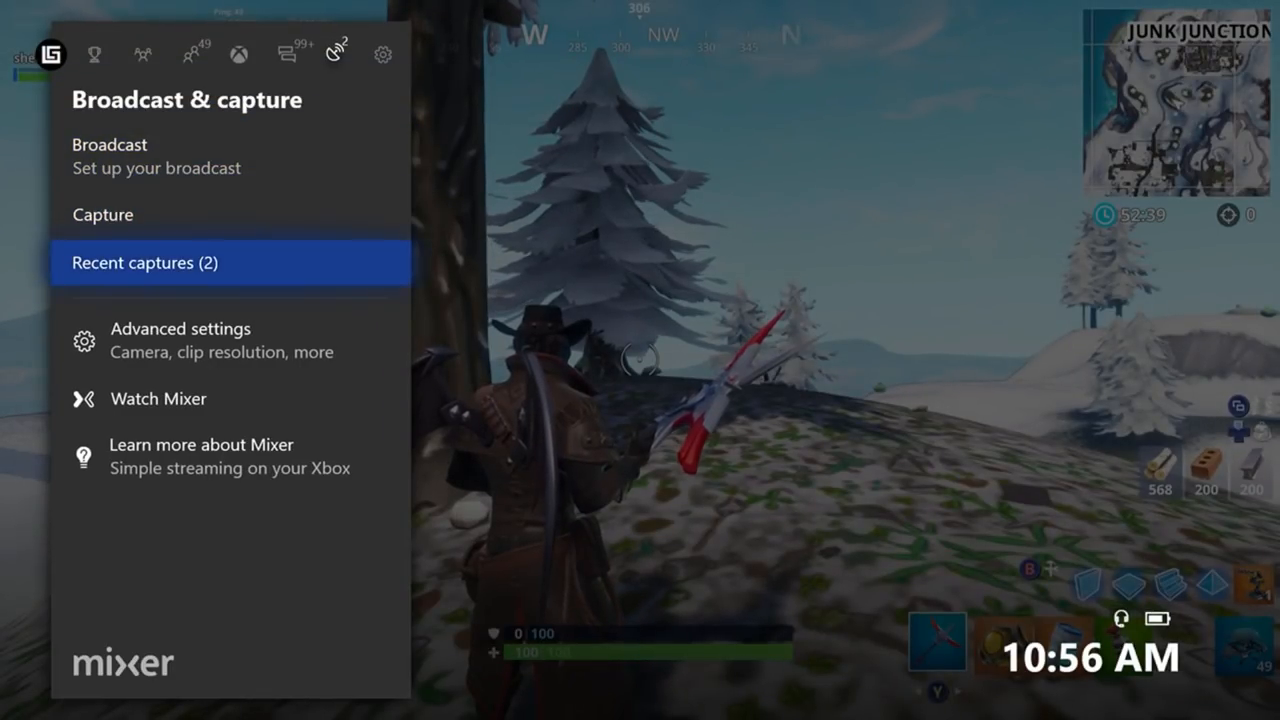
pyautogui.click(144, 262)
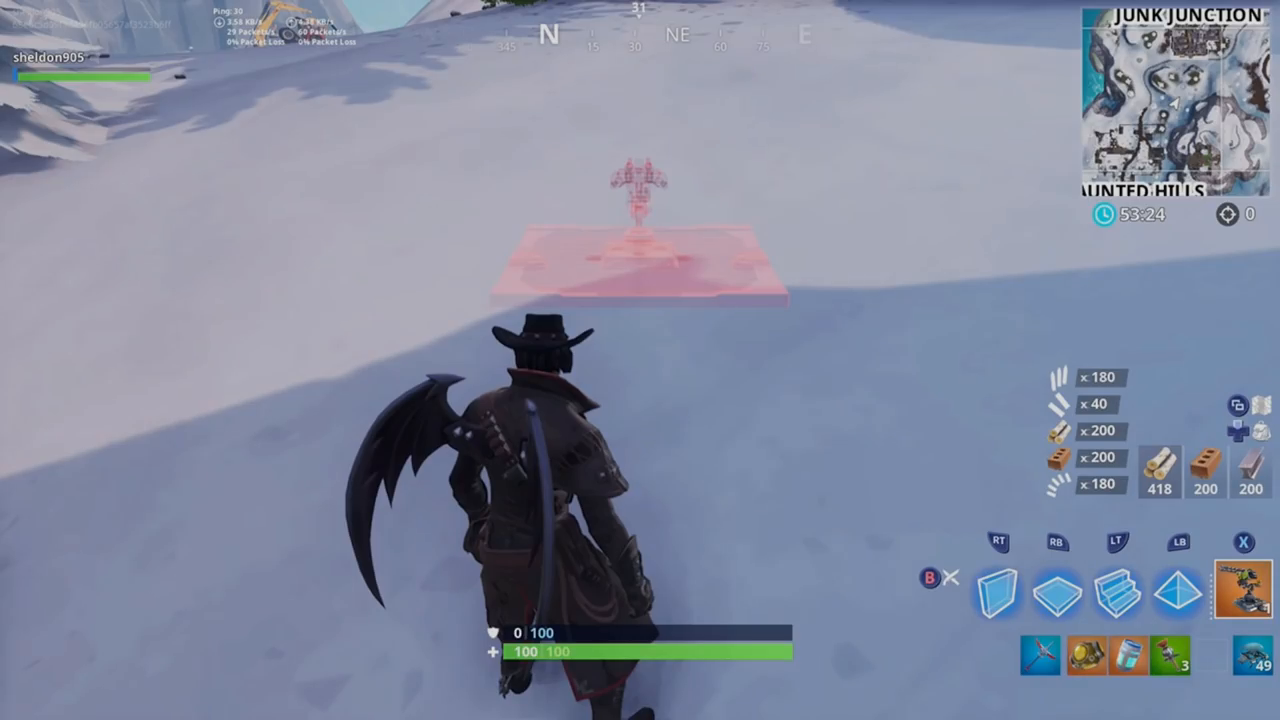
# - Reopen Recent captures from Broadcast & capture, back out, and return to the guide's Home tab
pyautogui.click(288, 54)
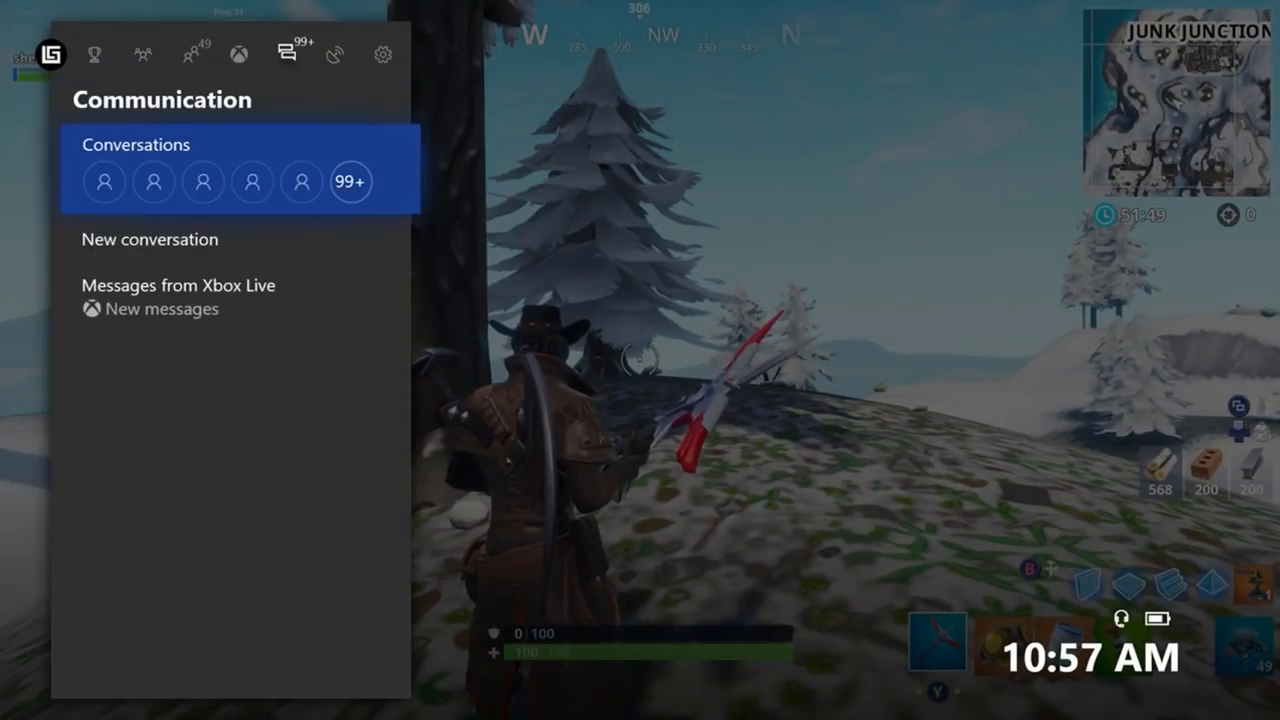
pyautogui.click(334, 54)
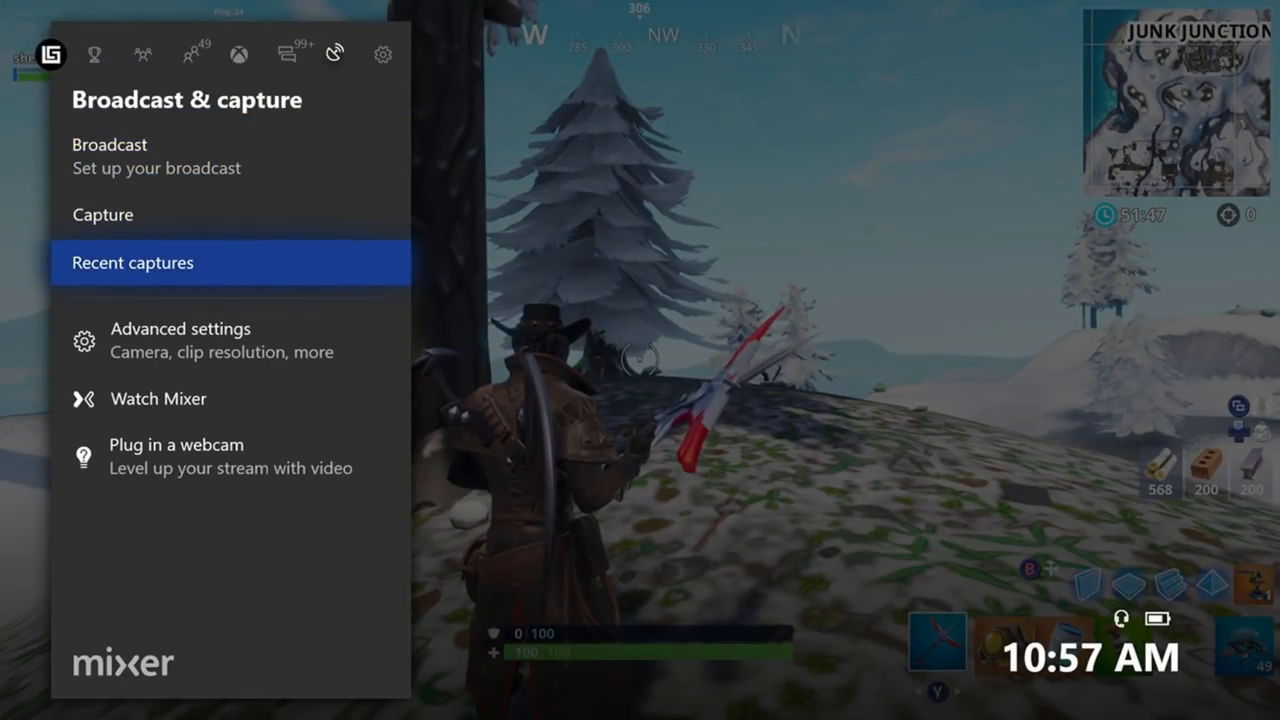
pyautogui.click(132, 262)
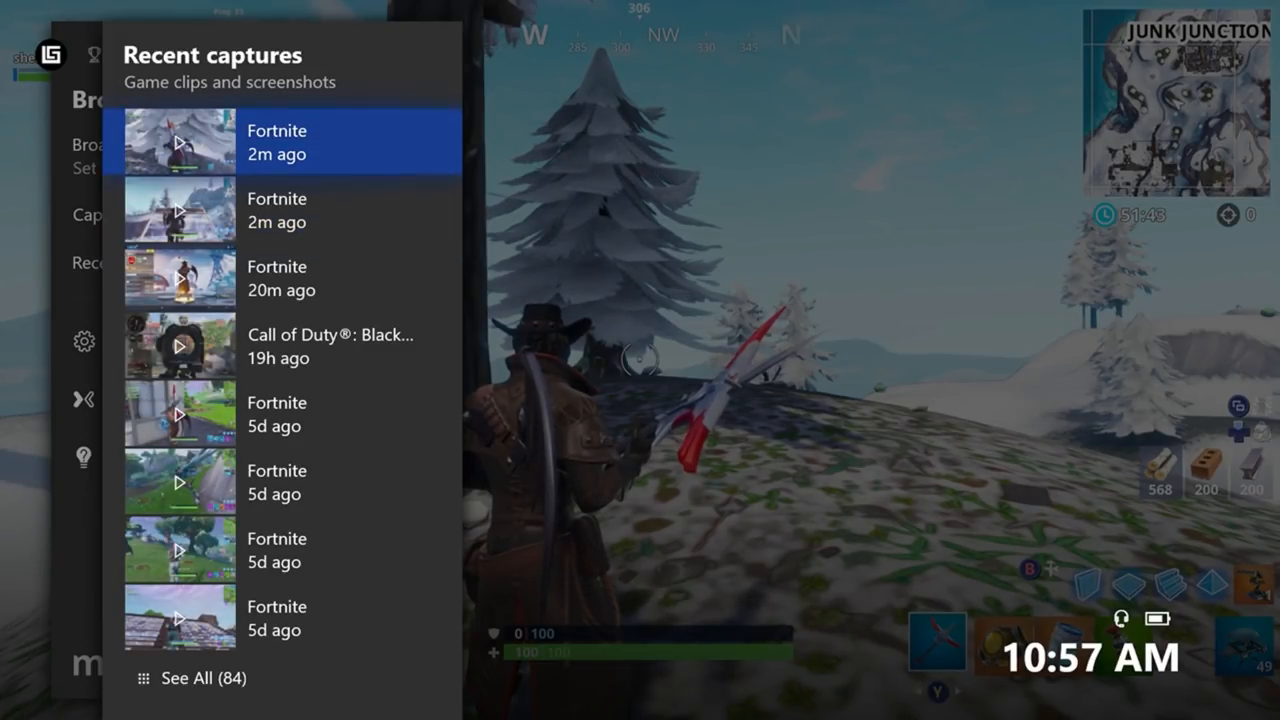
pyautogui.click(178, 140)
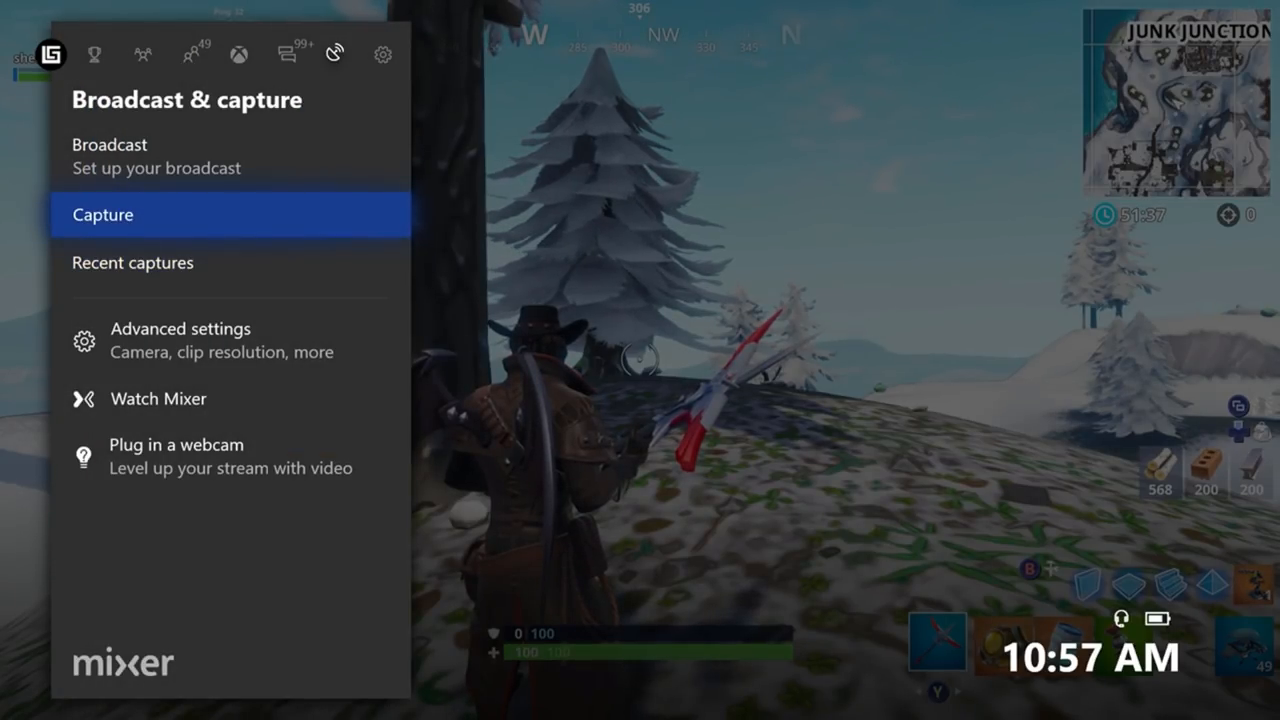
pyautogui.click(240, 54)
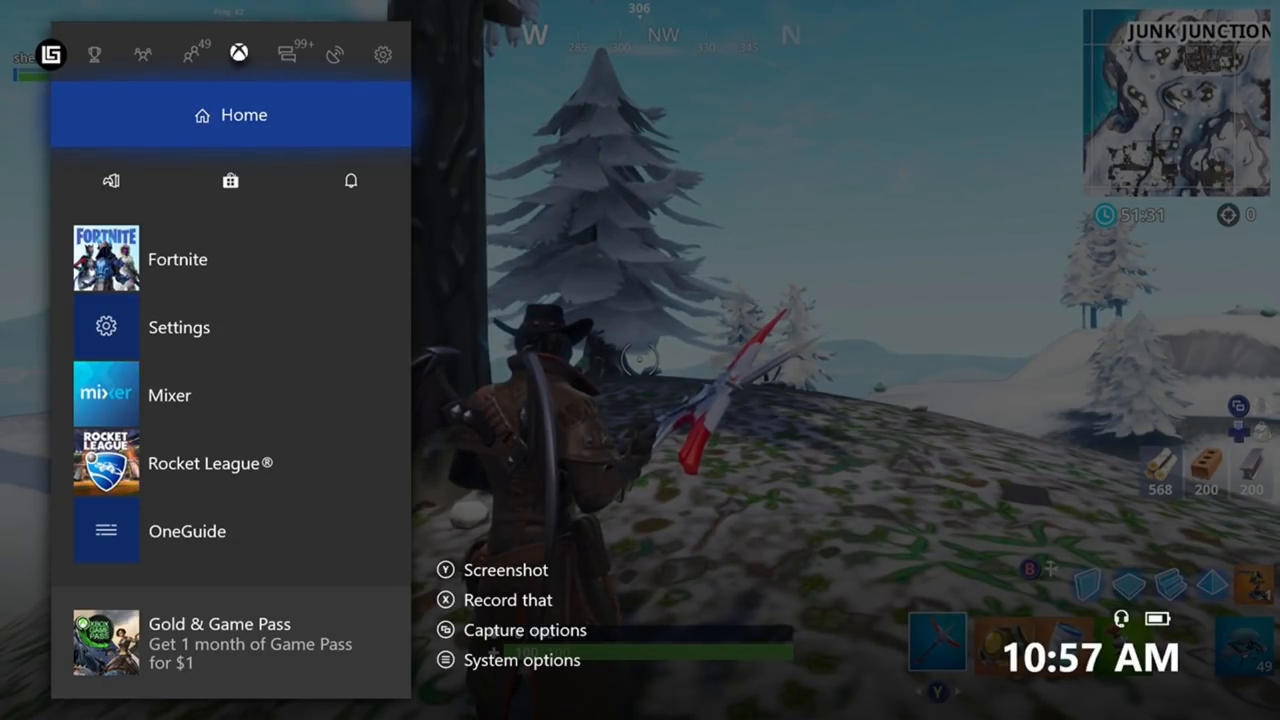
# - From Capture > Manage captures, locate and play the Call of Duty: Black Ops 4 clip
pyautogui.click(524, 630)
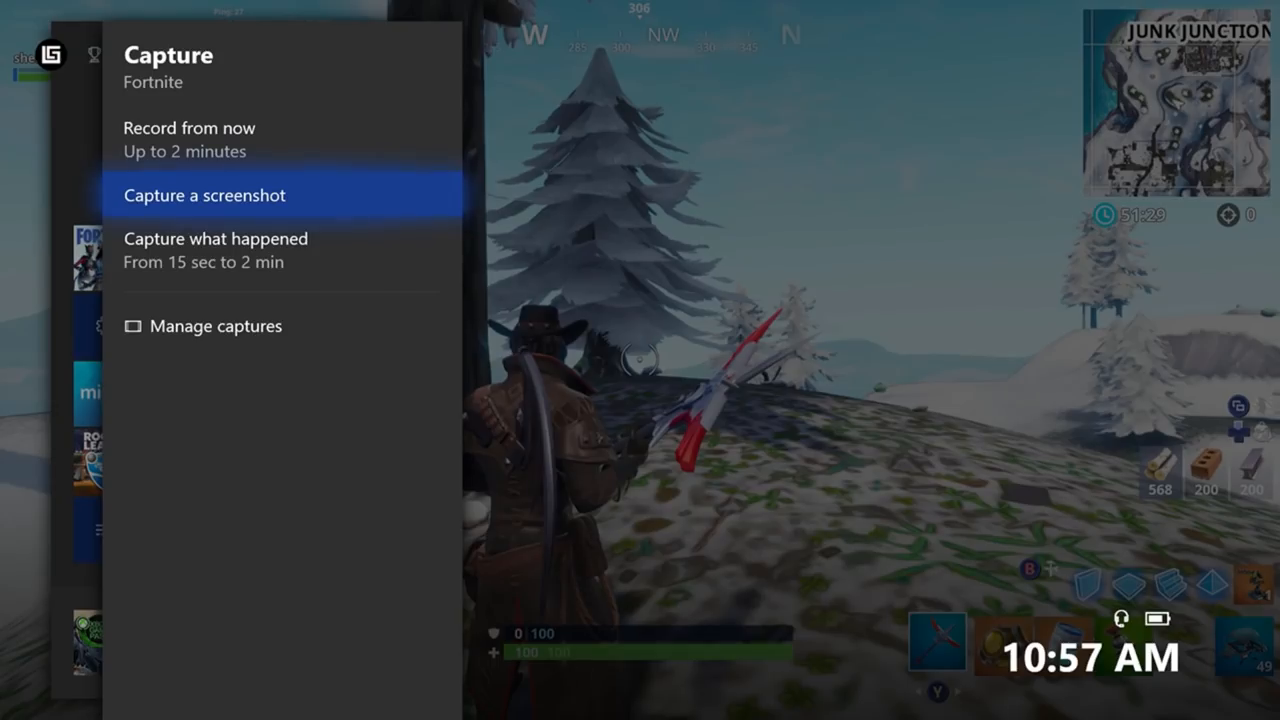
pyautogui.click(216, 326)
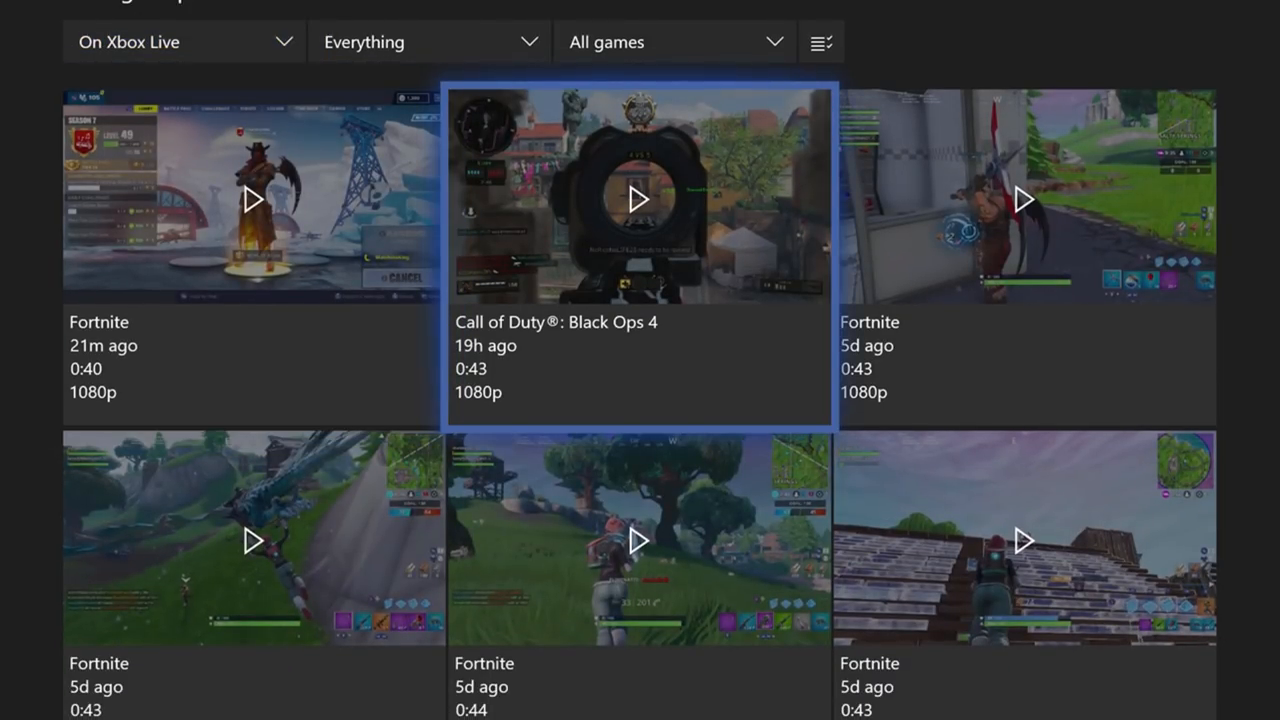
pyautogui.scroll(-3)
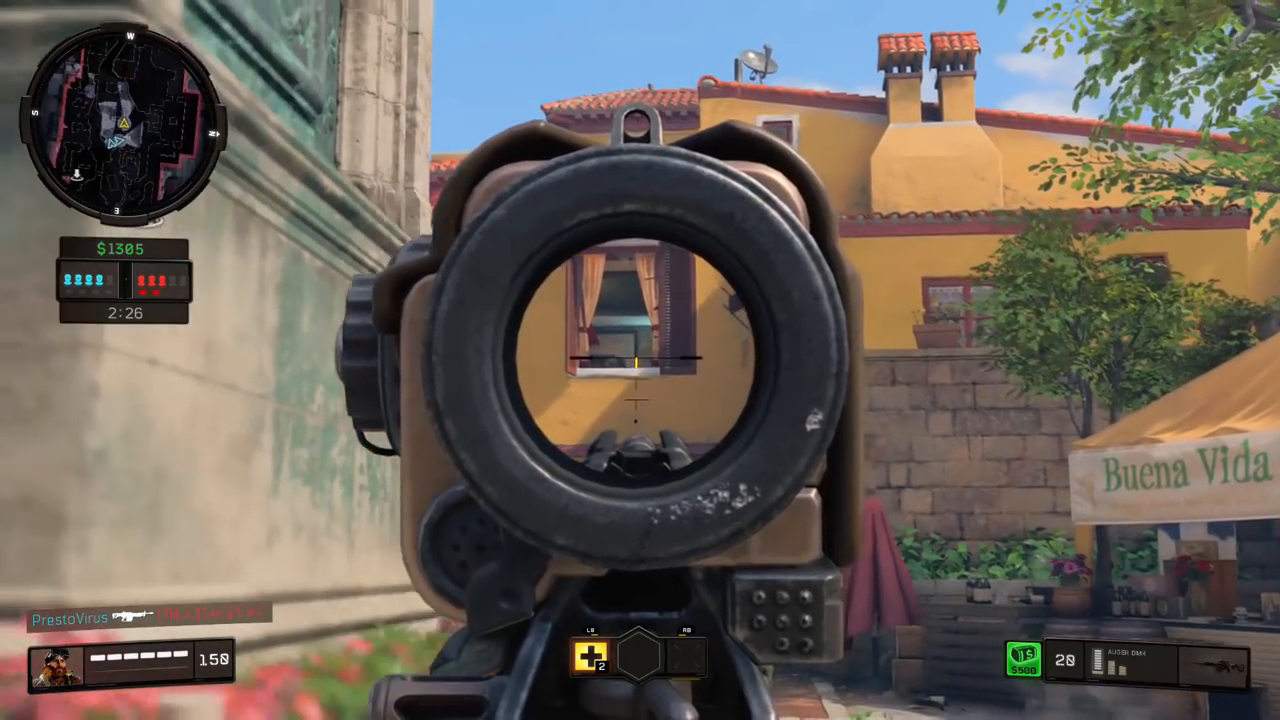
# - Switch to the PC showing YouTube Creator Studio's Cards editor in Chrome
pyautogui.click(640, 360)
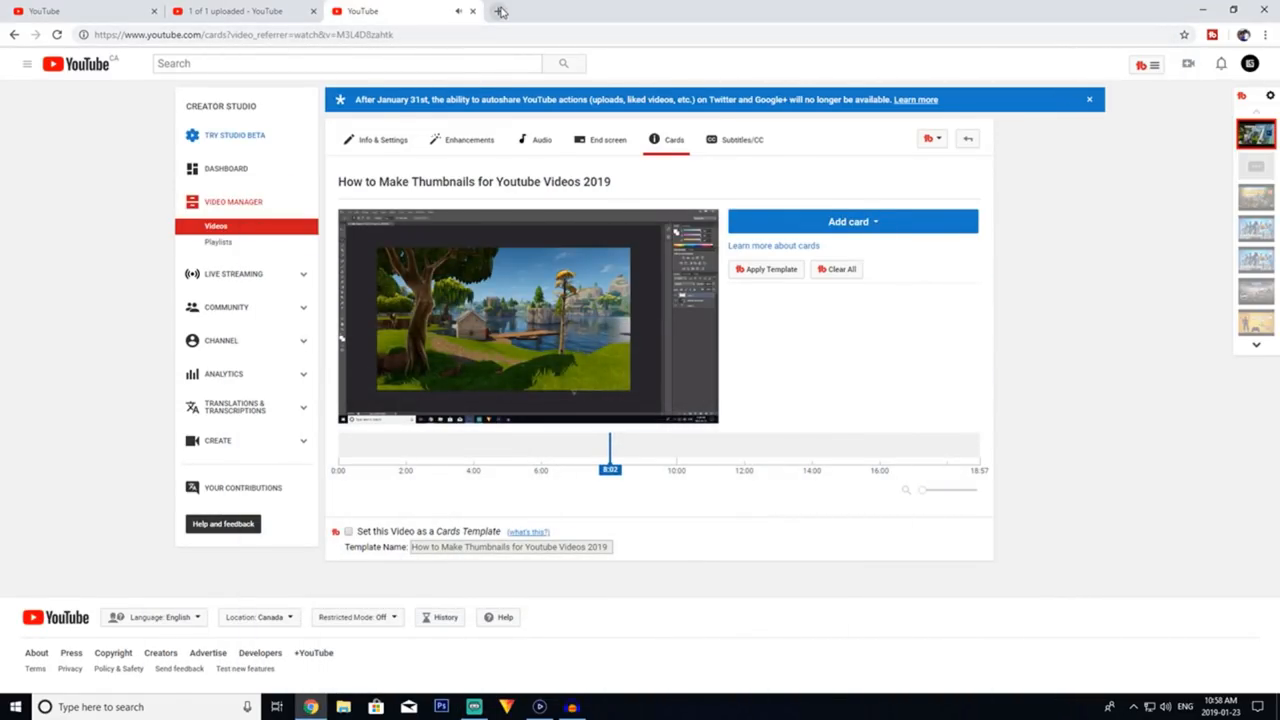
pyautogui.click(516, 12)
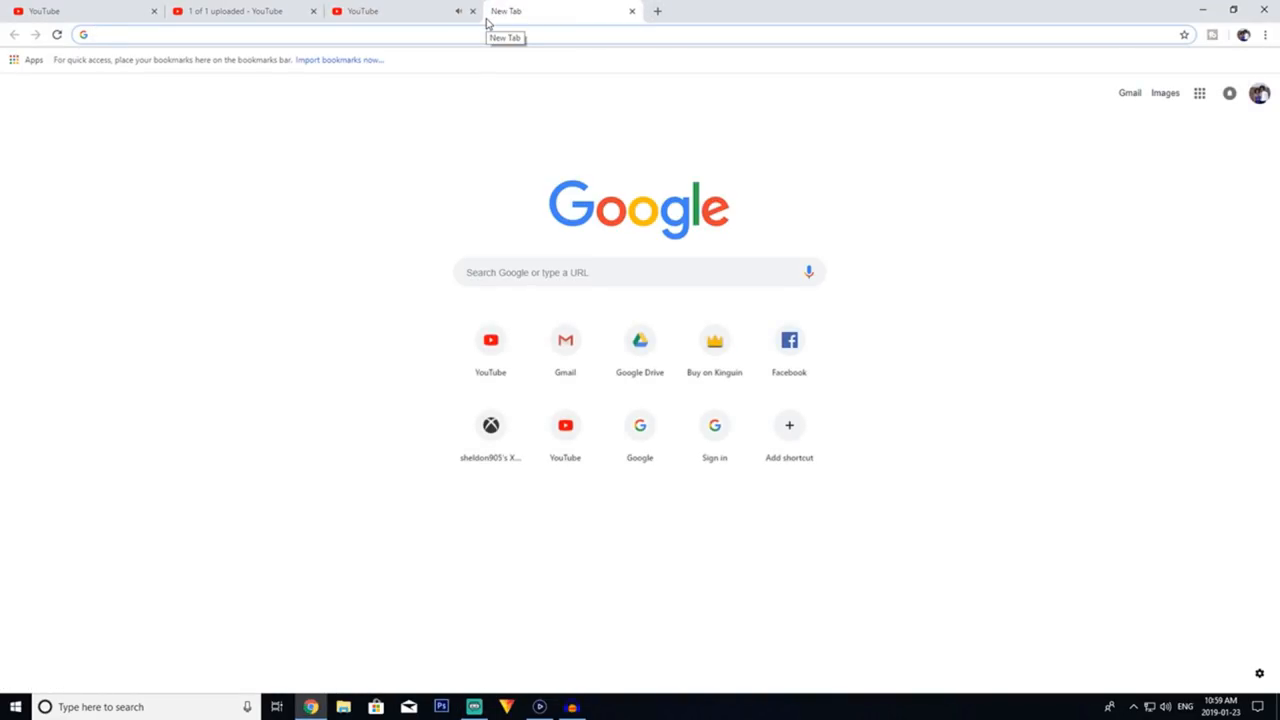
pyautogui.write('xbox dvr')
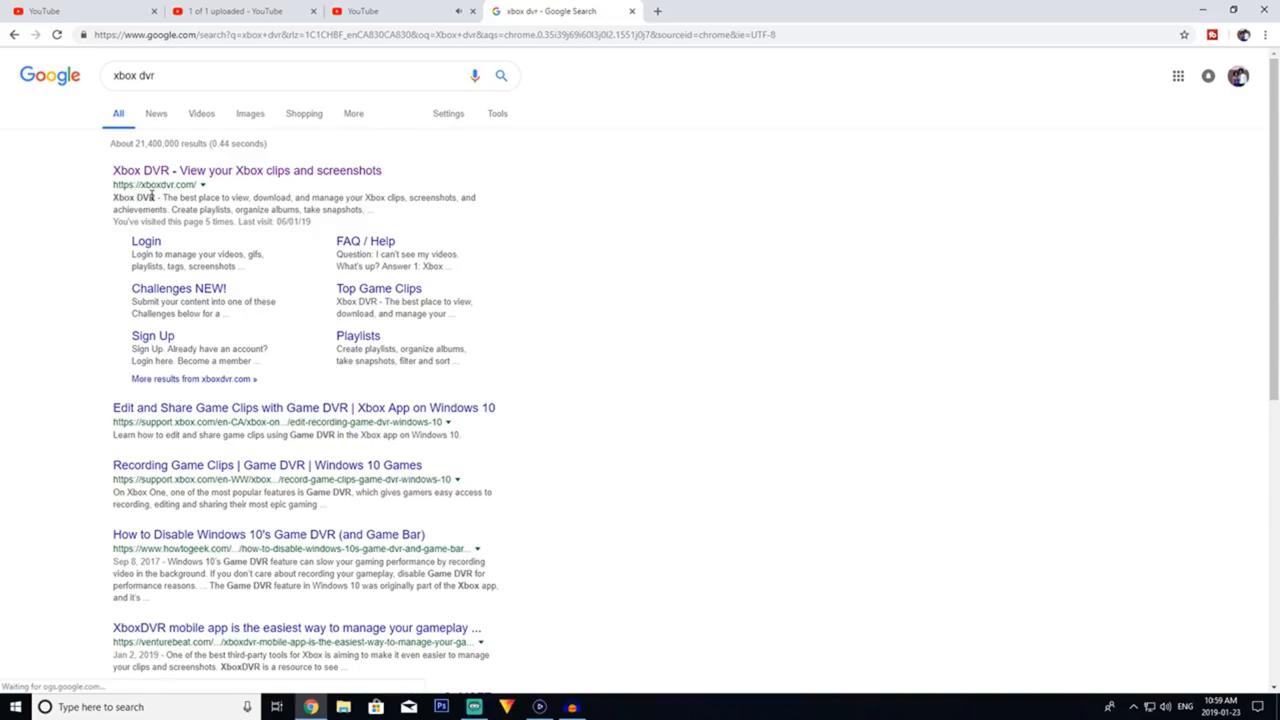
pyautogui.click(246, 170)
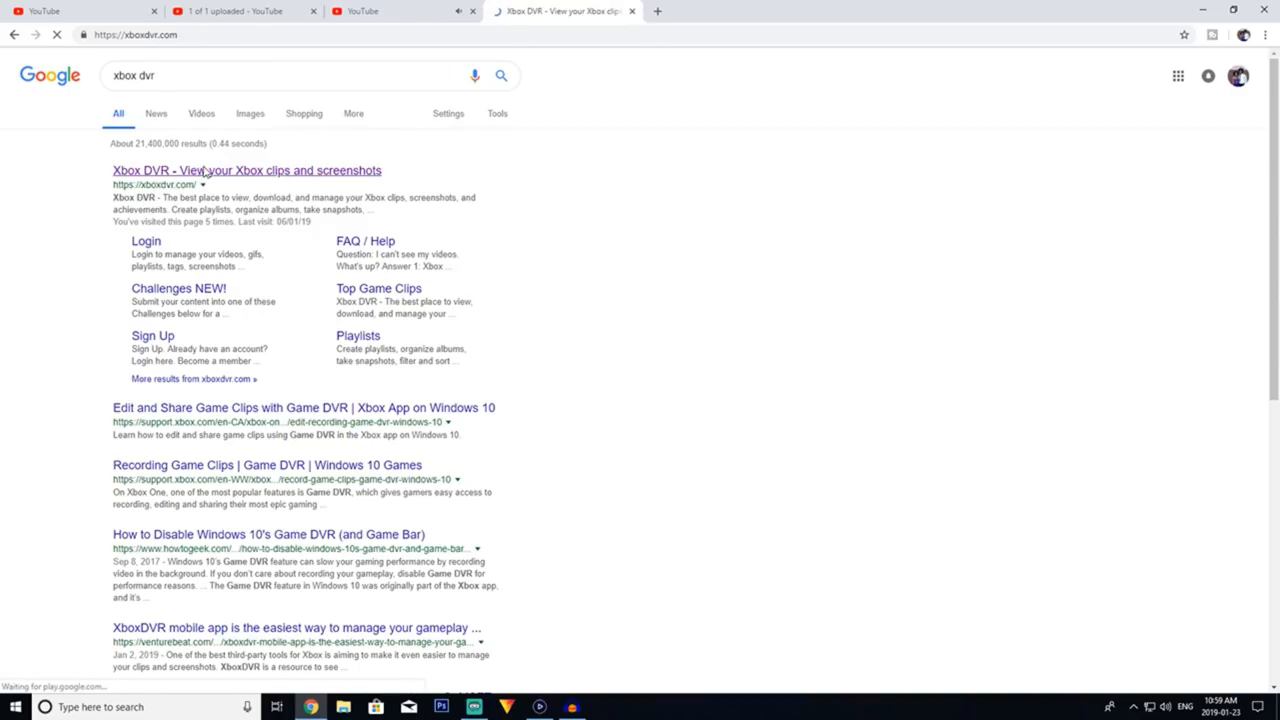
pyautogui.click(246, 170)
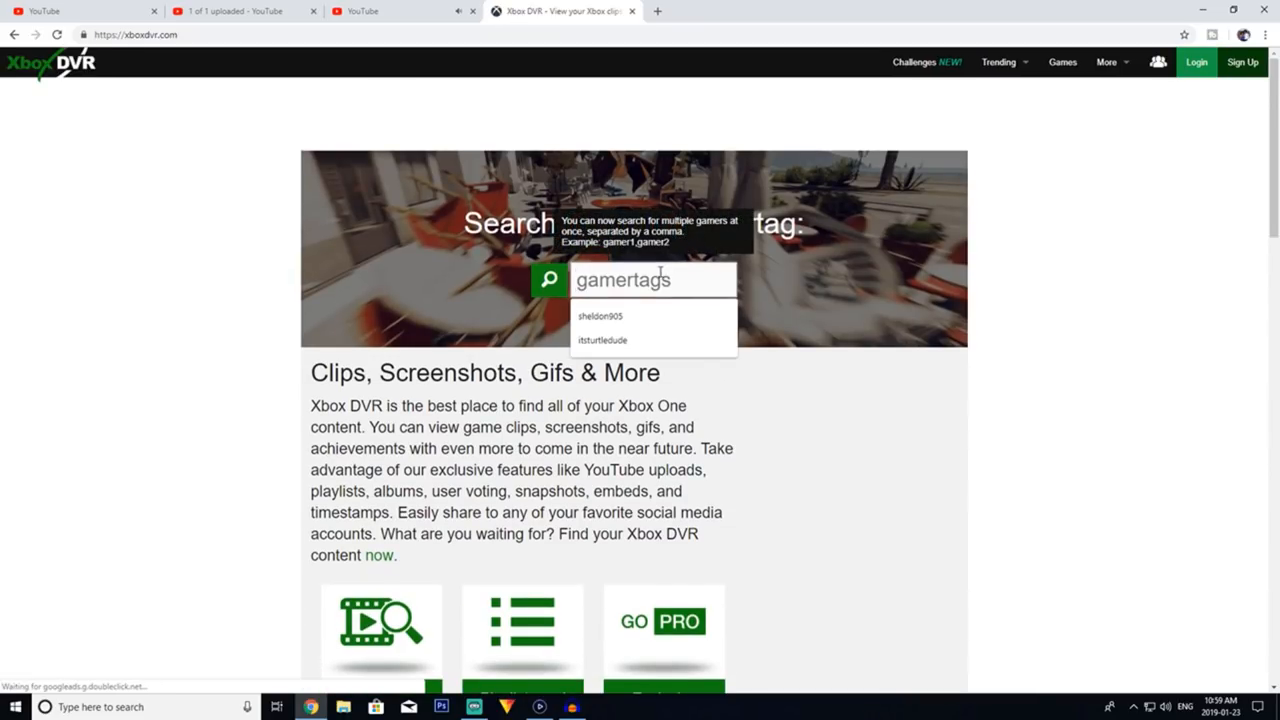
pyautogui.click(600, 316)
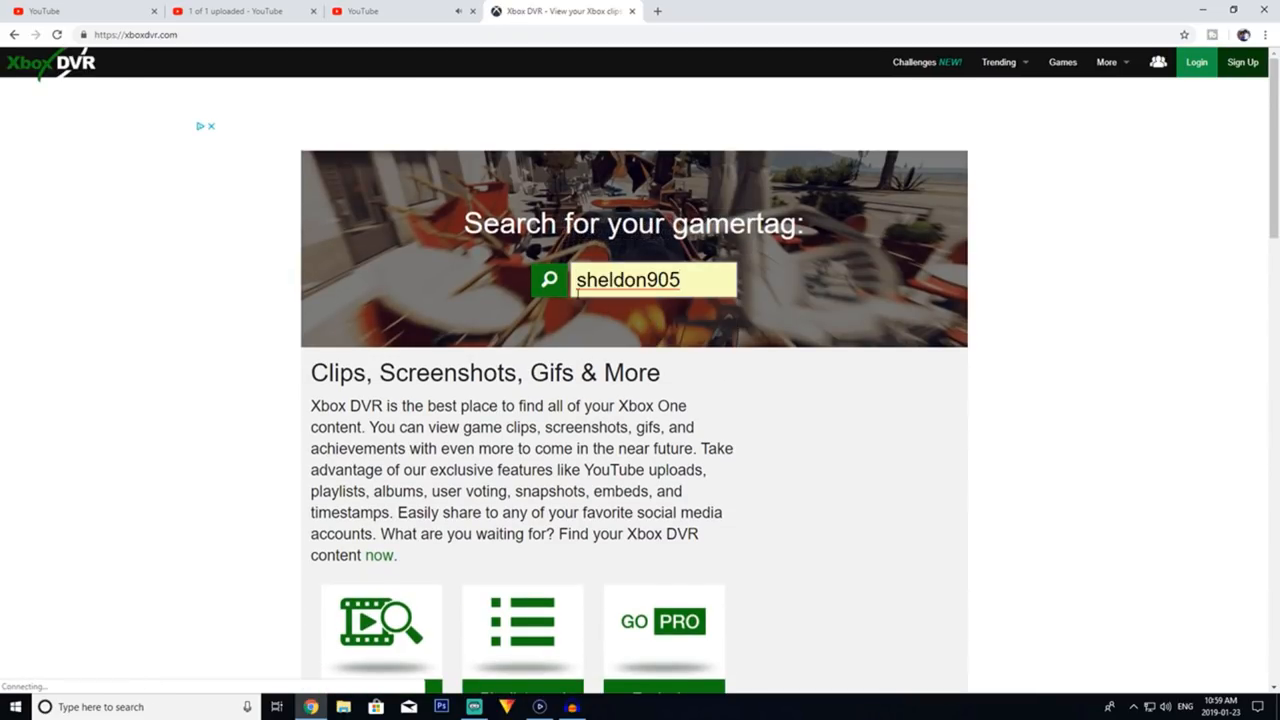
pyautogui.click(548, 280)
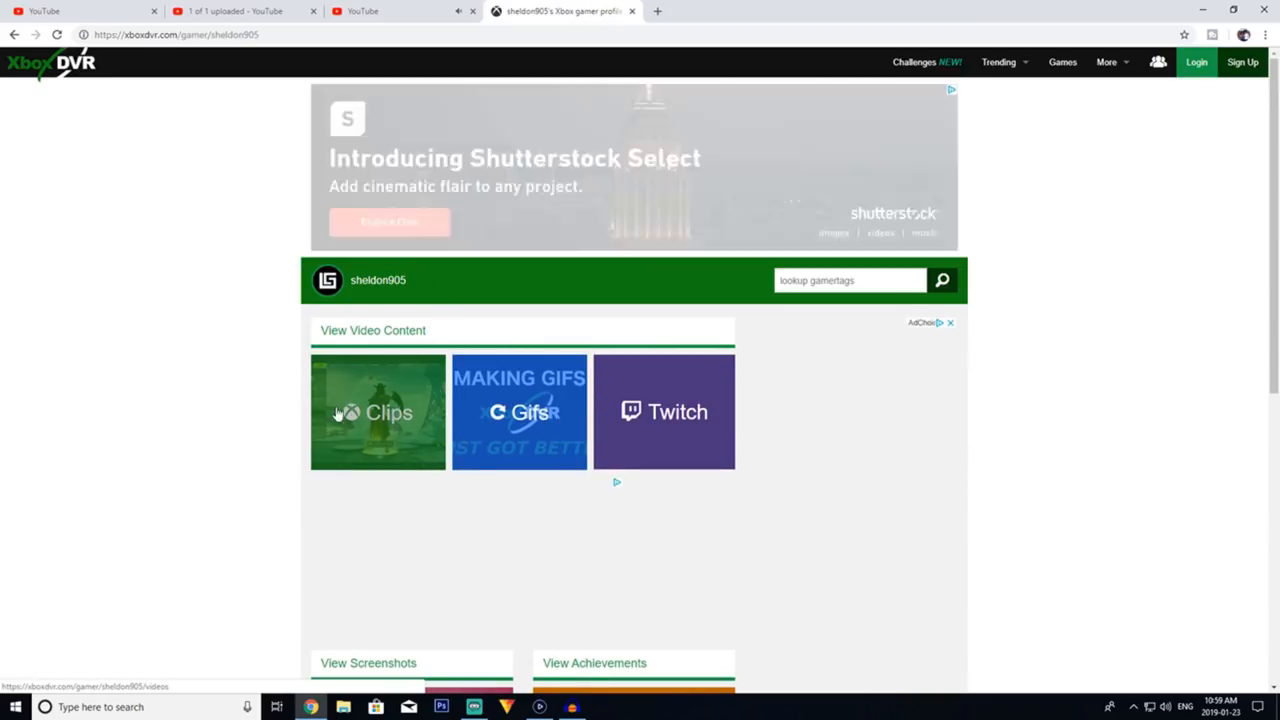
# - Open sheldon905's Clips list and play the Call of Duty: Black Ops 4 clip
pyautogui.click(378, 412)
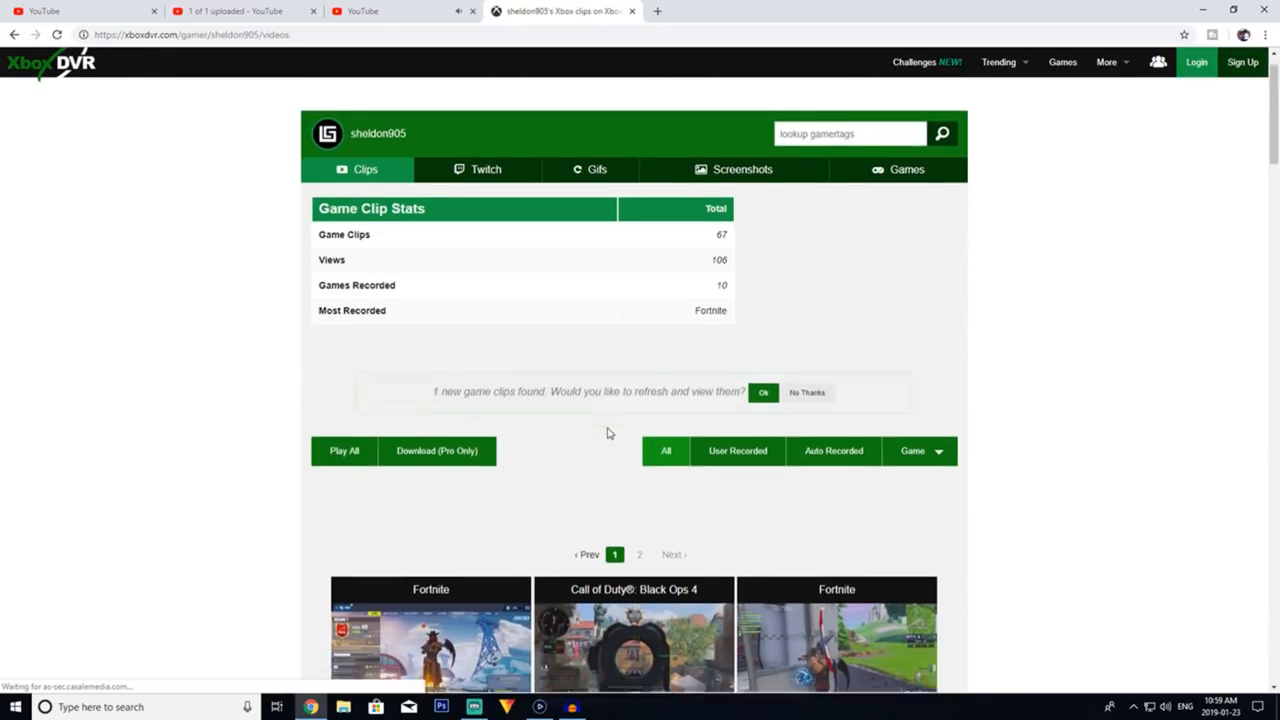
pyautogui.scroll(-3)
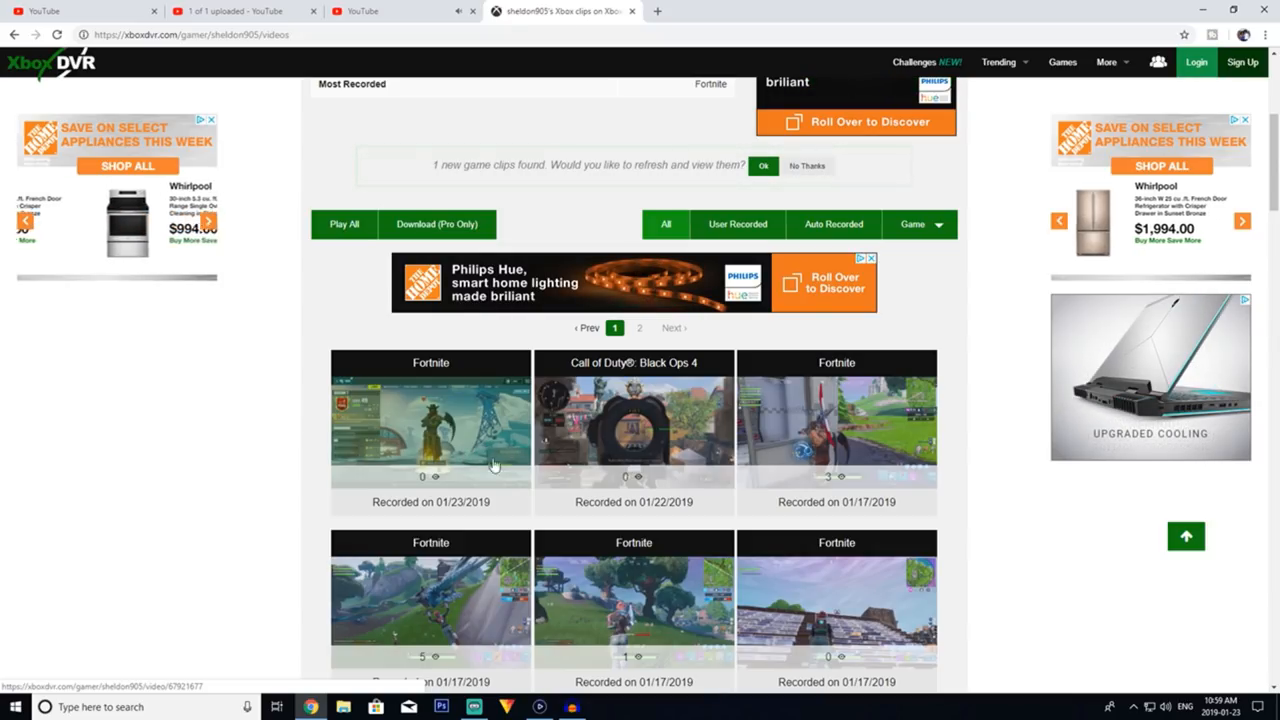
pyautogui.moveTo(492, 424)
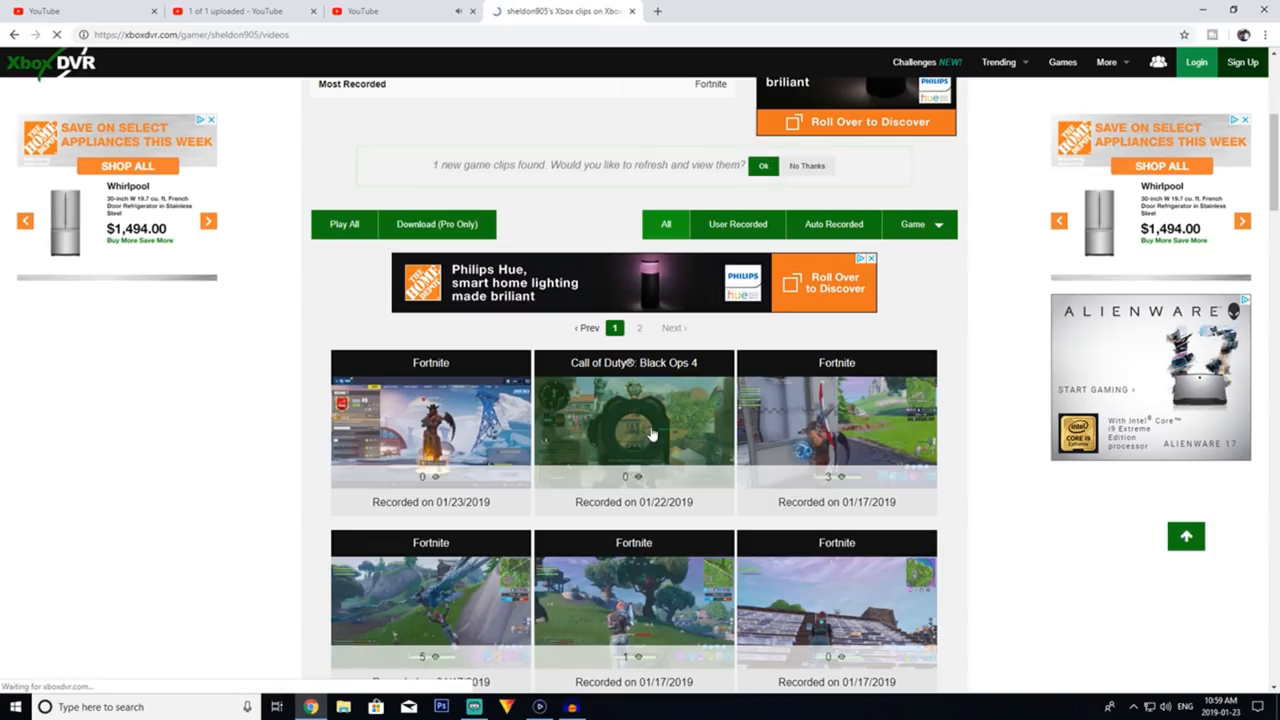
pyautogui.click(632, 420)
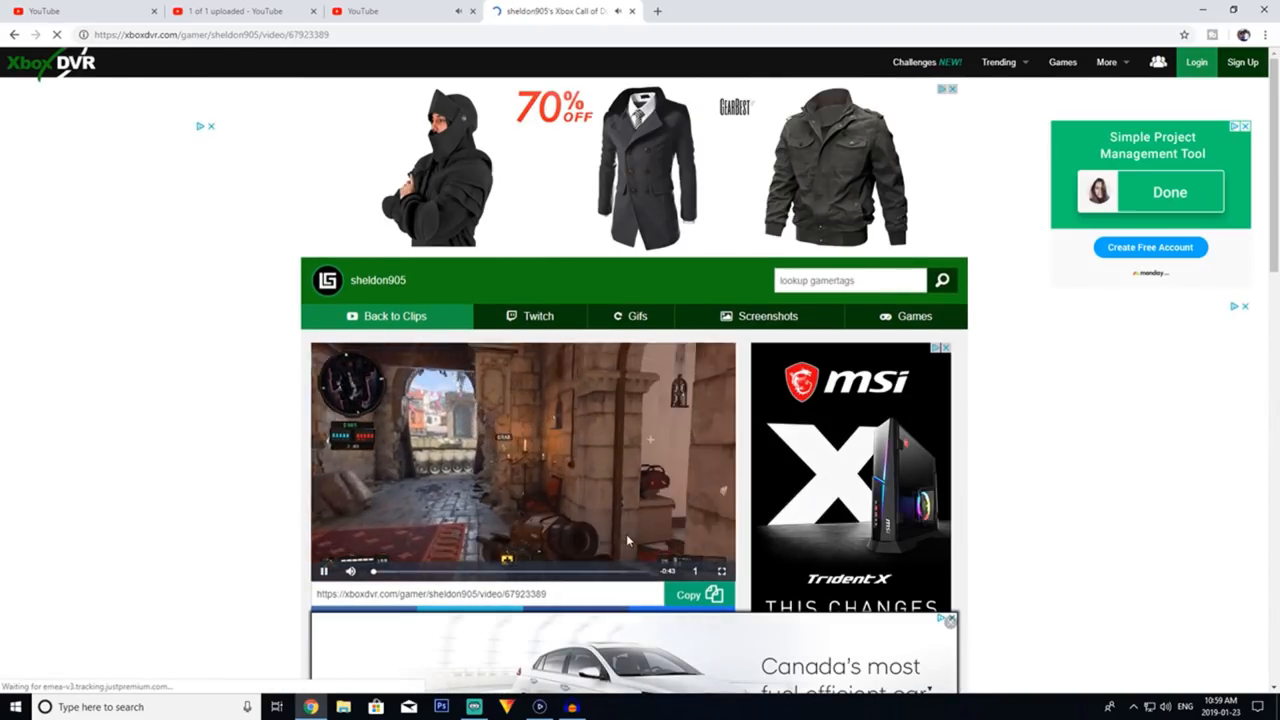
# - Download the Black Ops 4 clip from Xbox DVR to the PC and play it locally
pyautogui.scroll(-3)
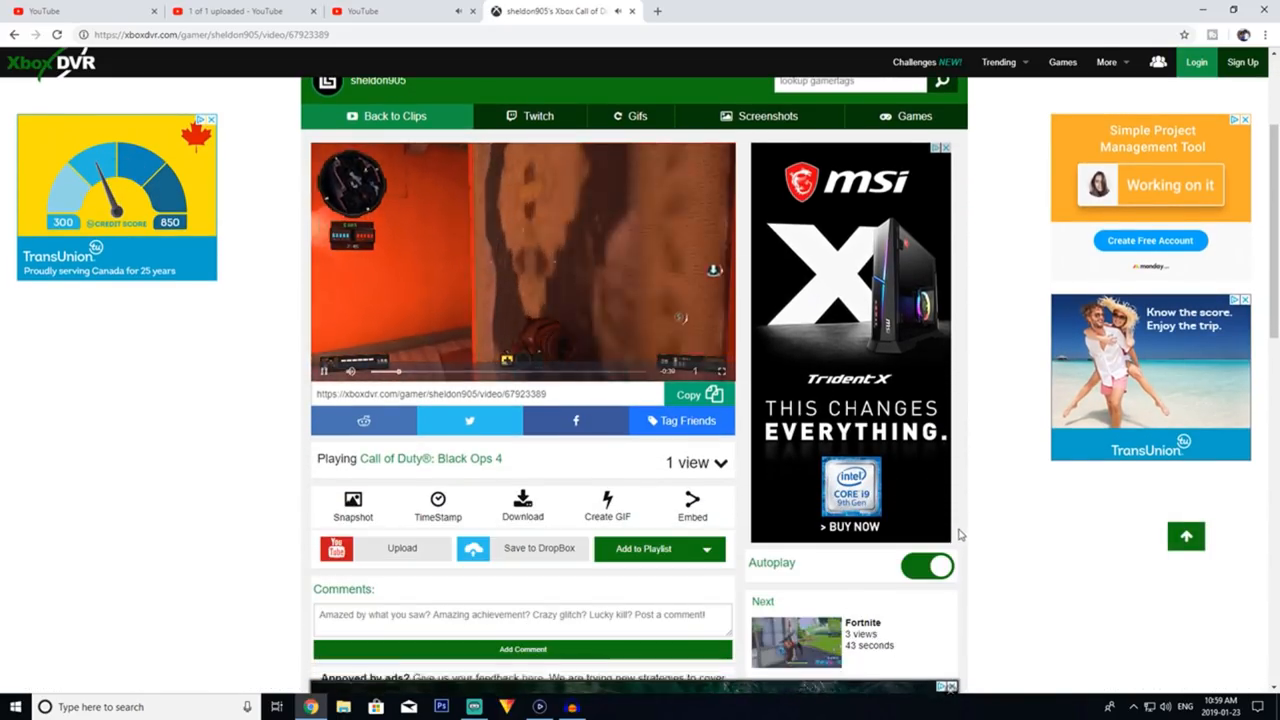
pyautogui.scroll(-3)
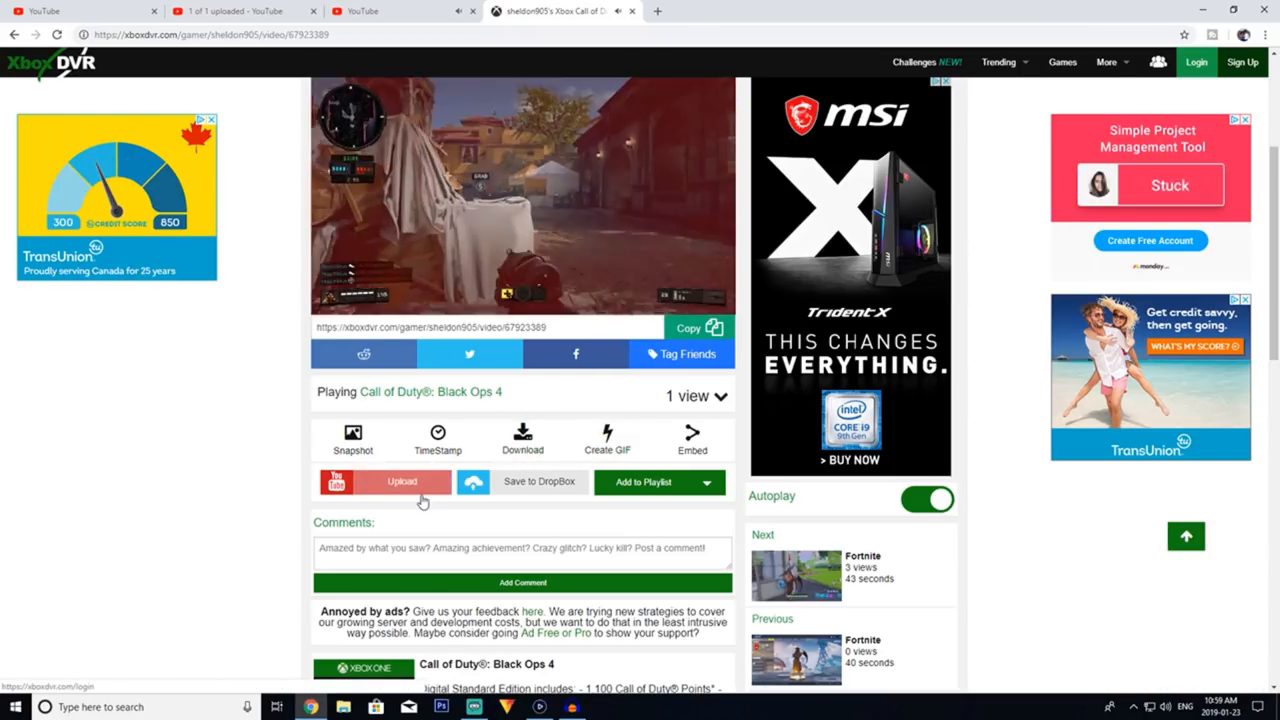
pyautogui.click(522, 196)
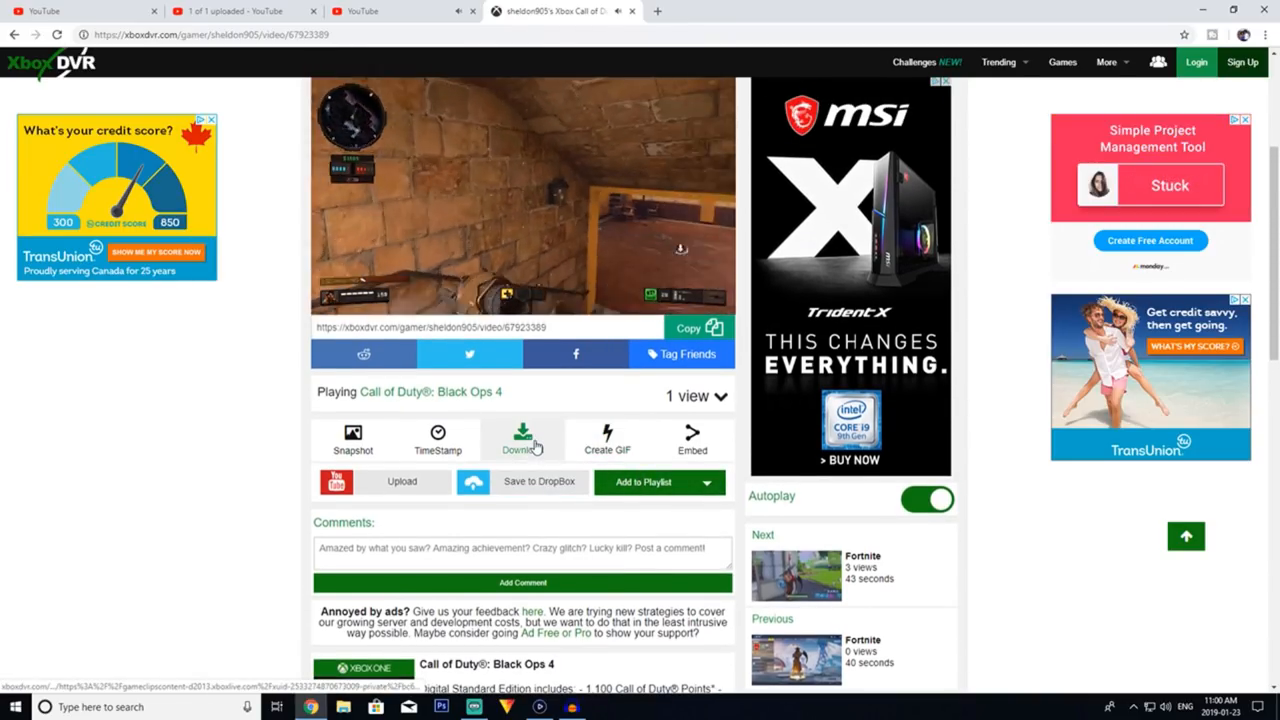
pyautogui.click(522, 438)
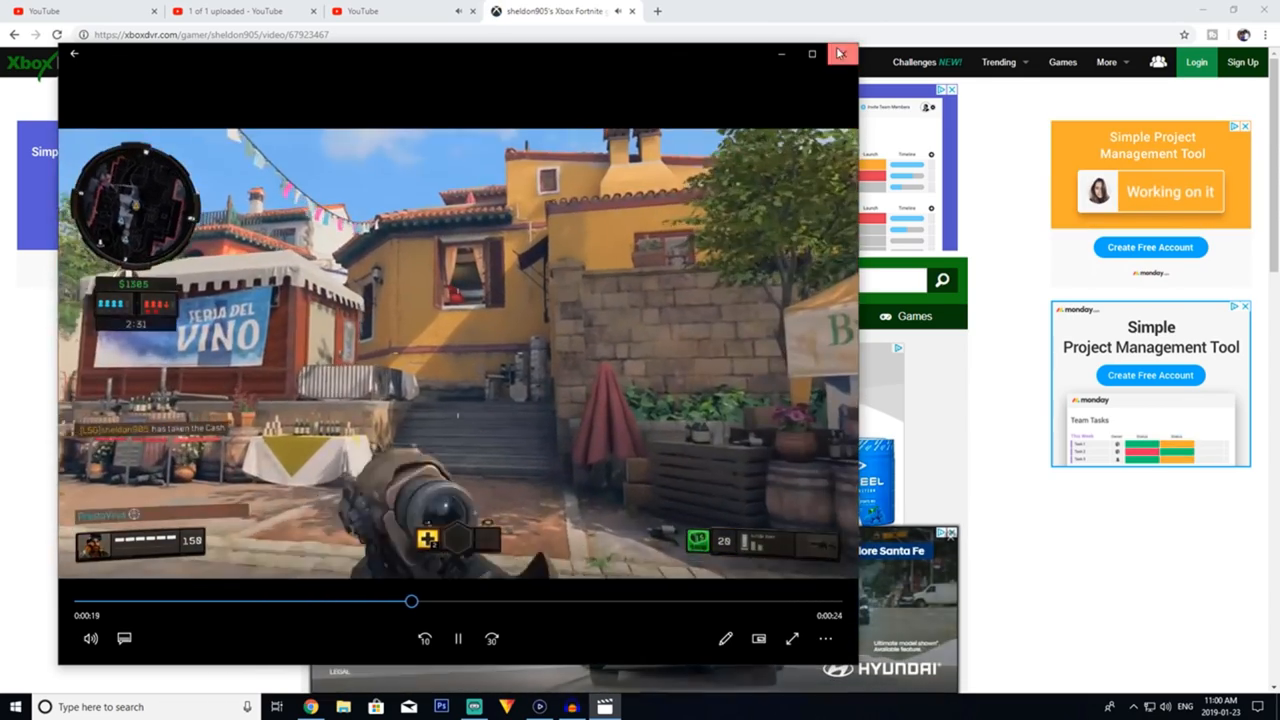
# - Close the clip's player and start recording a commentary track in Audacity
pyautogui.click(840, 52)
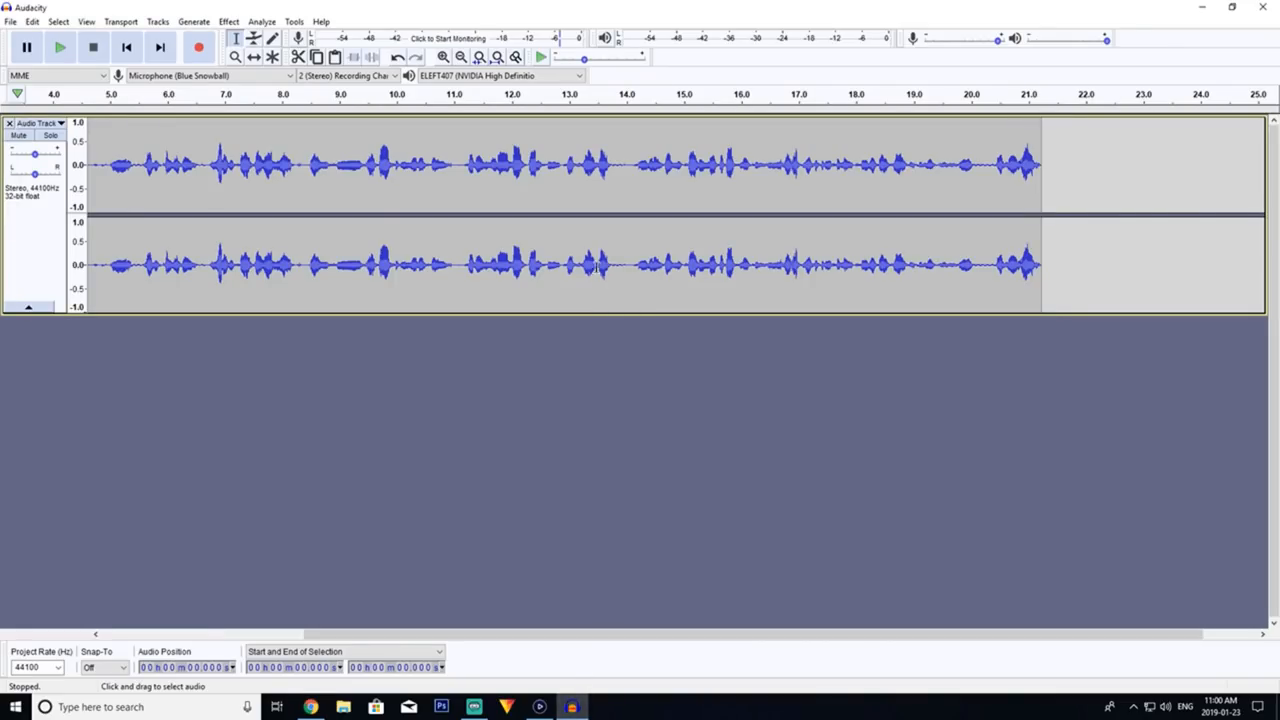
pyautogui.moveTo(198, 48)
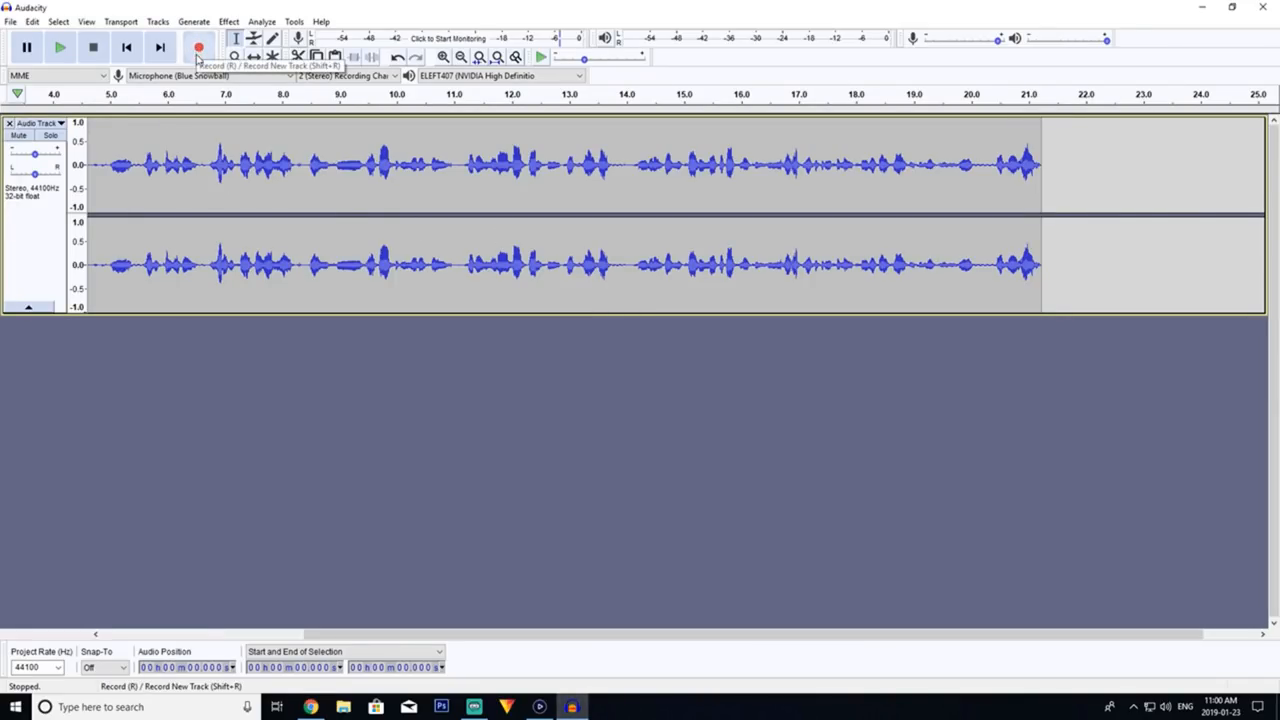
pyautogui.click(198, 48)
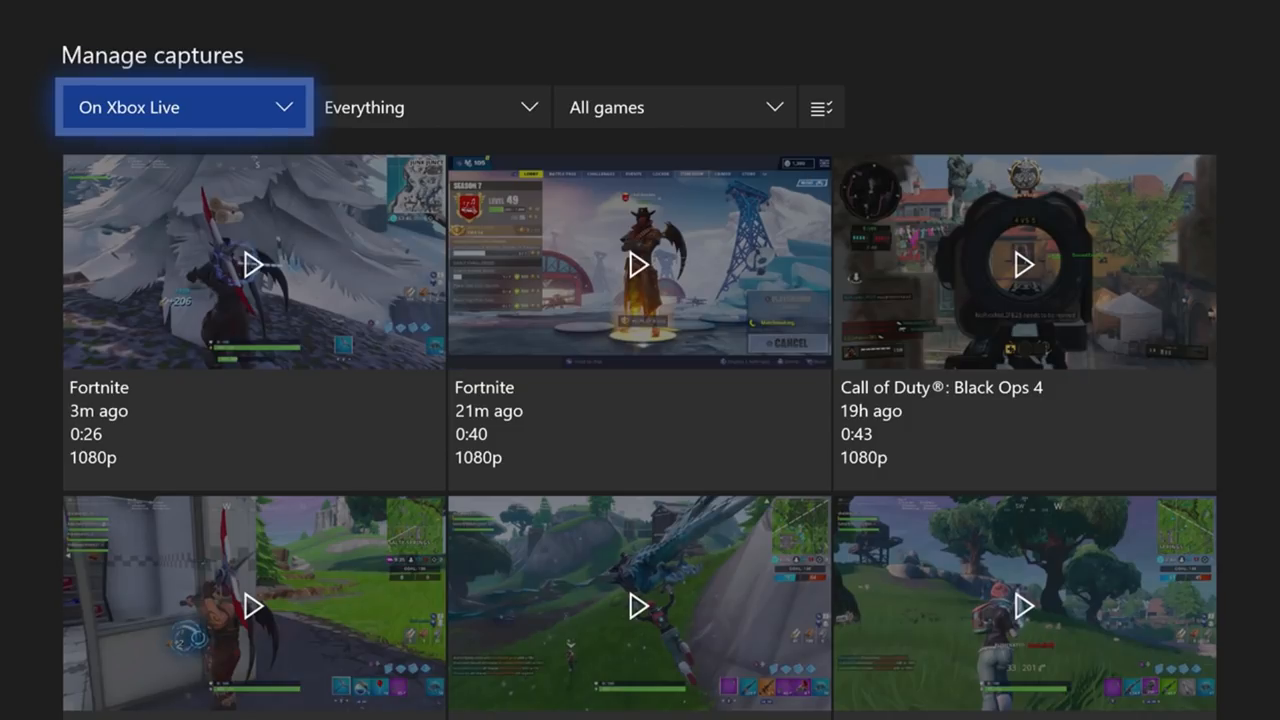
# - From the Xbox guide's System section, reach Settings > Preferences > Broadcast & capture
pyautogui.press('xbox')
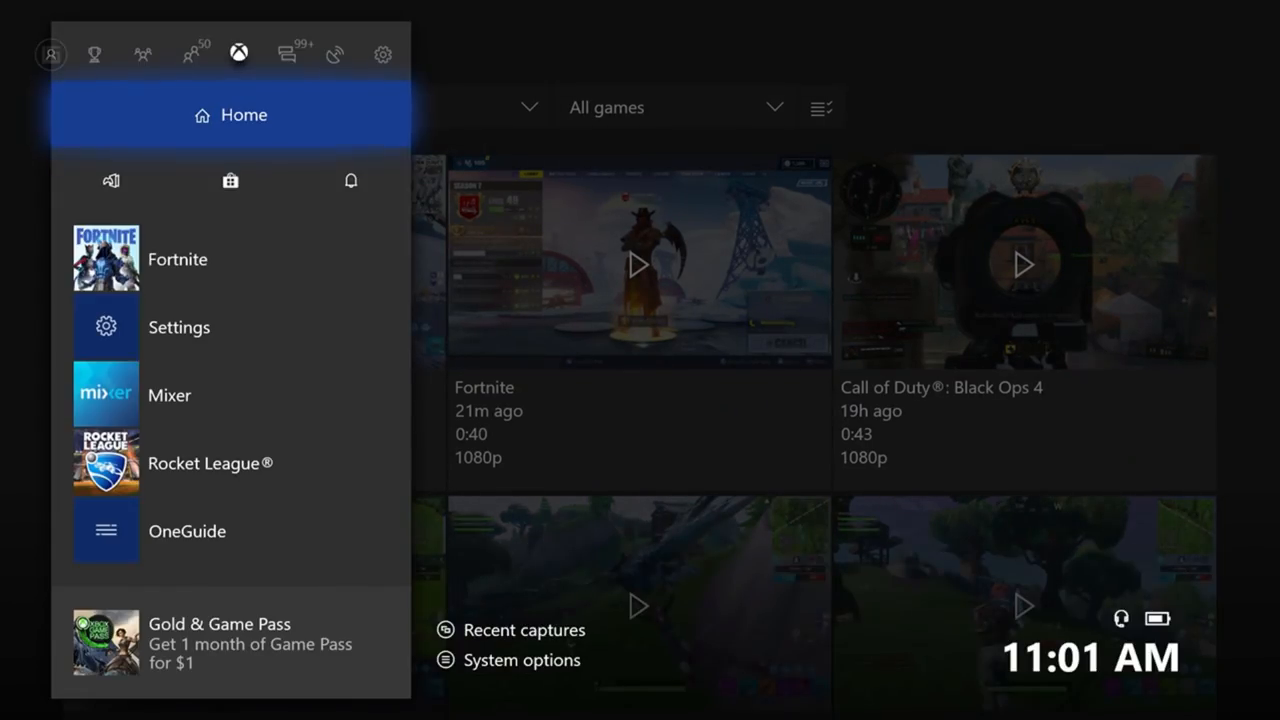
pyautogui.click(288, 52)
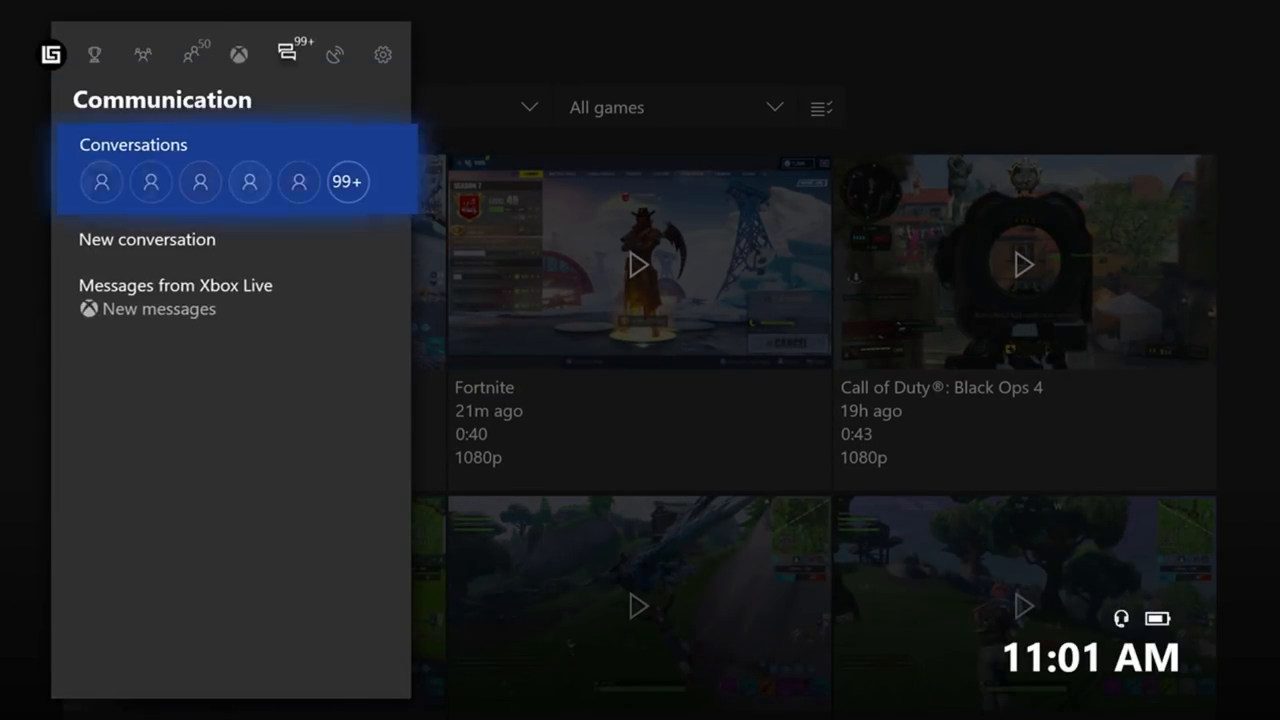
pyautogui.click(382, 54)
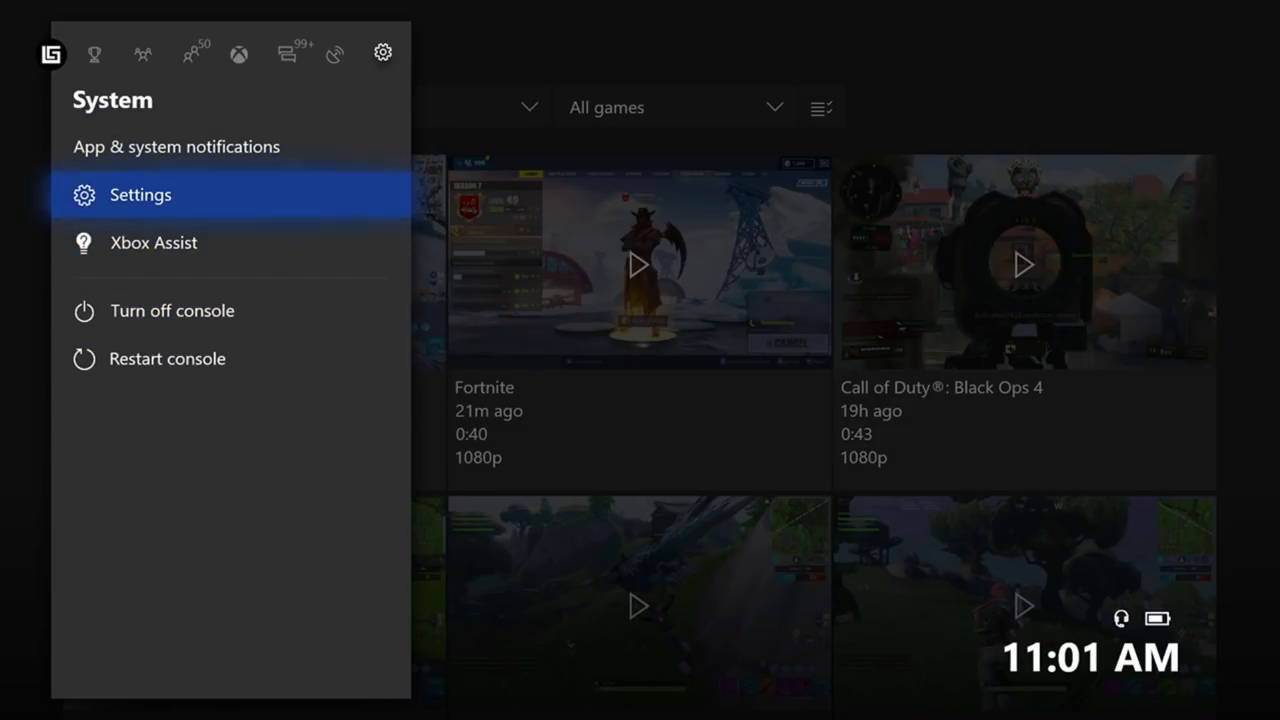
pyautogui.click(140, 194)
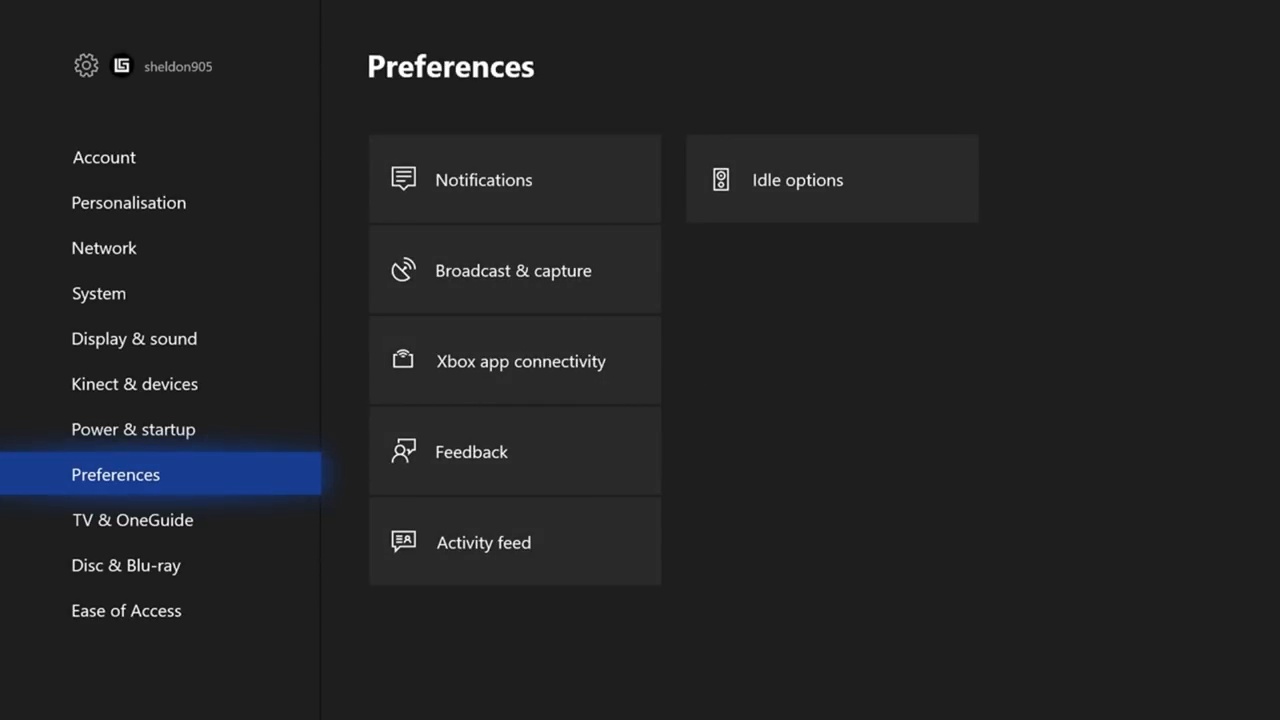
pyautogui.click(514, 270)
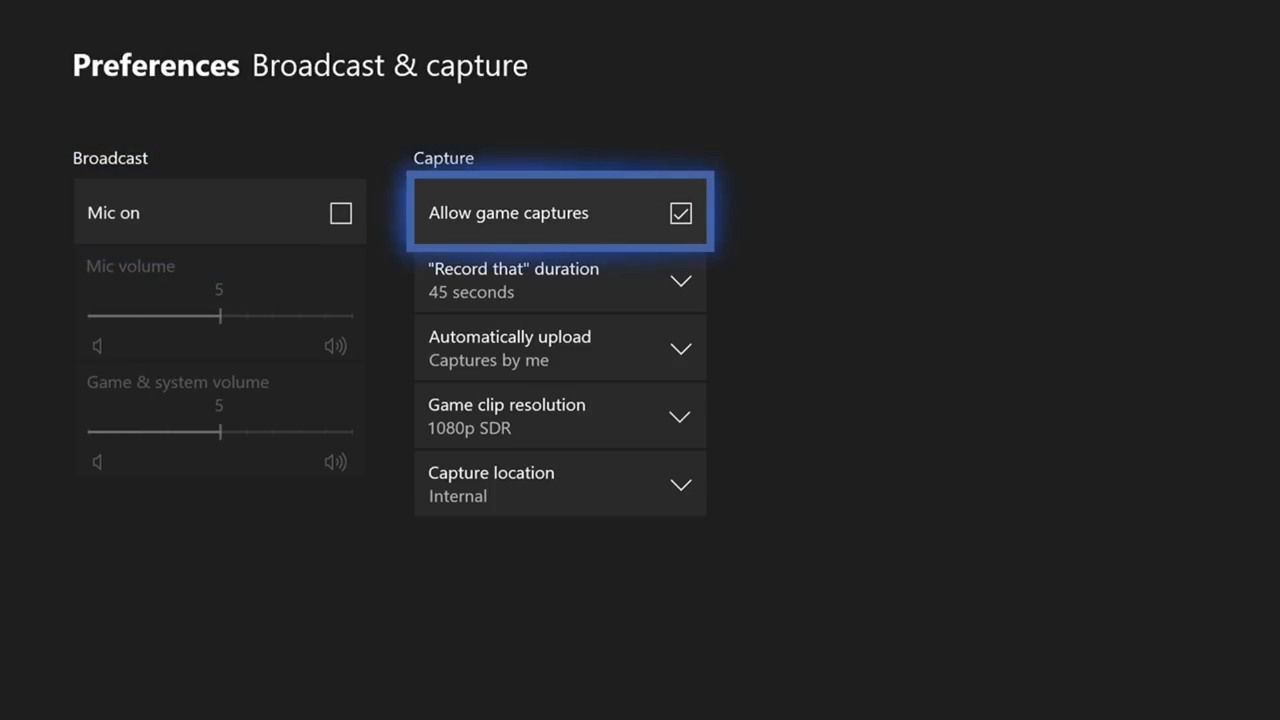
# - Review the capture location choices in the Broadcast & capture preferences
pyautogui.press('Down')
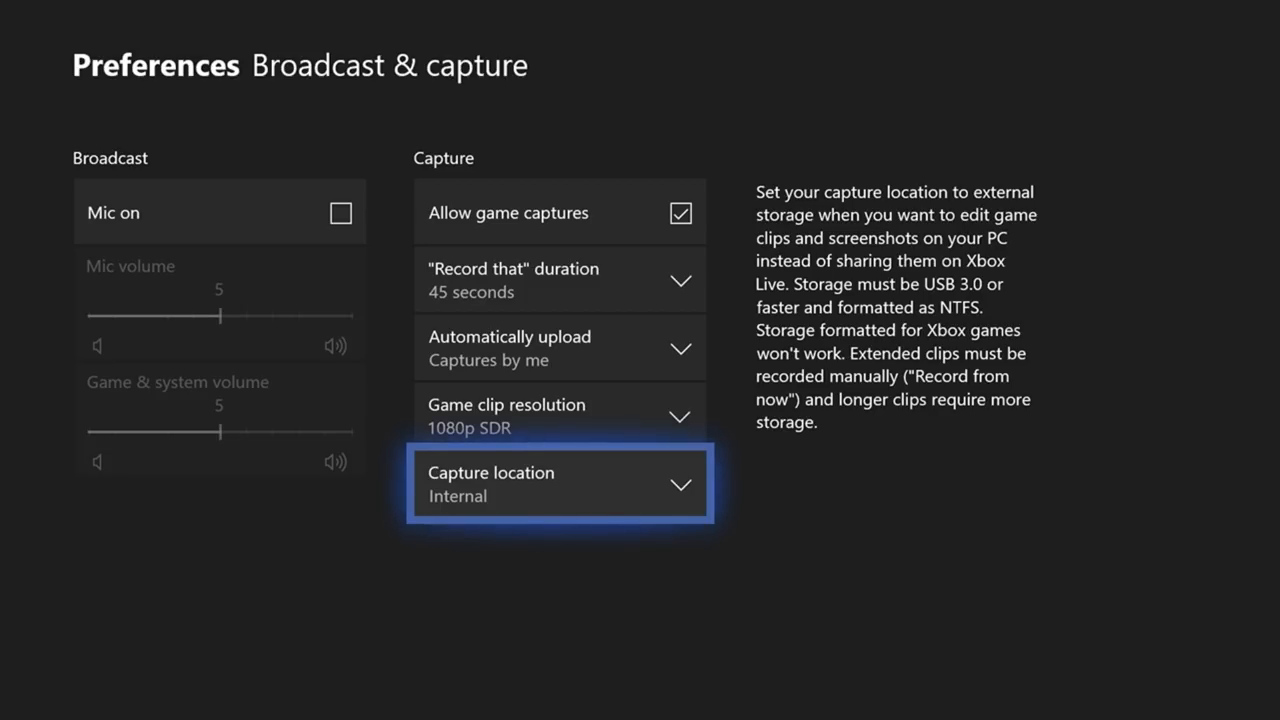
pyautogui.click(558, 280)
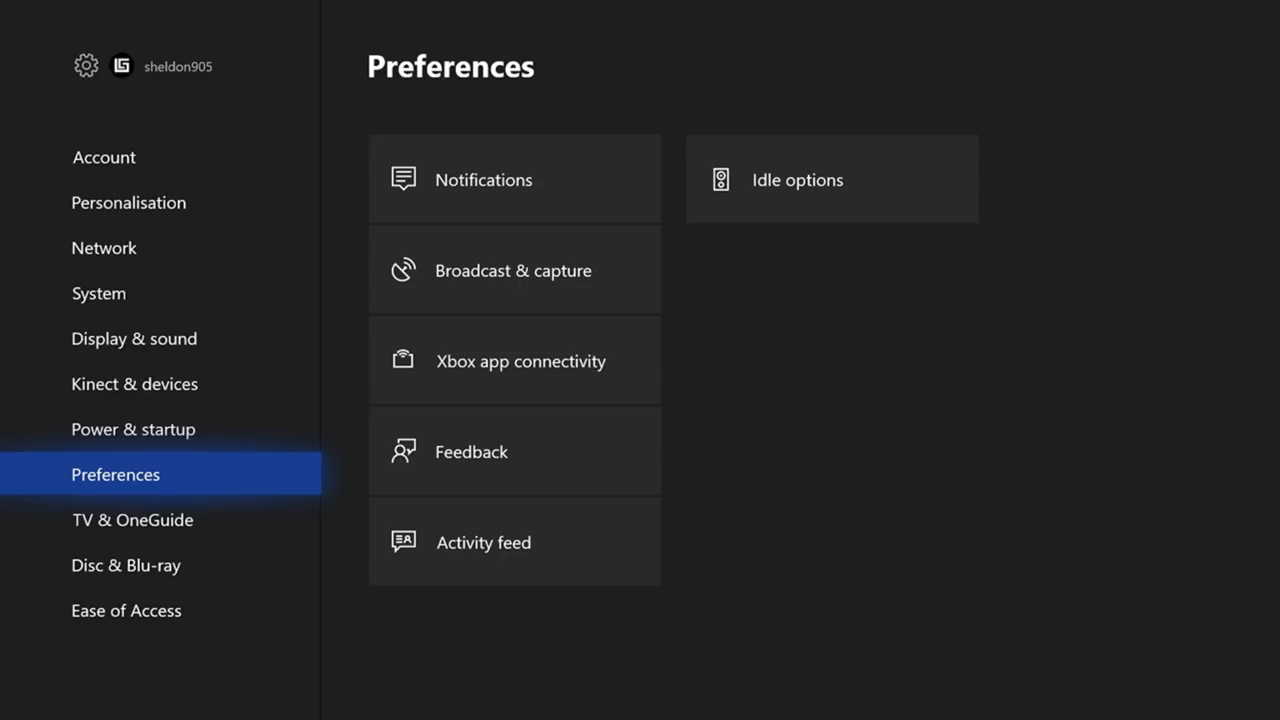
pyautogui.click(512, 270)
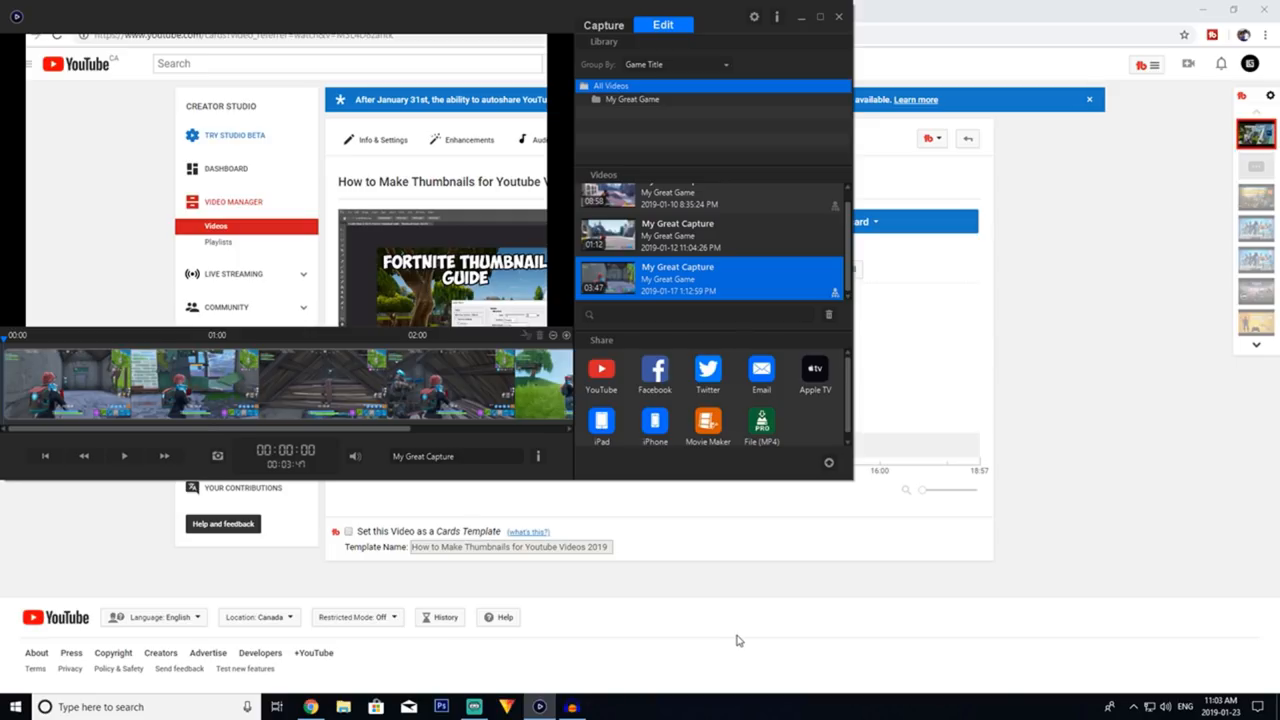
pyautogui.moveTo(828, 564)
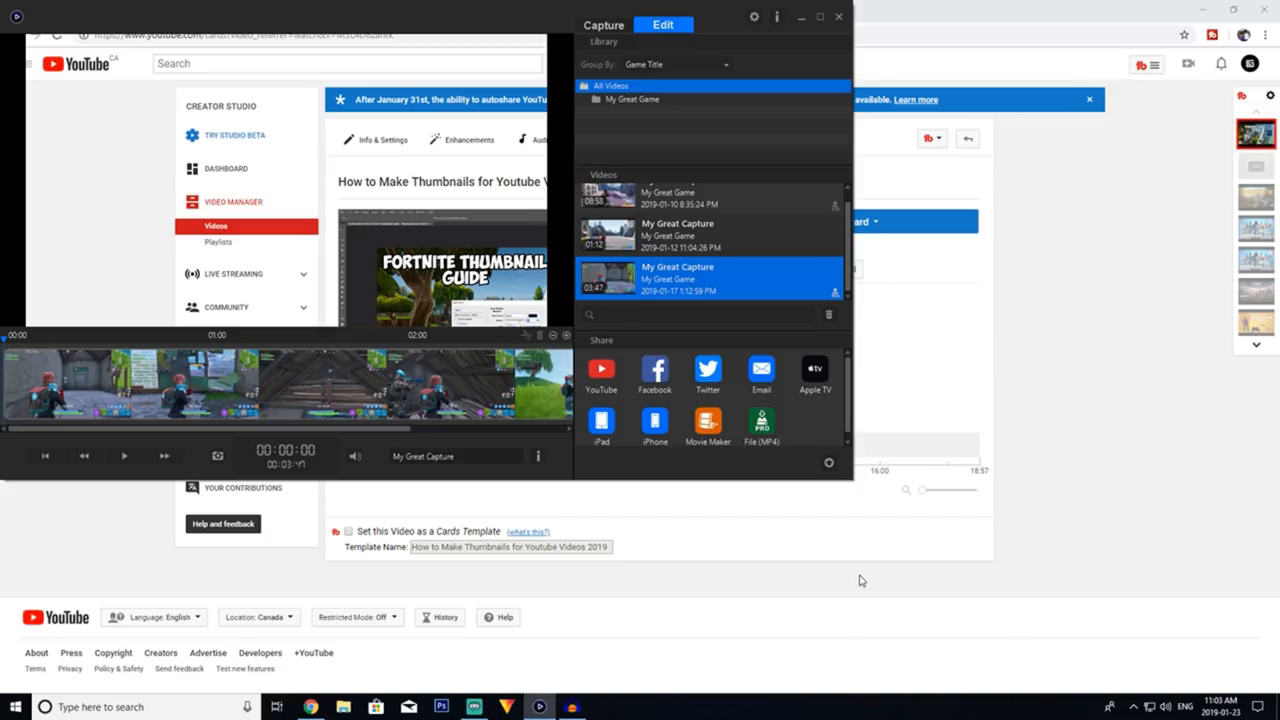
pyautogui.moveTo(792, 402)
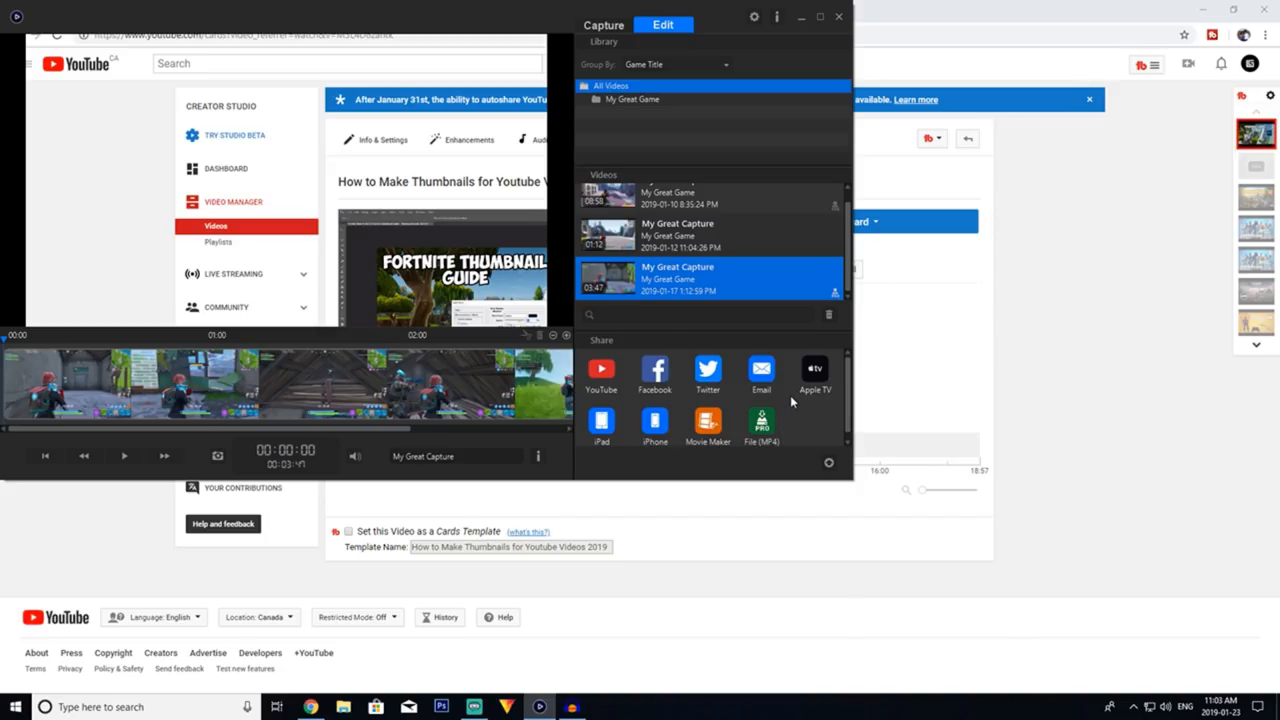
pyautogui.moveTo(772, 392)
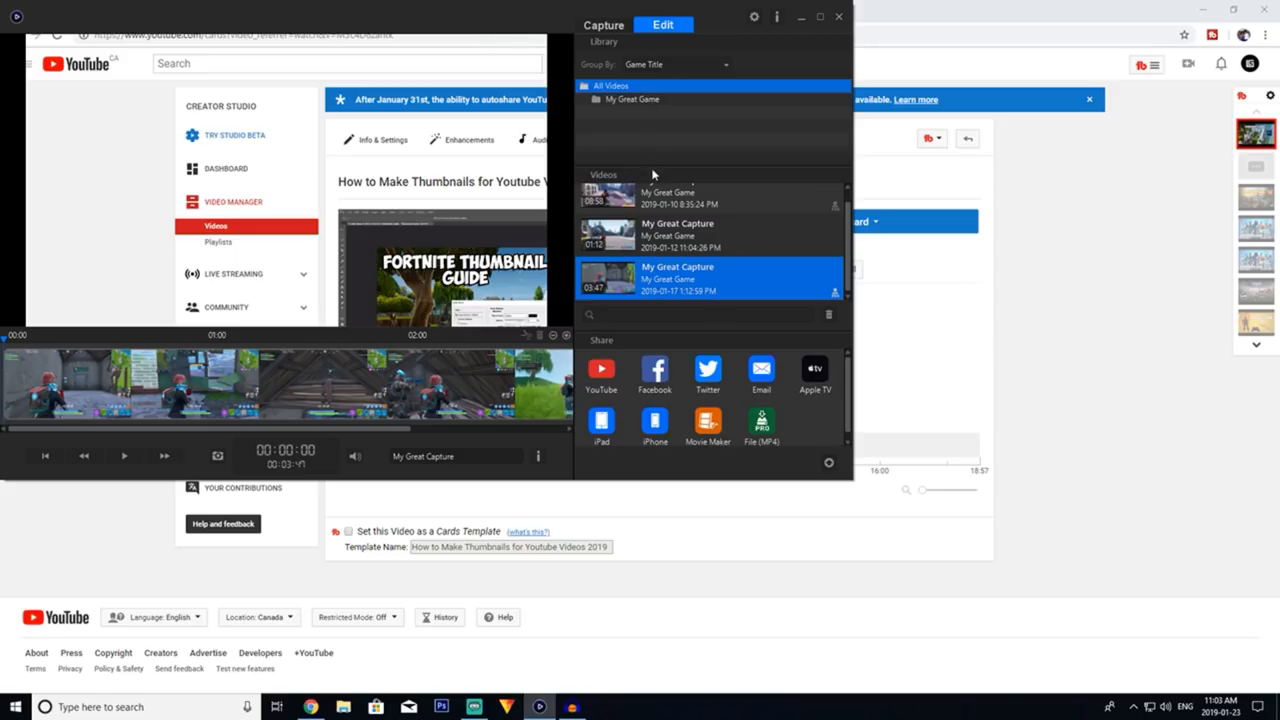
pyautogui.moveTo(788, 52)
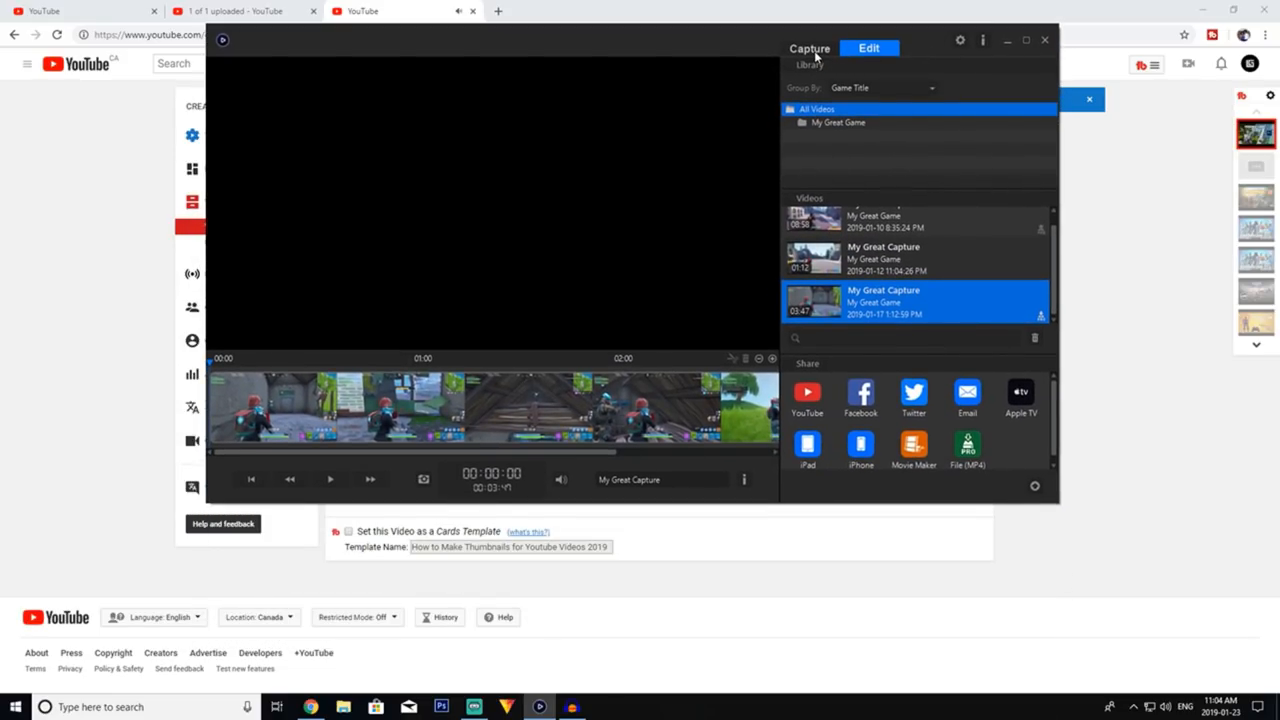
# - In Capture view, review the HD60 device's capture settings and profiles, then close them
pyautogui.click(808, 48)
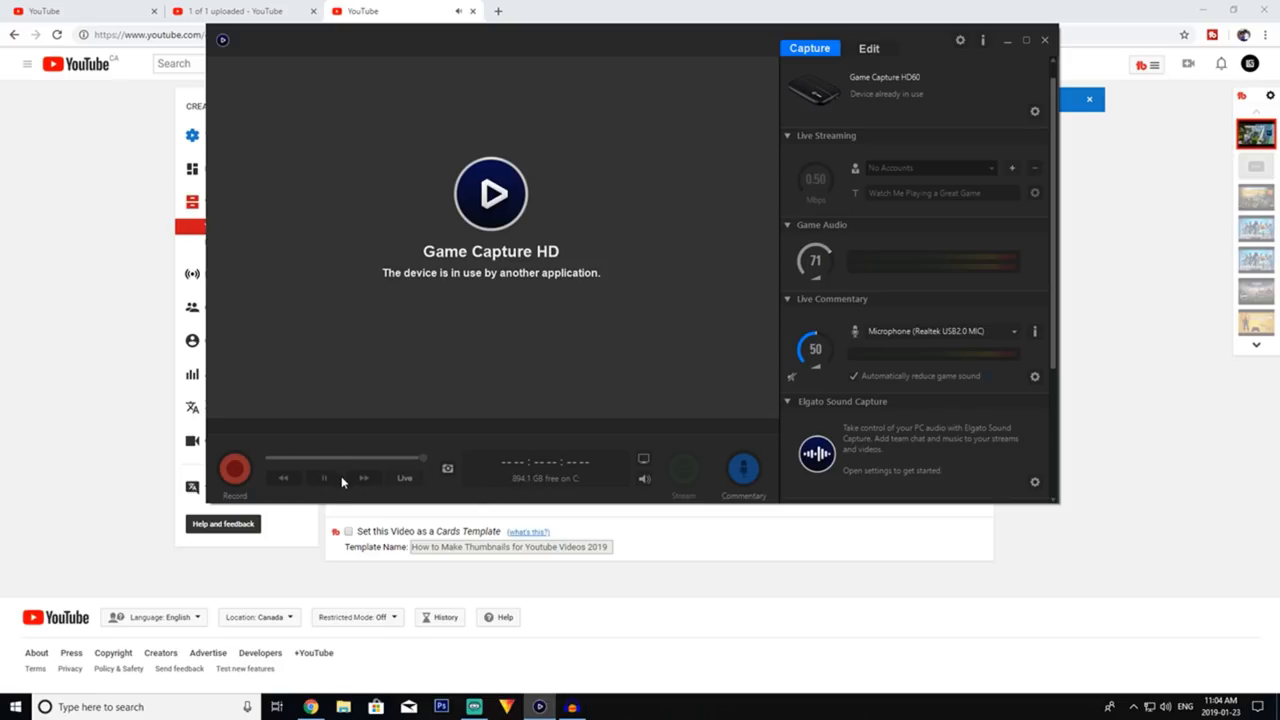
pyautogui.moveTo(406, 478)
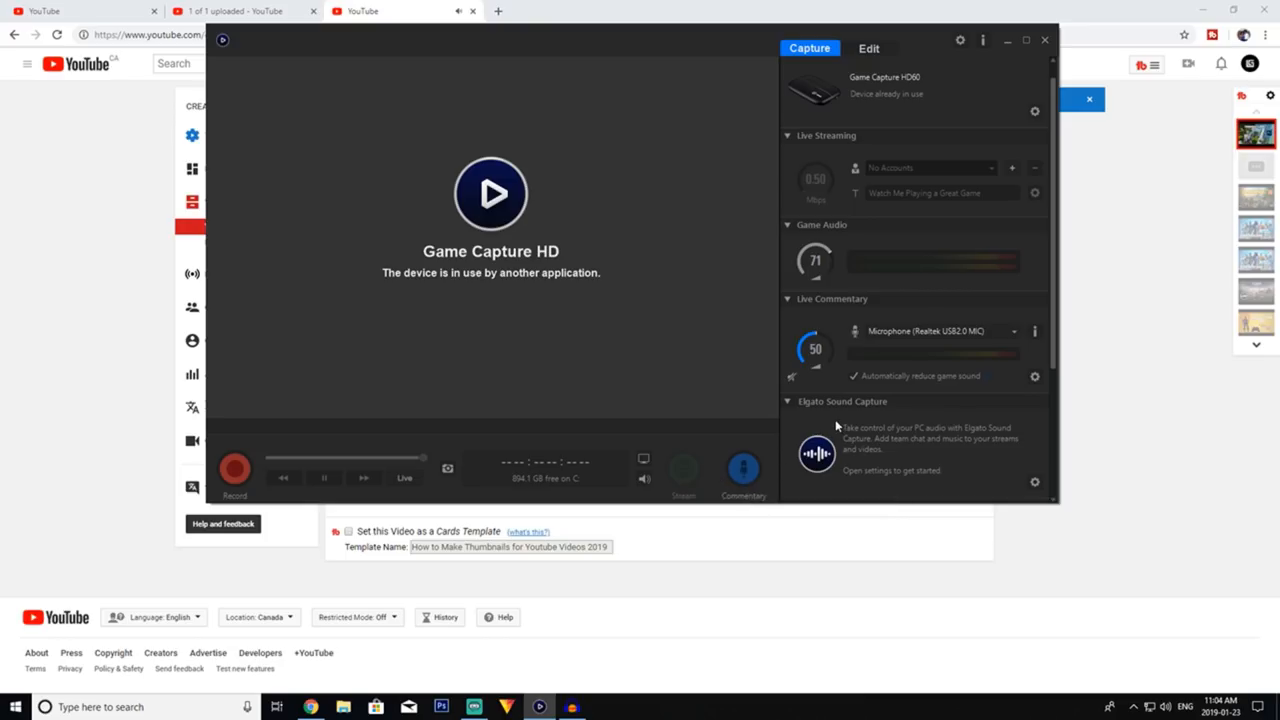
pyautogui.moveTo(908, 288)
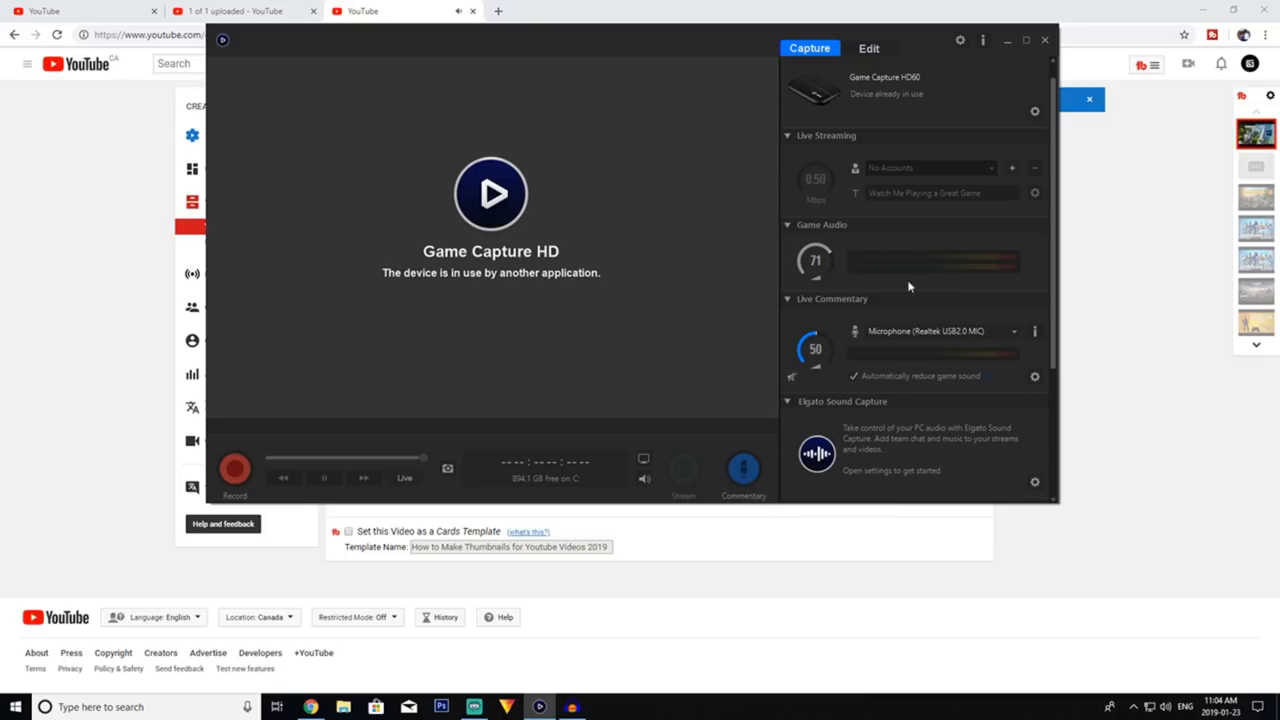
pyautogui.moveTo(824, 424)
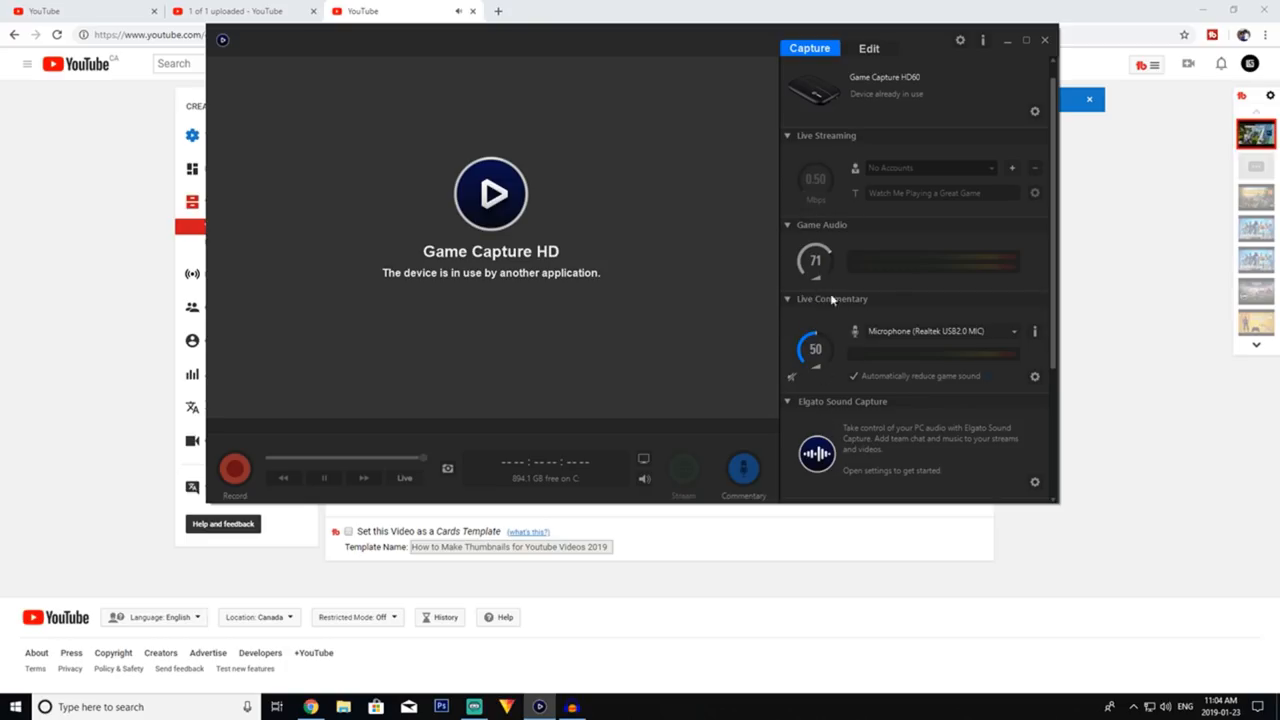
pyautogui.moveTo(1038, 120)
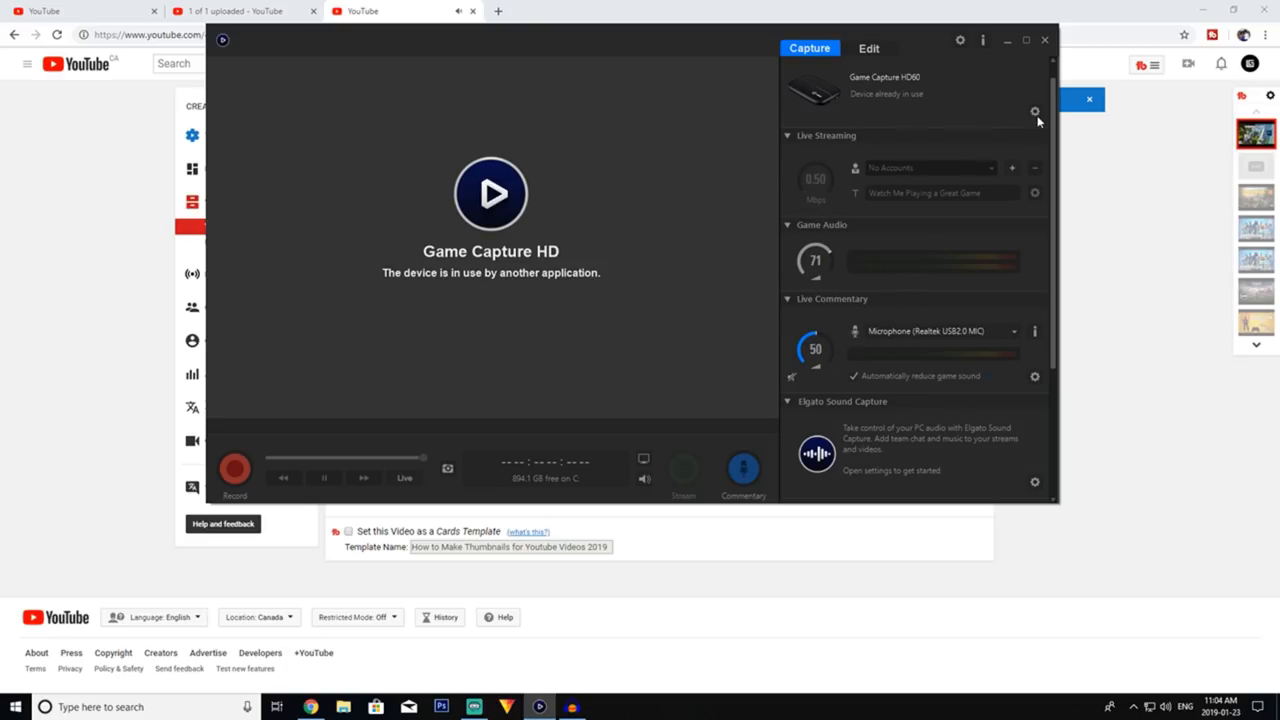
pyautogui.click(1036, 112)
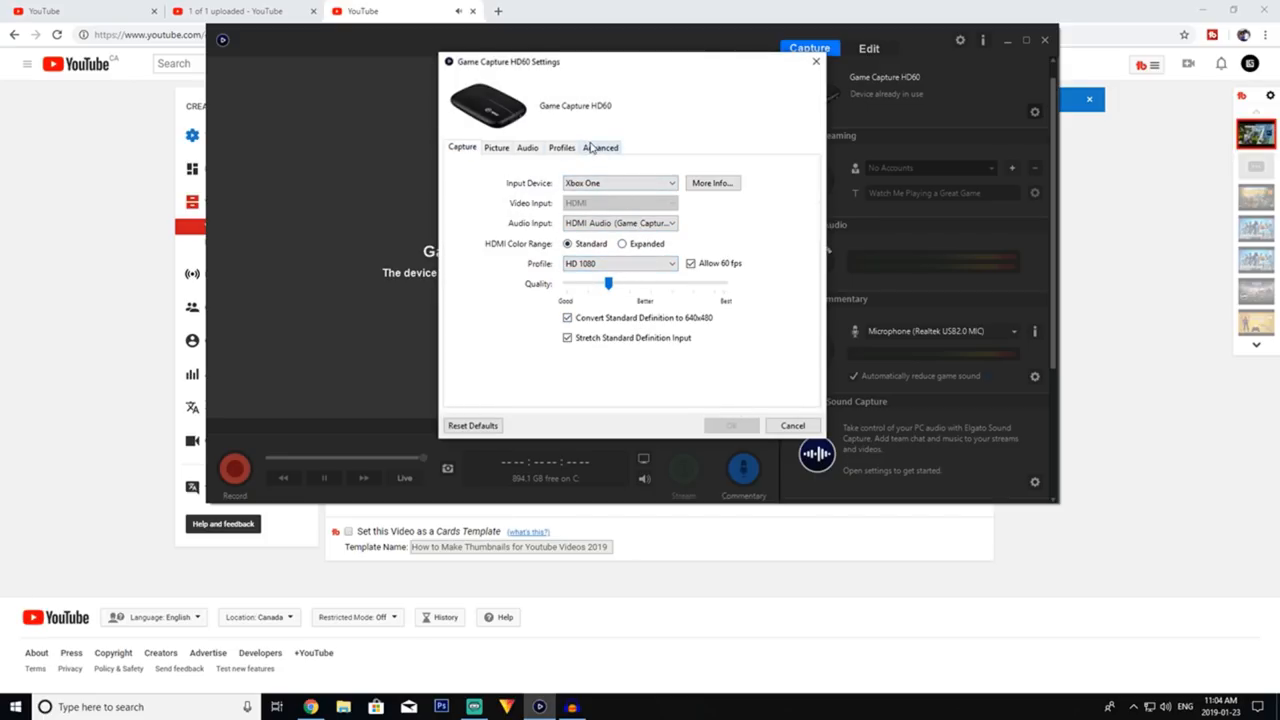
pyautogui.click(560, 148)
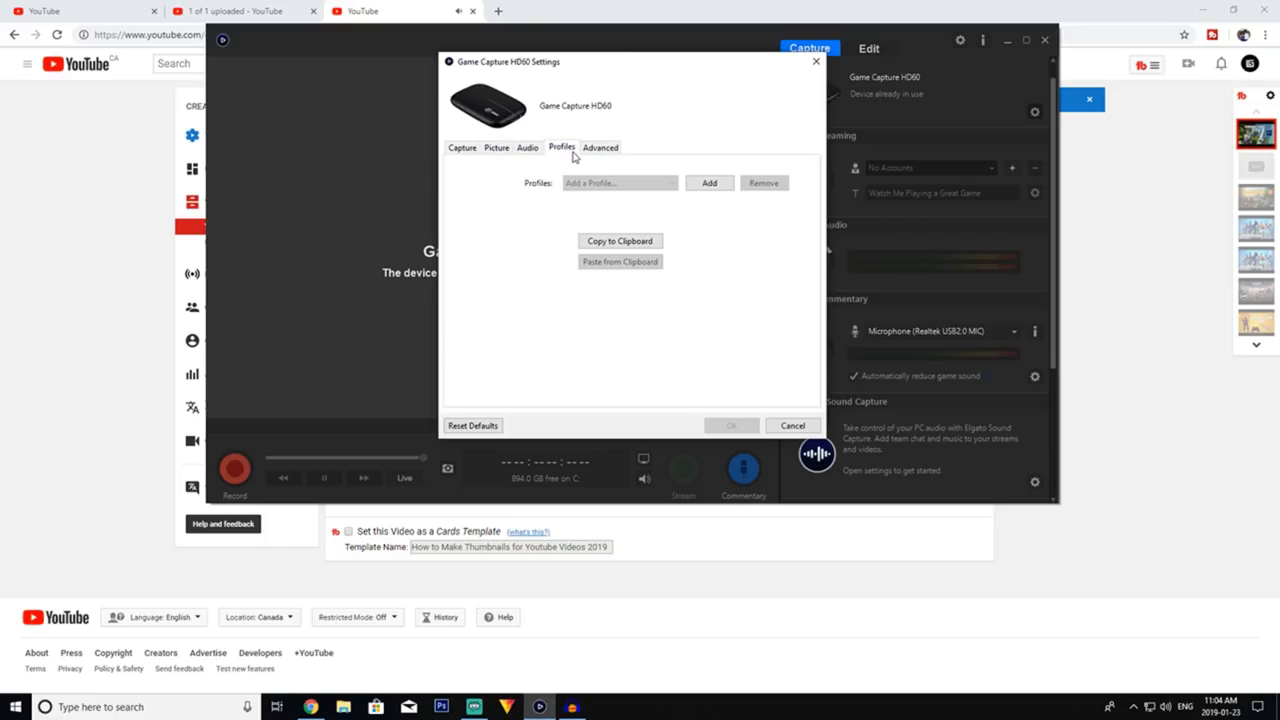
pyautogui.click(792, 424)
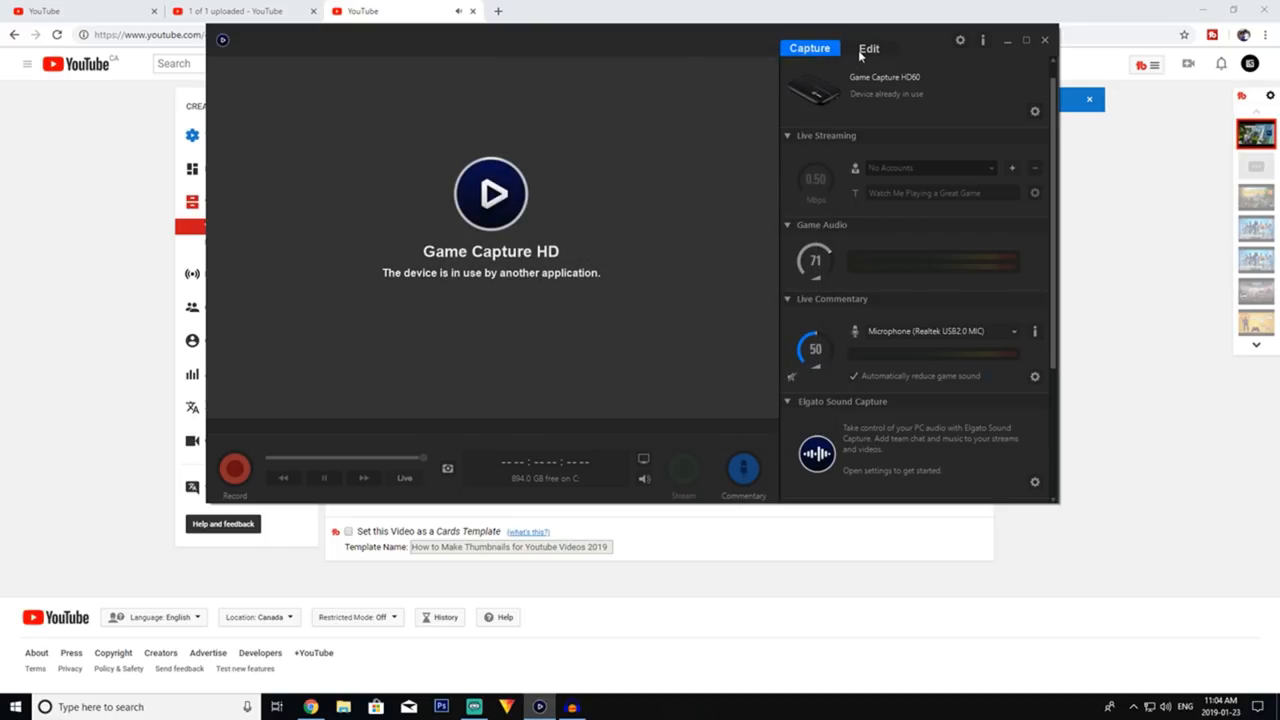
# - Return to the Edit library of captures, then minimize Elgato to reveal YouTube
pyautogui.click(868, 48)
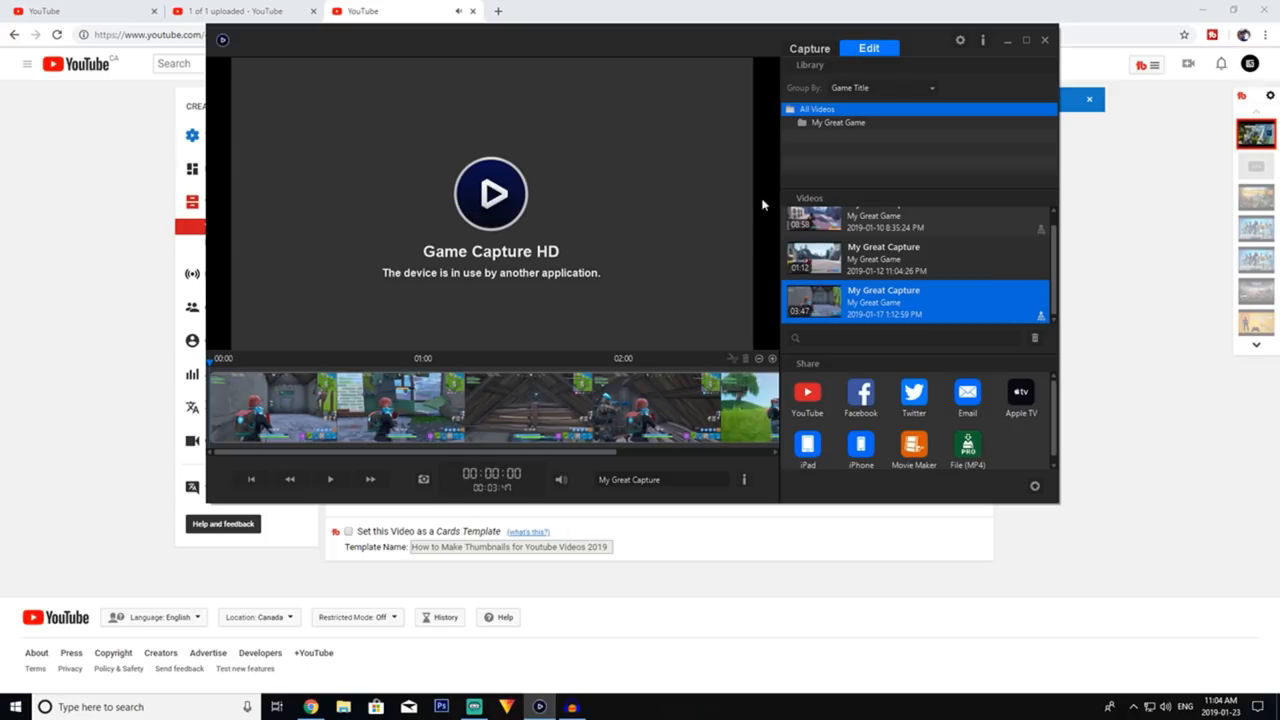
pyautogui.moveTo(728, 288)
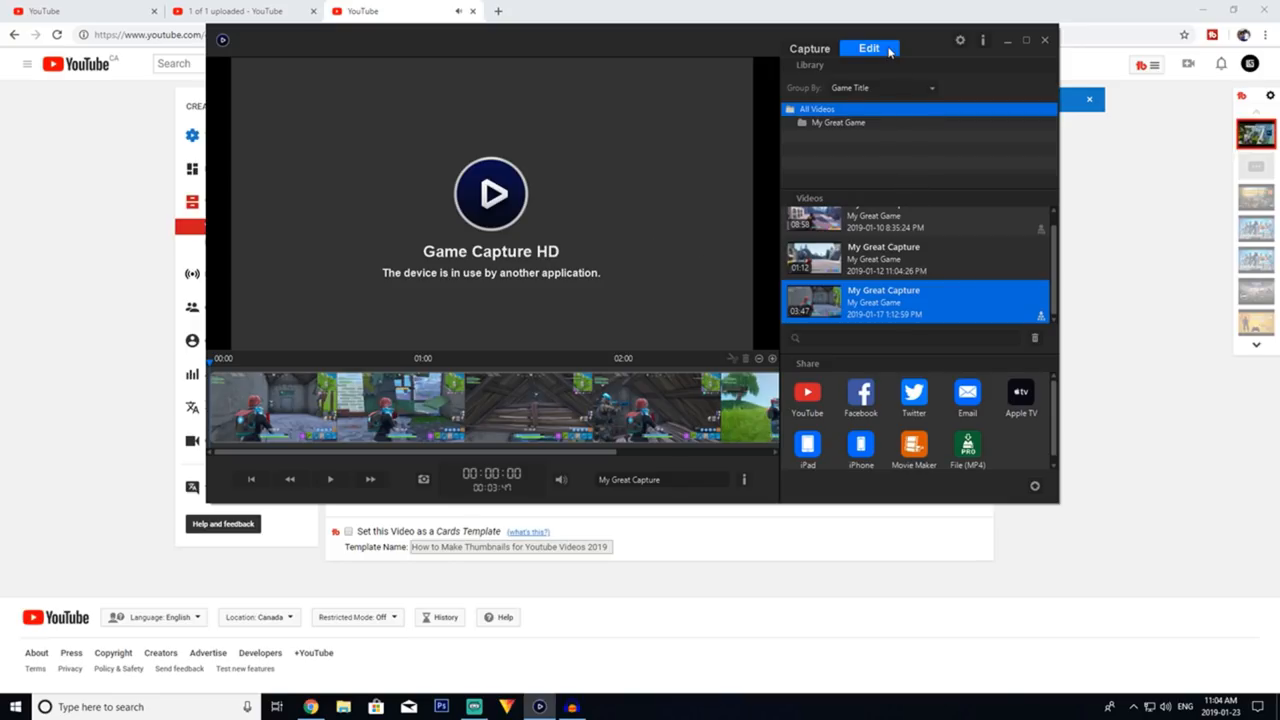
pyautogui.moveTo(540, 412)
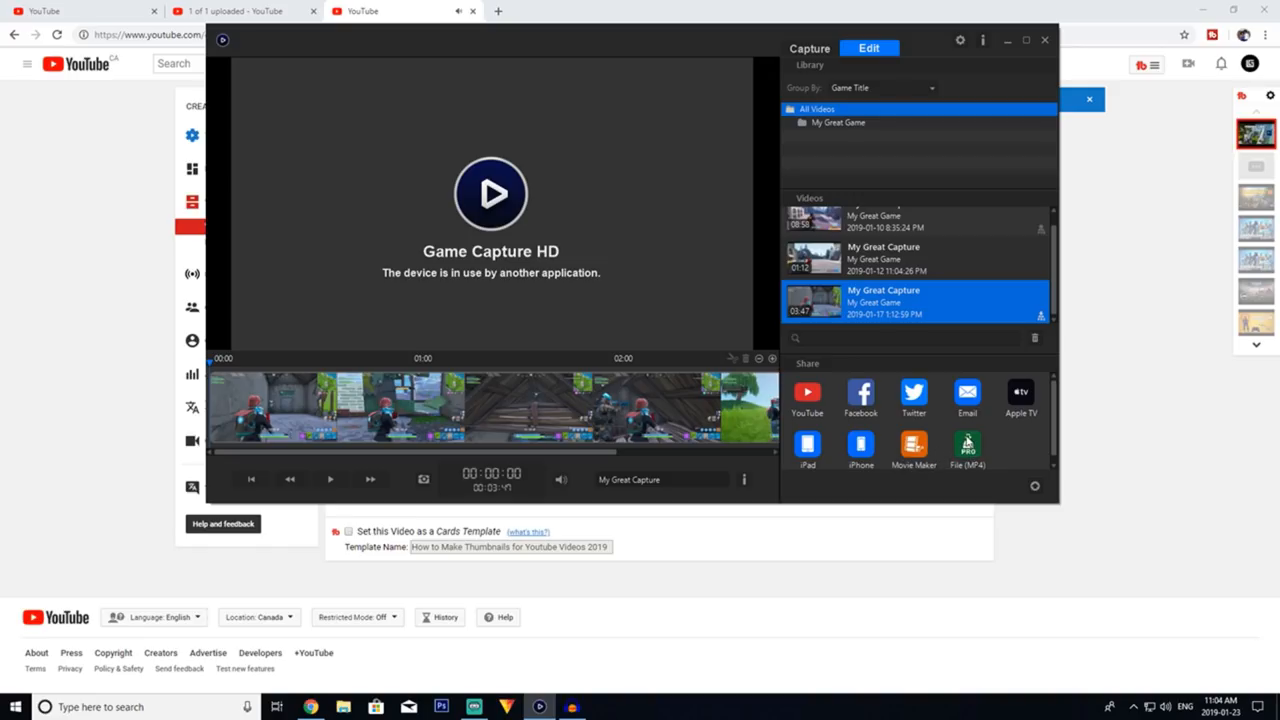
pyautogui.moveTo(884, 260)
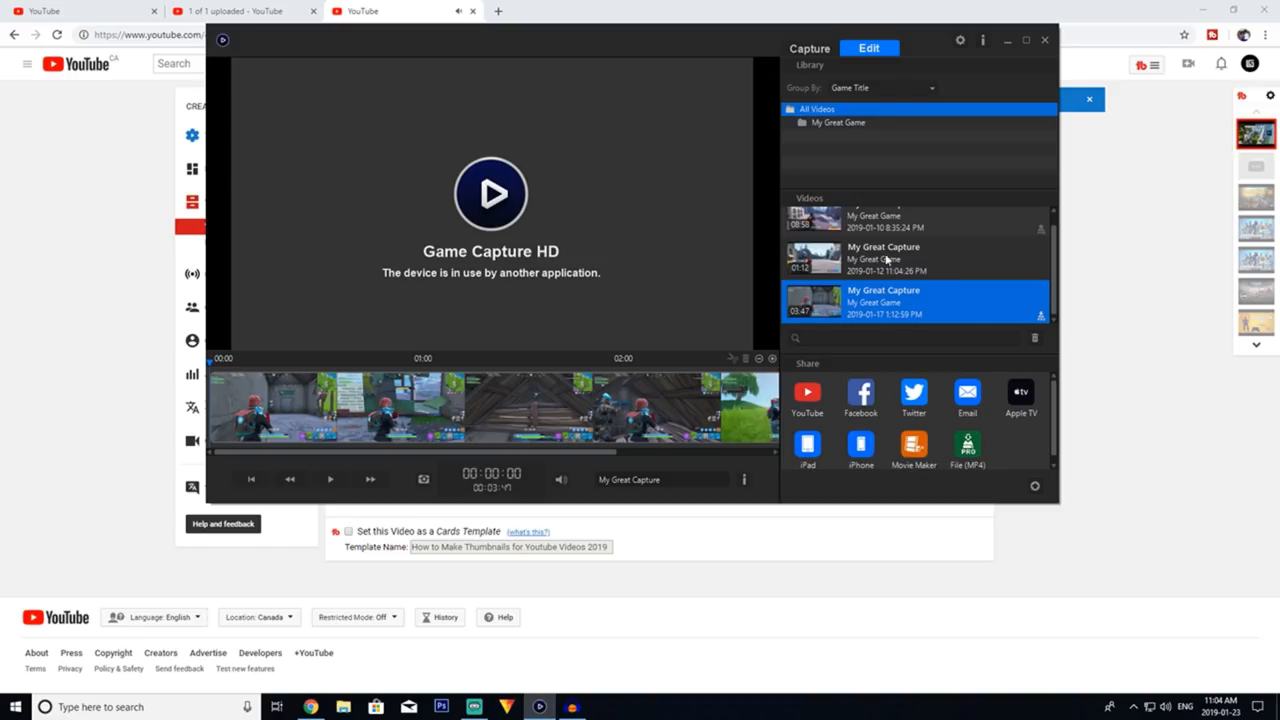
pyautogui.moveTo(752, 304)
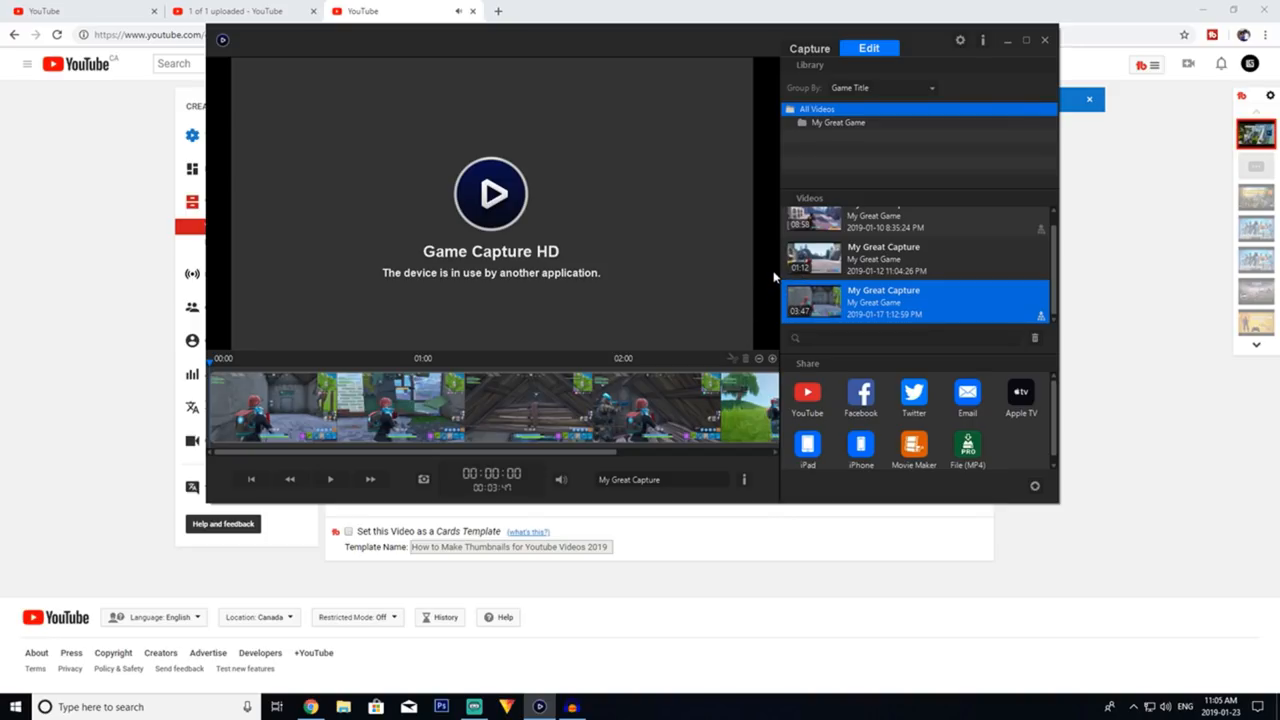
pyautogui.moveTo(772, 290)
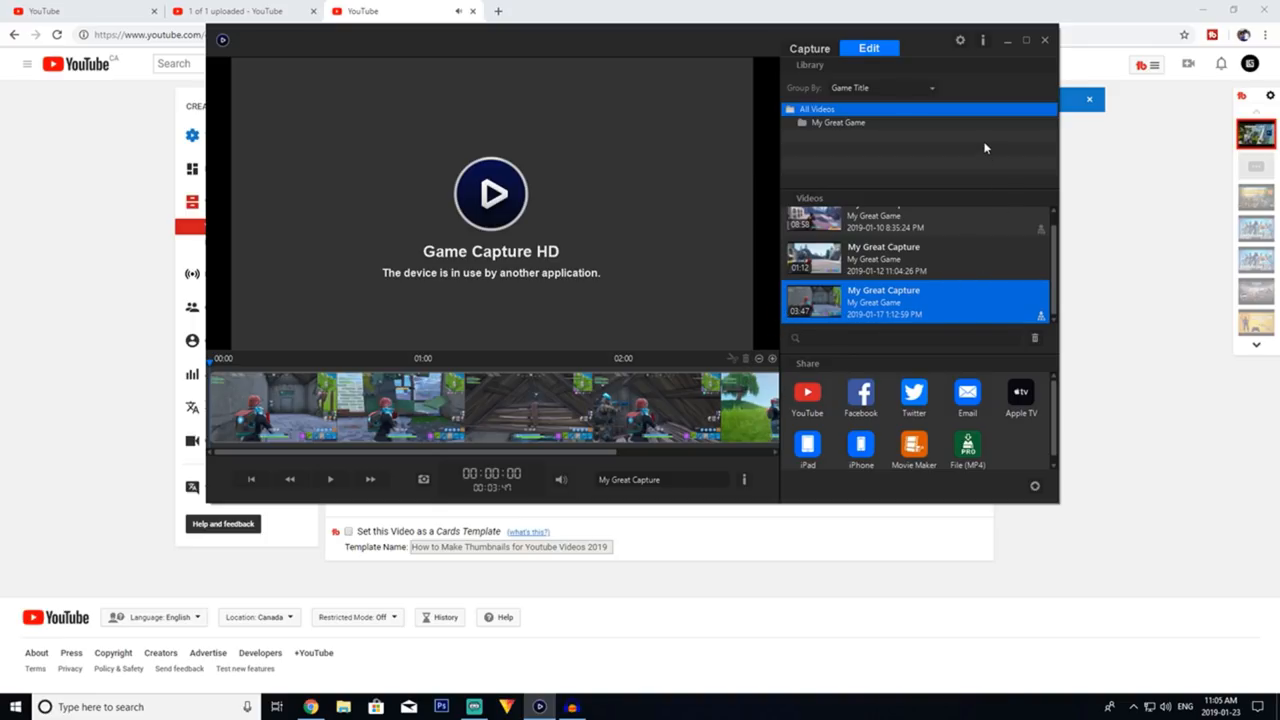
pyautogui.moveTo(974, 152)
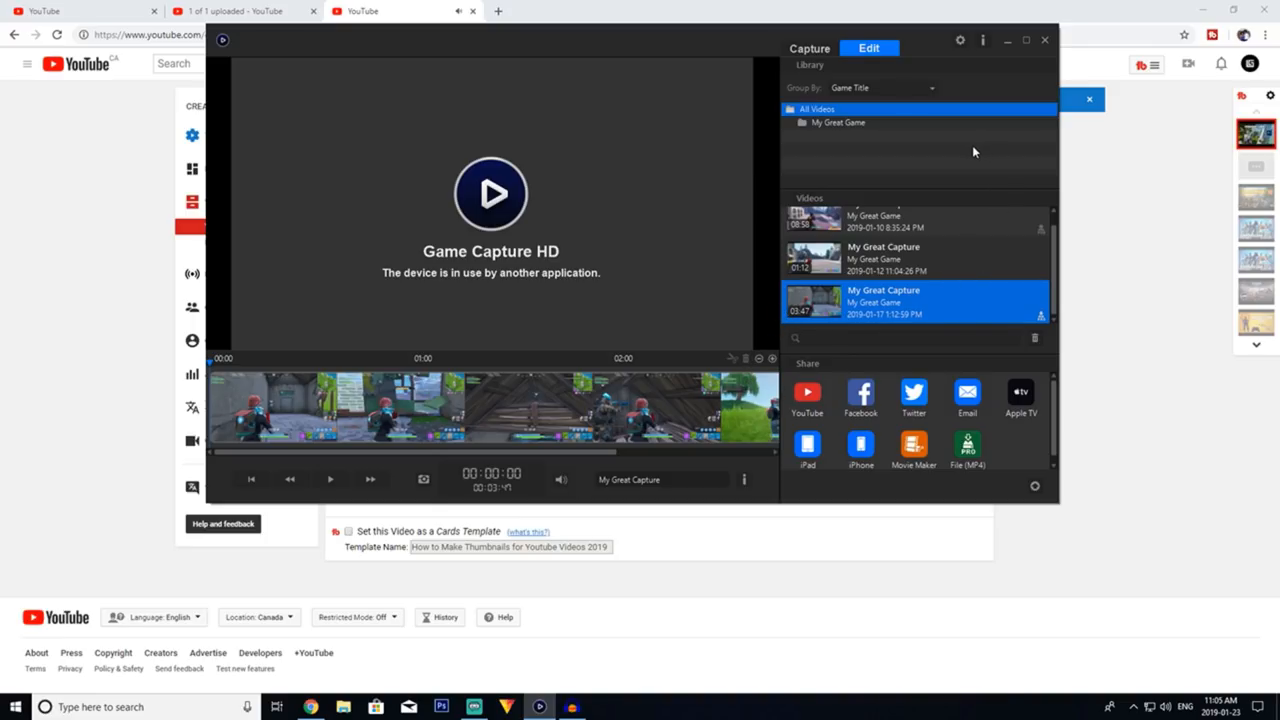
pyautogui.moveTo(900, 216)
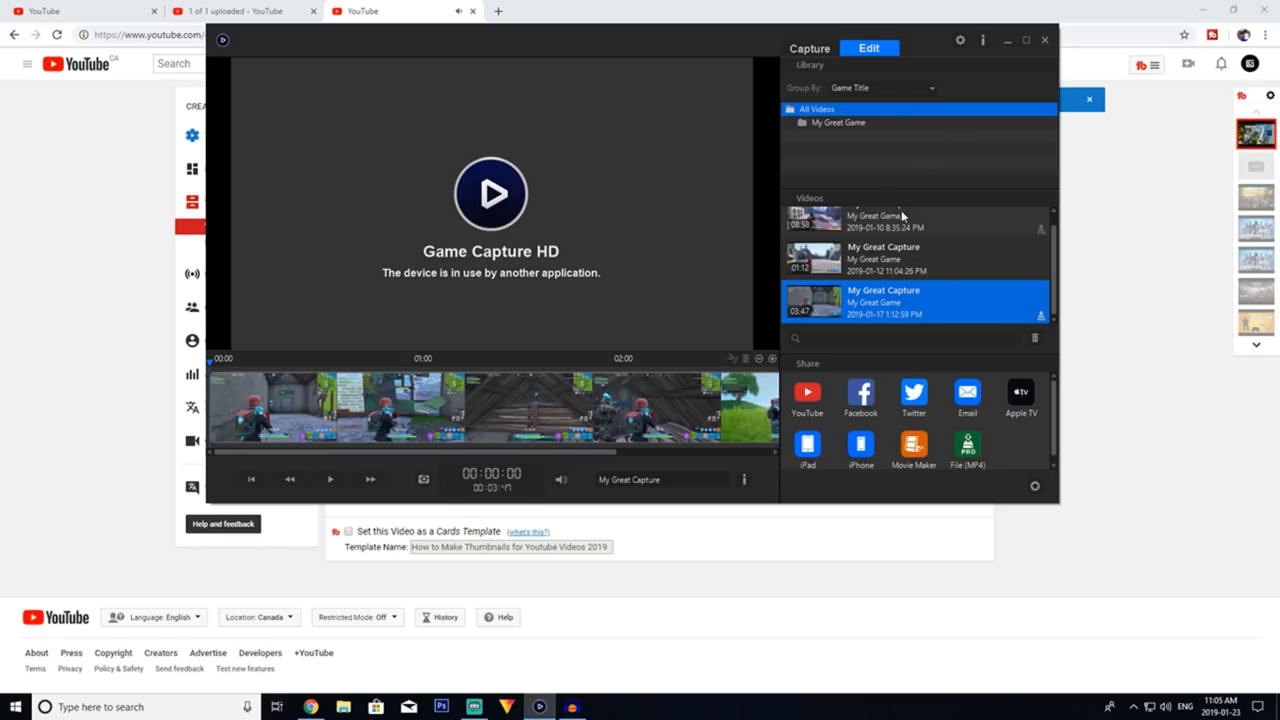
pyautogui.moveTo(908, 248)
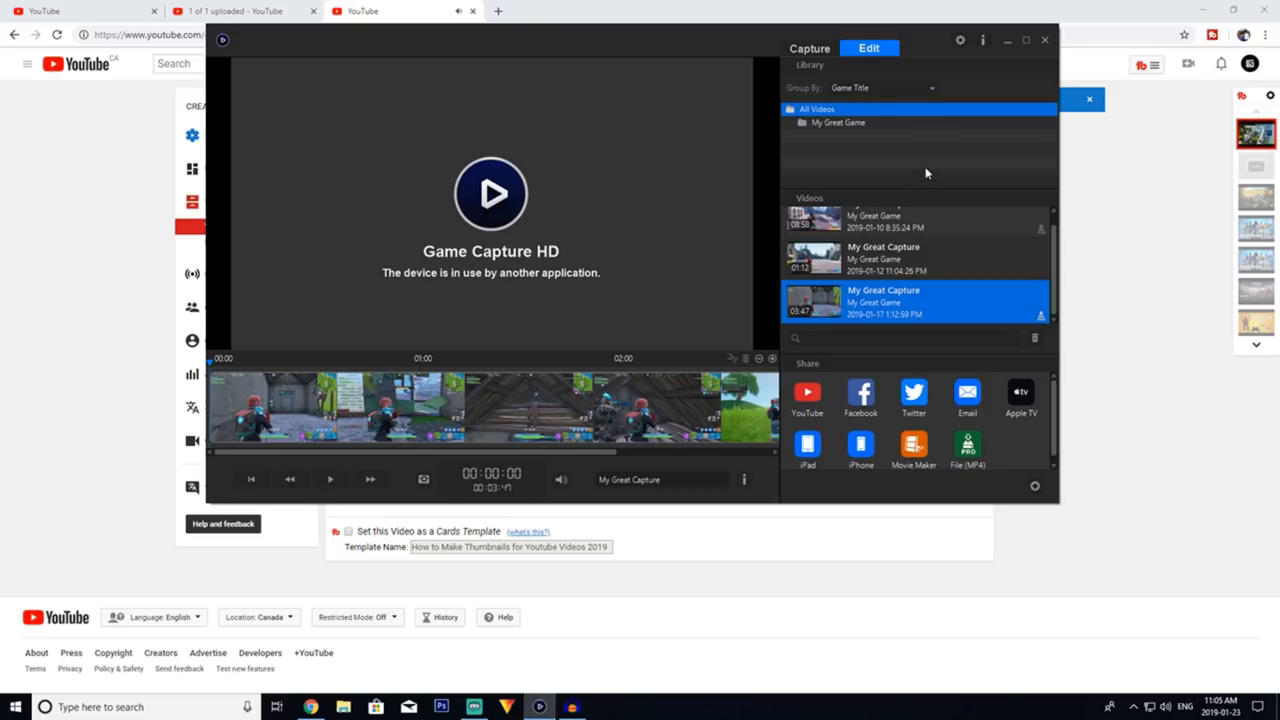
pyautogui.moveTo(636, 396)
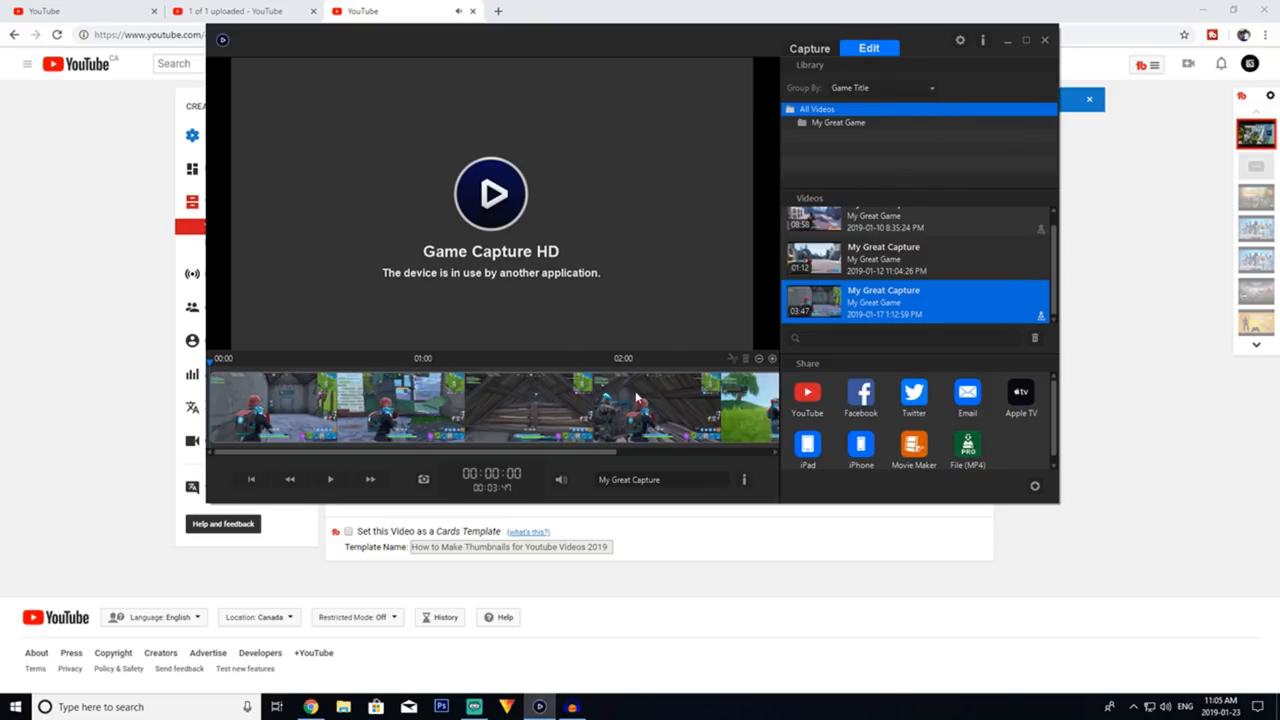
pyautogui.moveTo(810, 48)
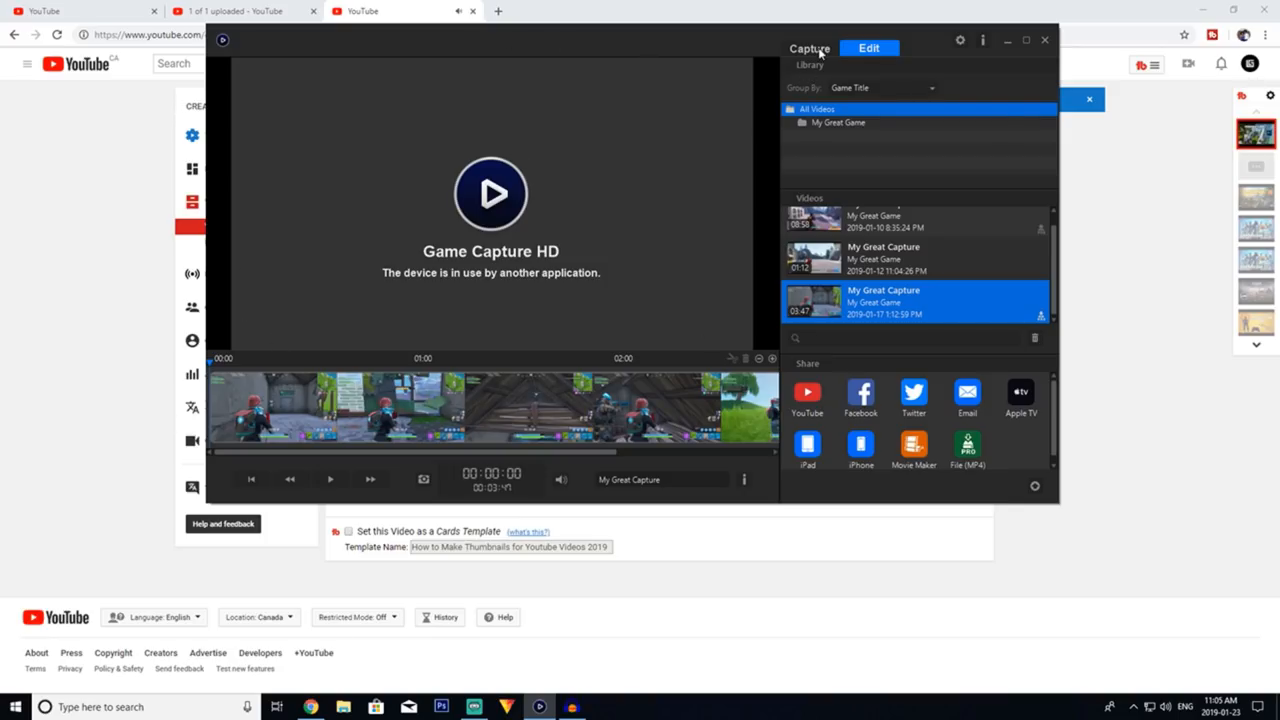
pyautogui.click(1044, 40)
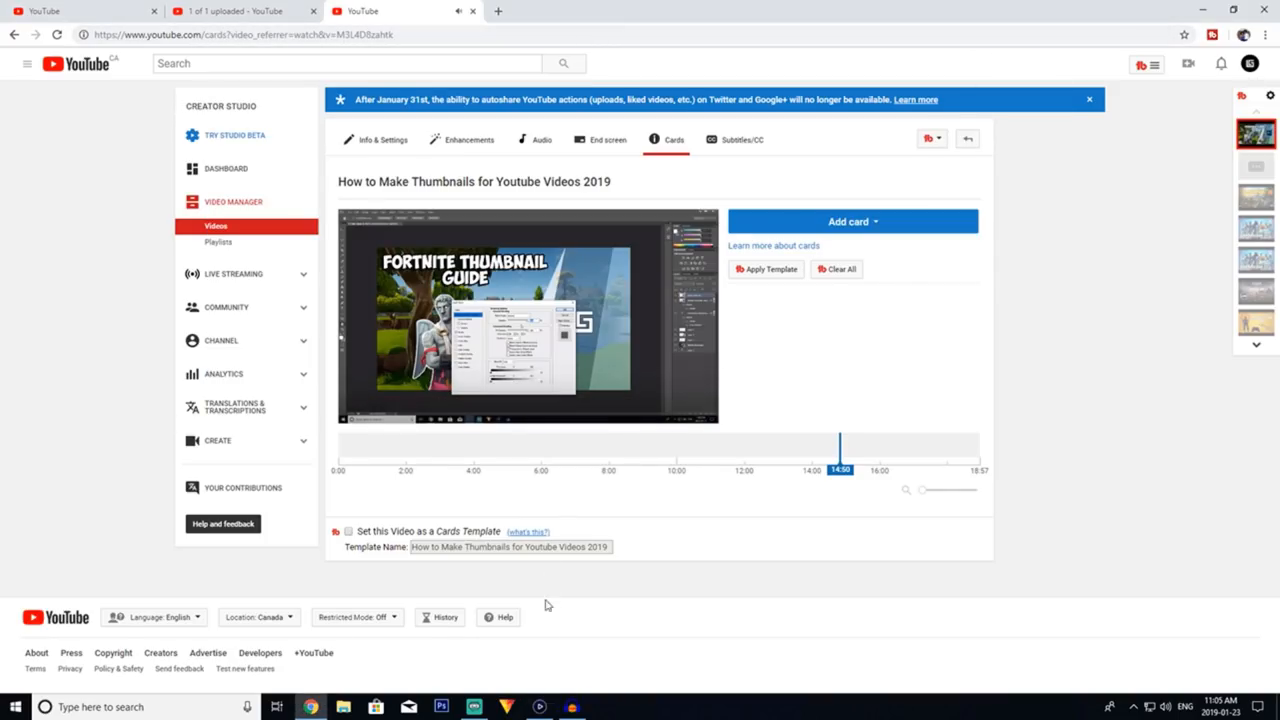